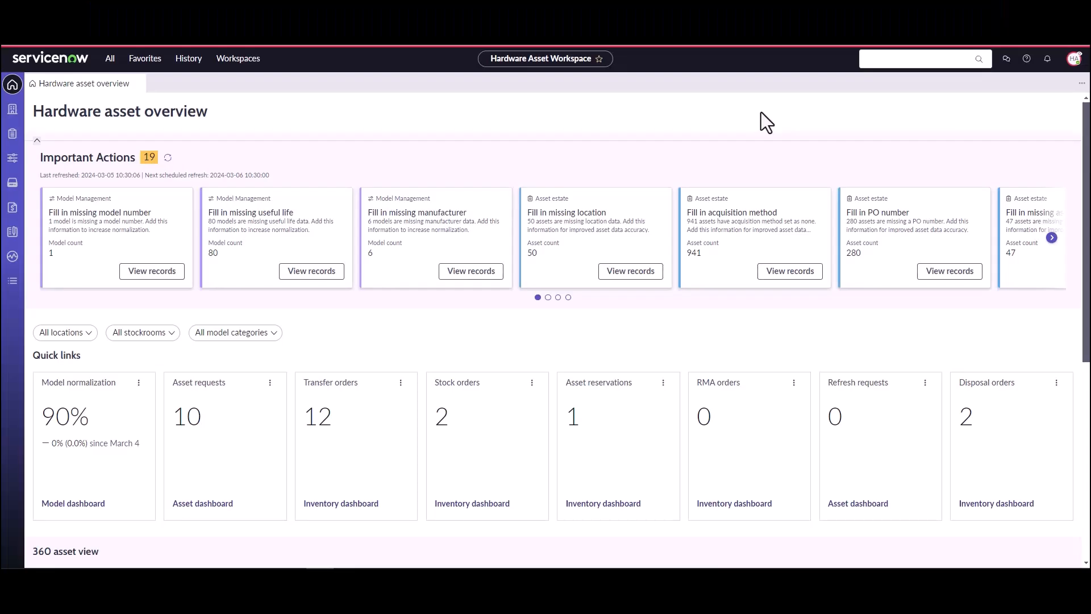
pyautogui.moveTo(998, 127)
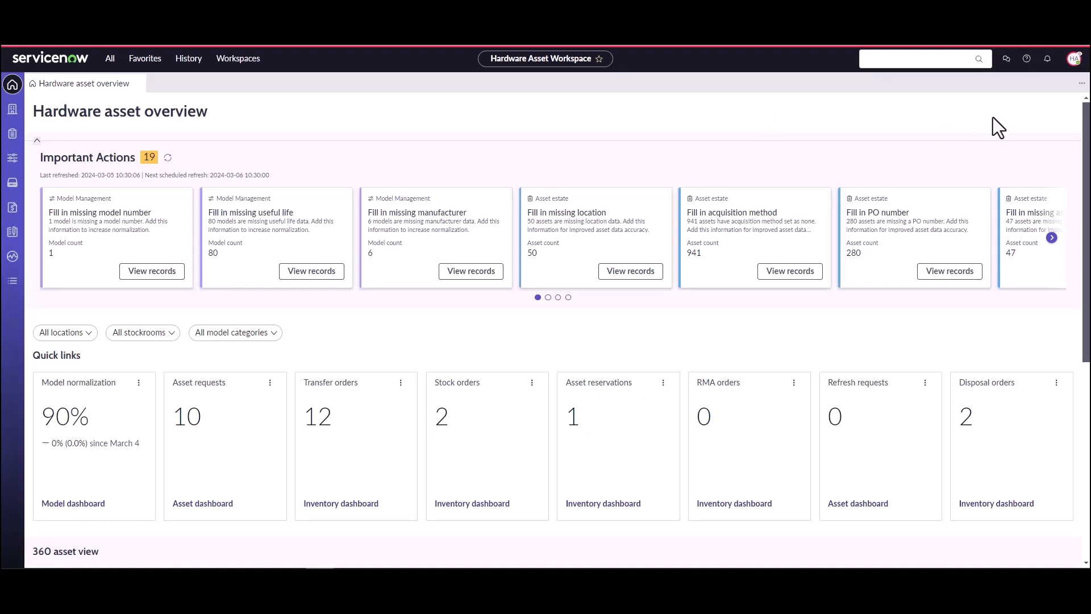
pyautogui.moveTo(1023, 120)
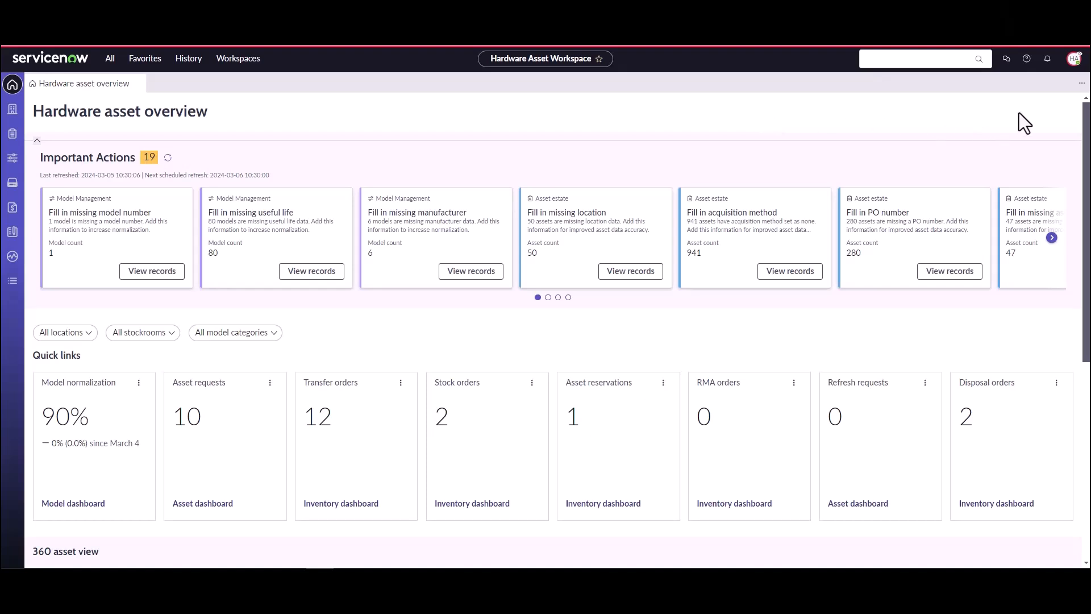
# Step: Open Canada East Stockroom and filter its hardware to the six Pending disposal assets
pyautogui.click(1074, 58)
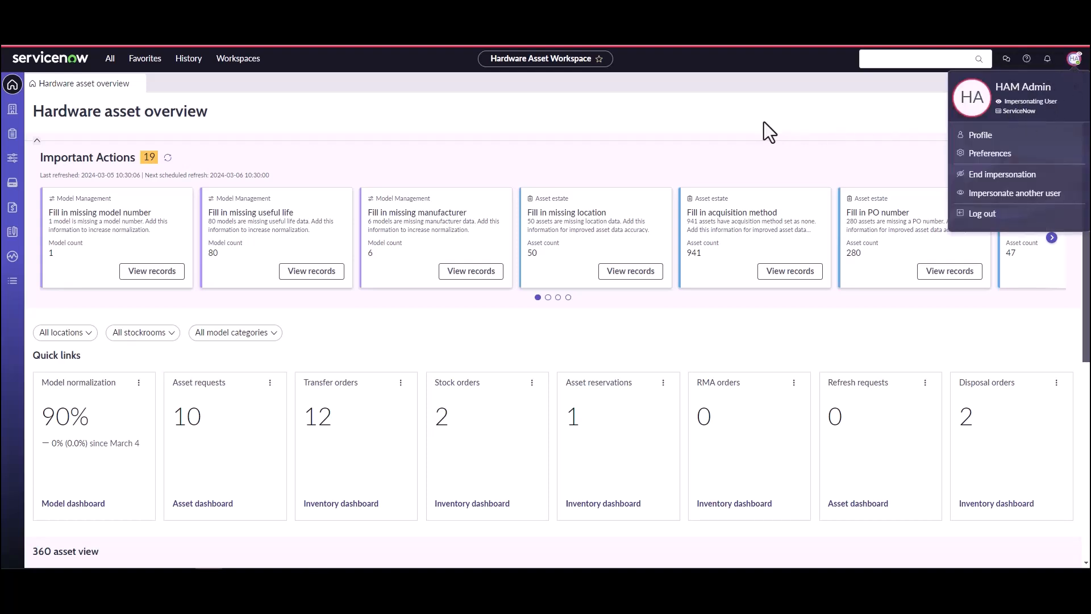
pyautogui.click(387, 155)
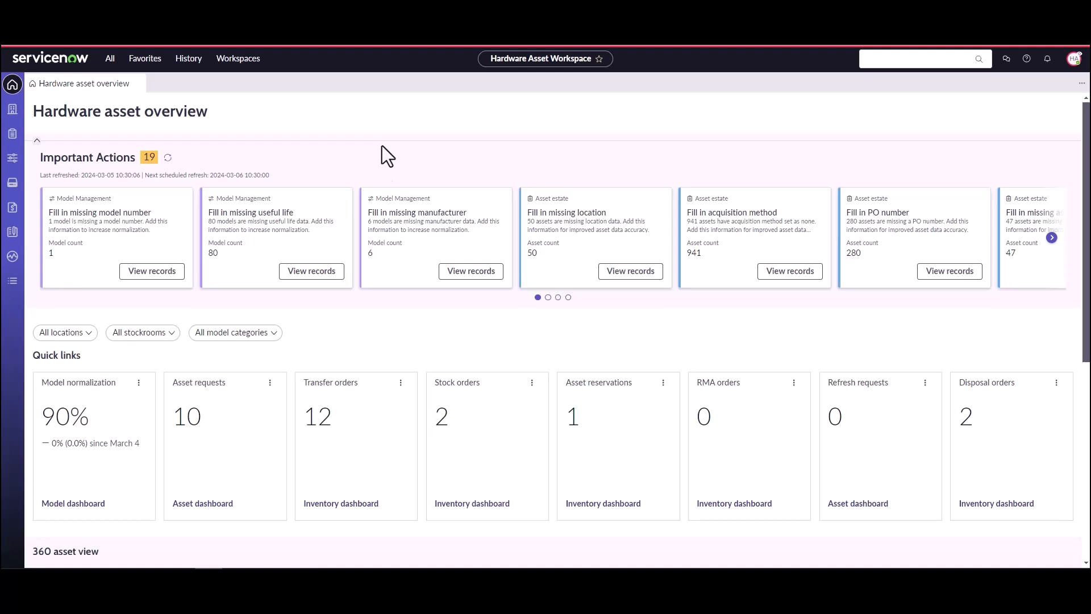
pyautogui.moveTo(41, 120)
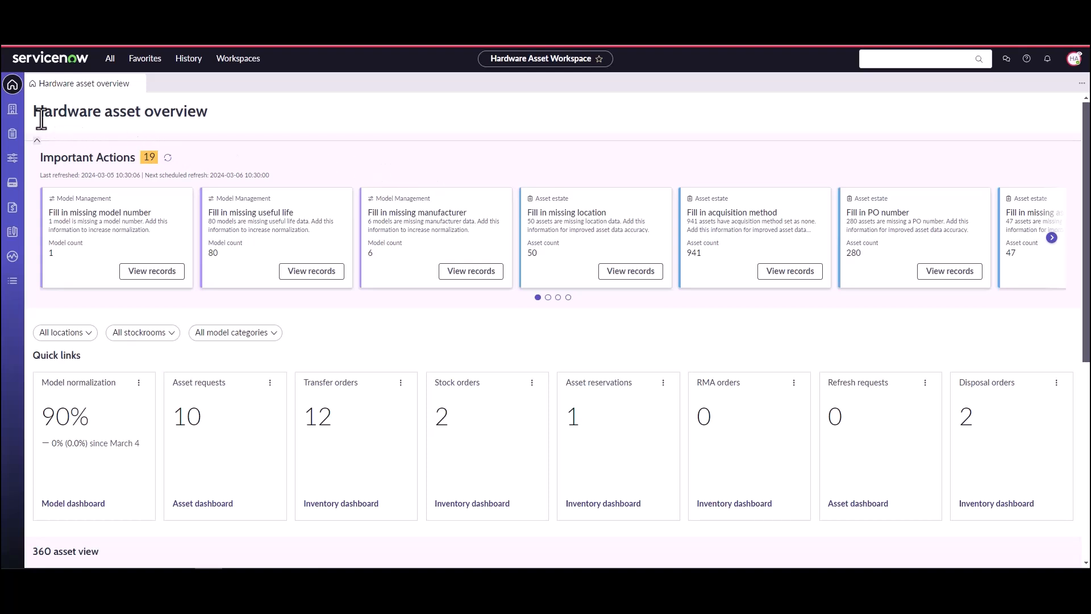
pyautogui.click(12, 109)
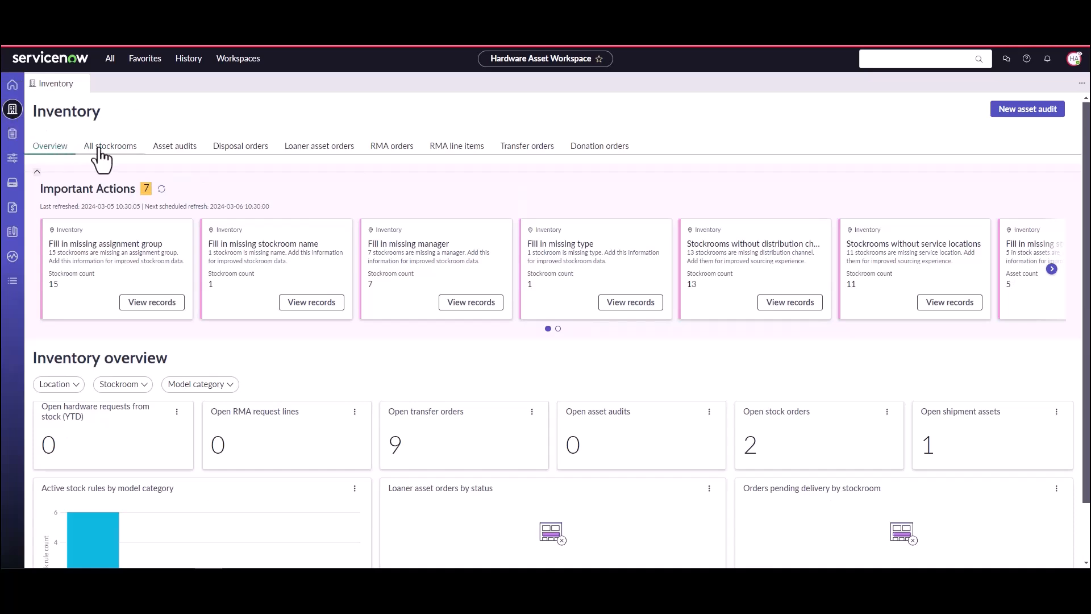
pyautogui.click(110, 145)
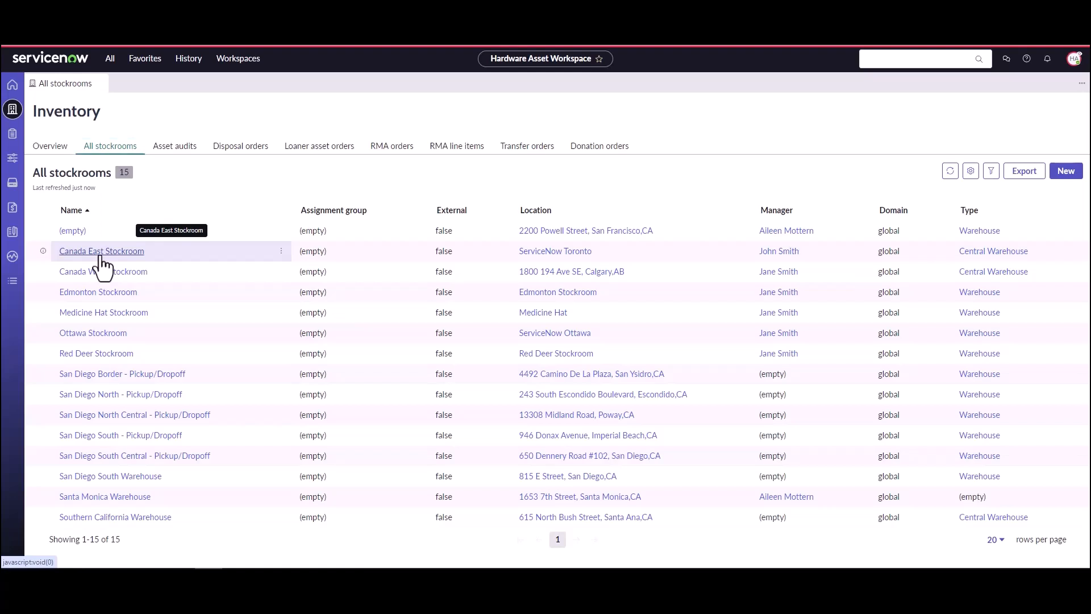
pyautogui.click(102, 251)
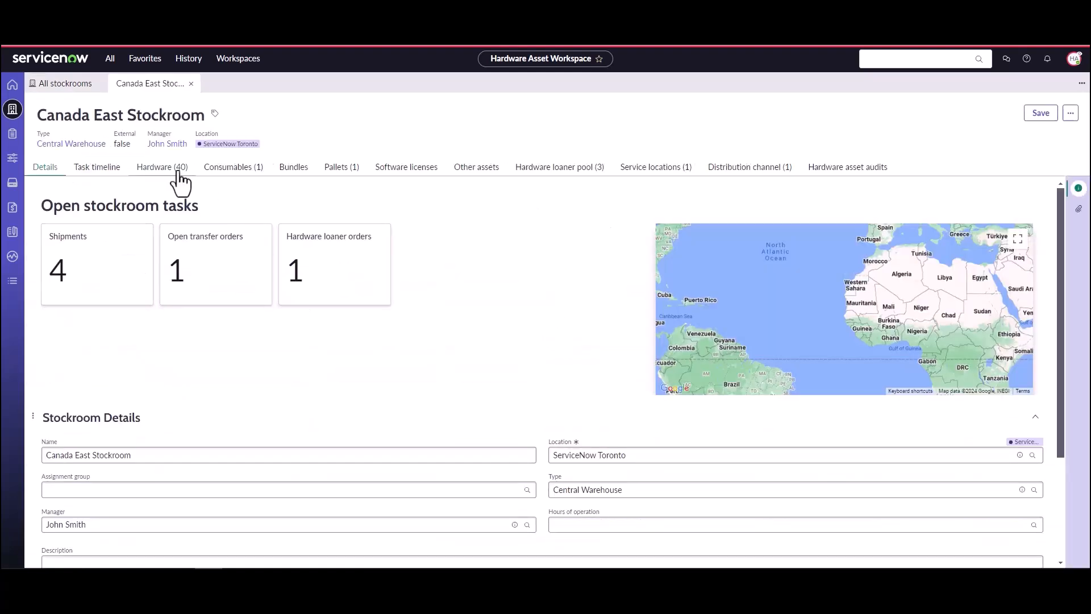
pyautogui.click(161, 167)
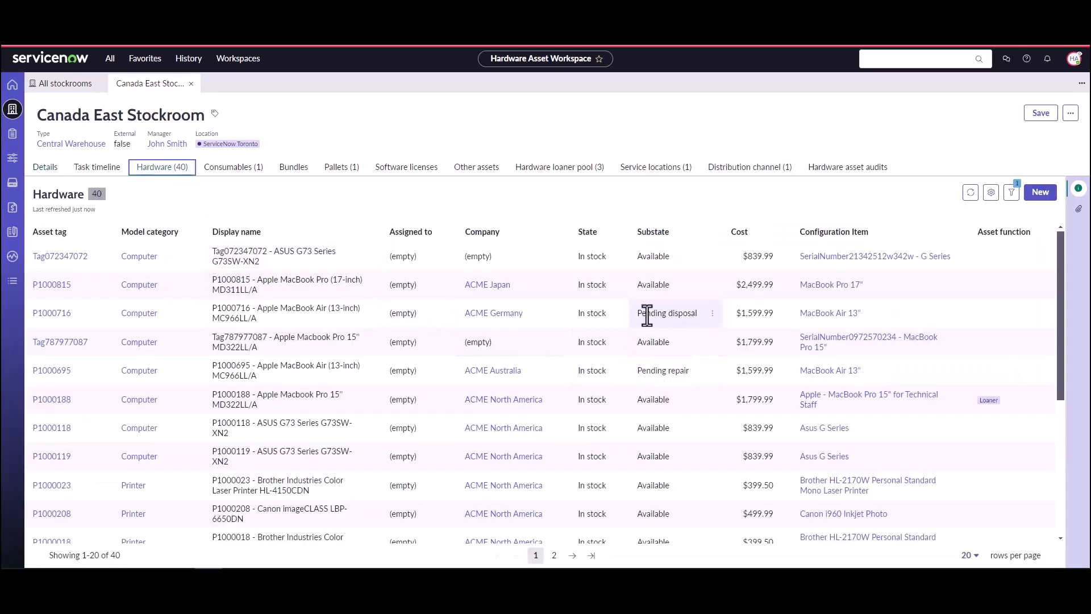
pyautogui.click(711, 312)
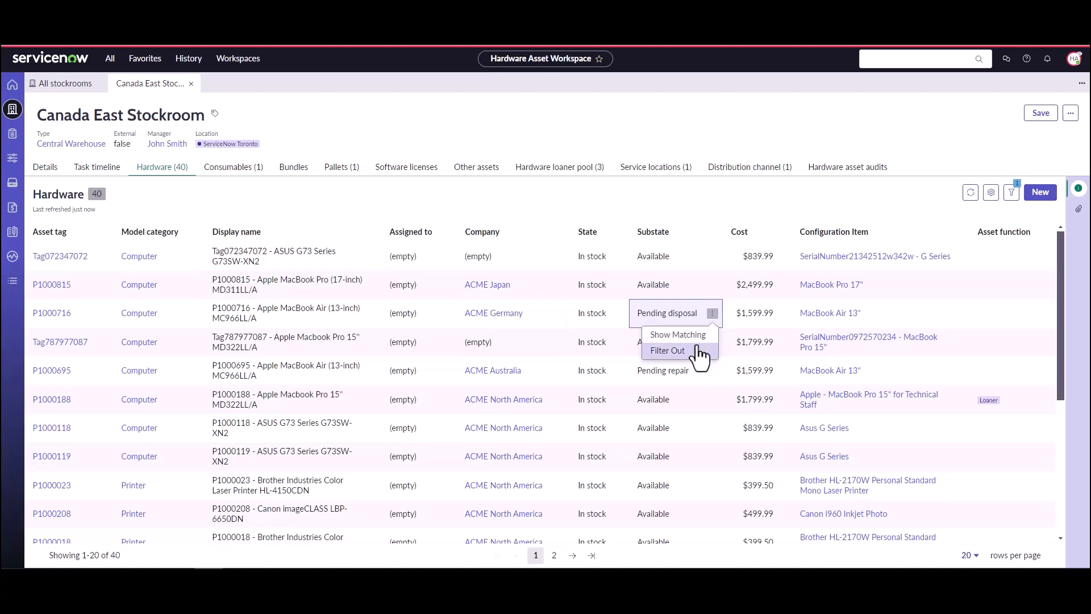
pyautogui.click(667, 350)
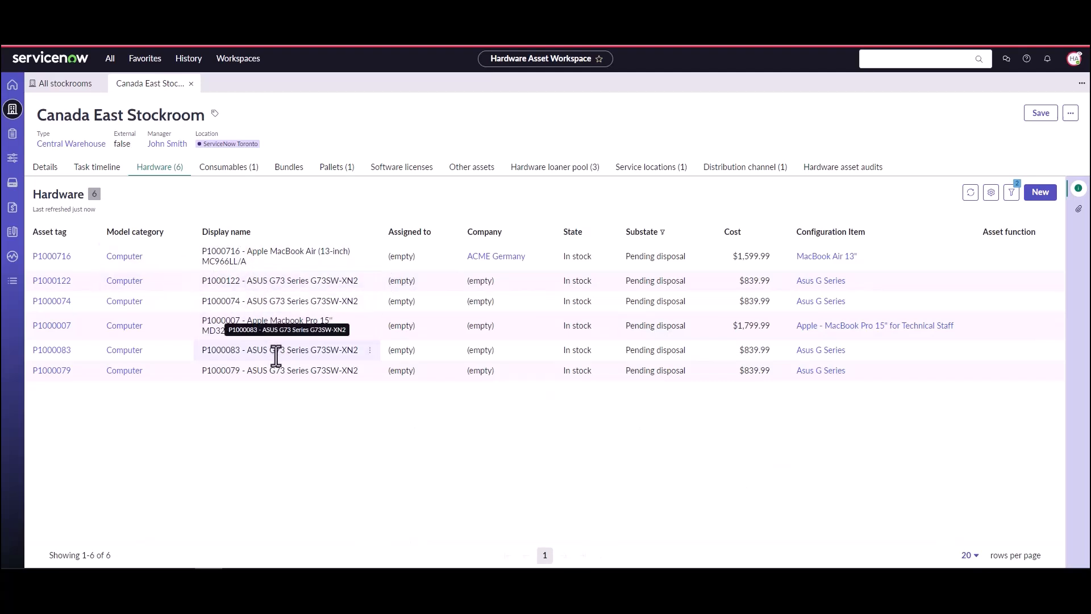
# Step: Review the stockroom's single disposal pallet and the four assets on it
pyautogui.click(336, 167)
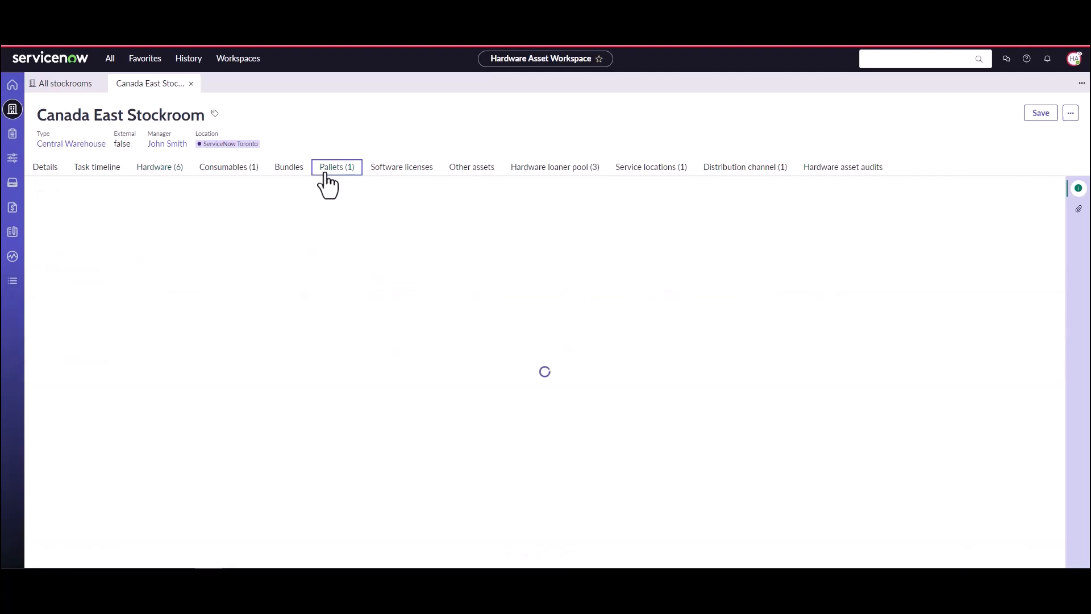
pyautogui.click(335, 167)
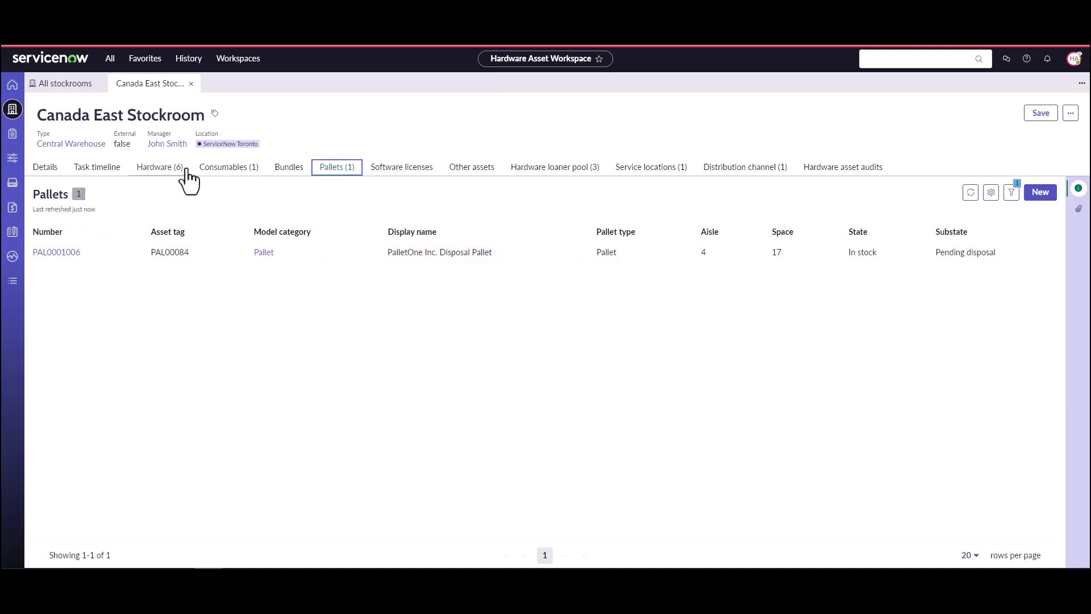
pyautogui.click(159, 167)
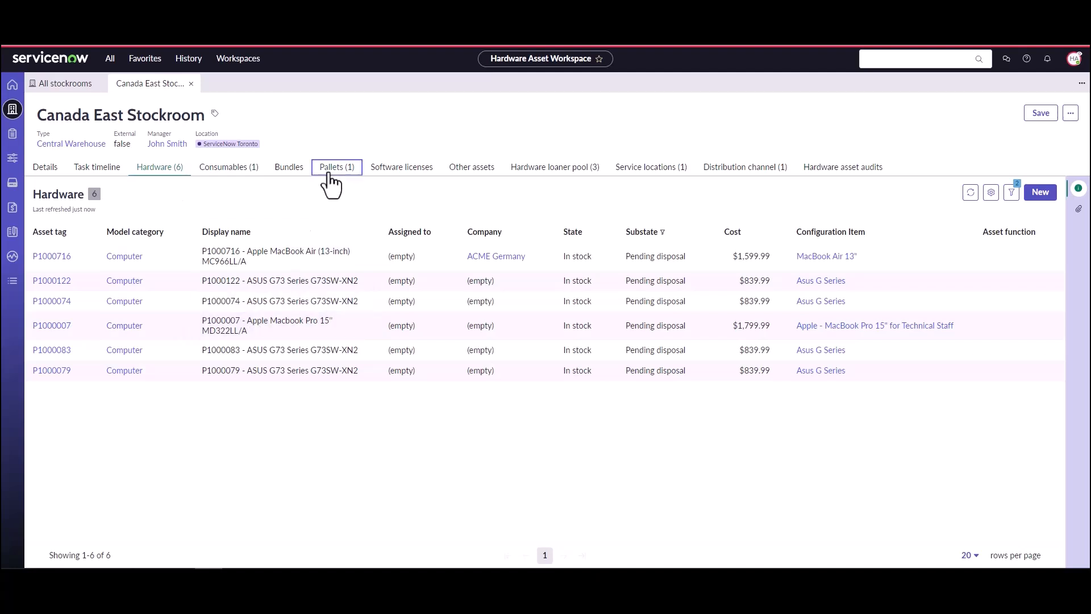
pyautogui.click(335, 167)
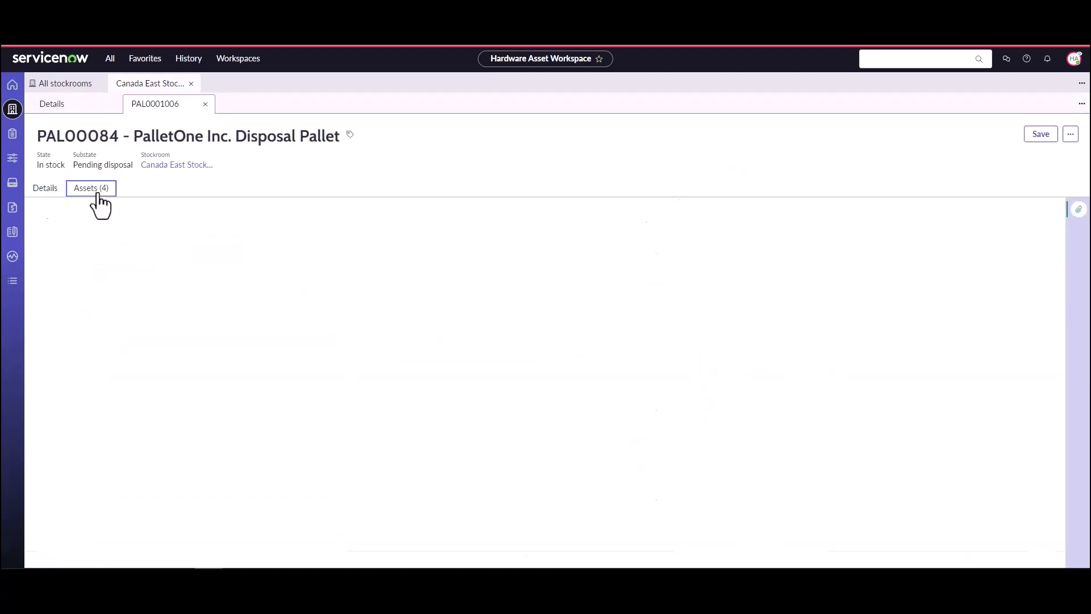
pyautogui.click(91, 188)
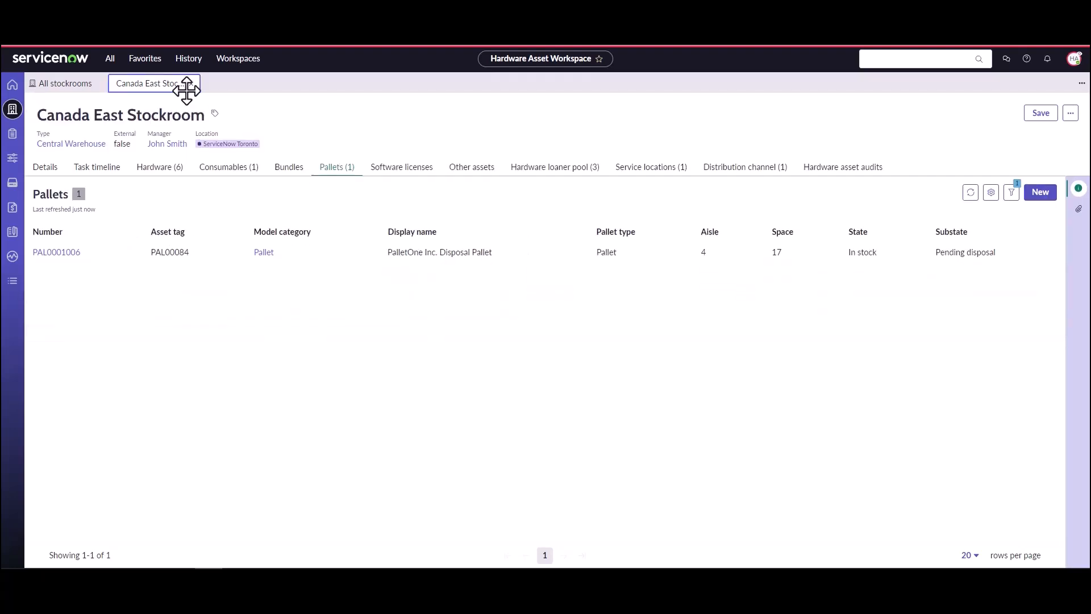
pyautogui.moveTo(41, 103)
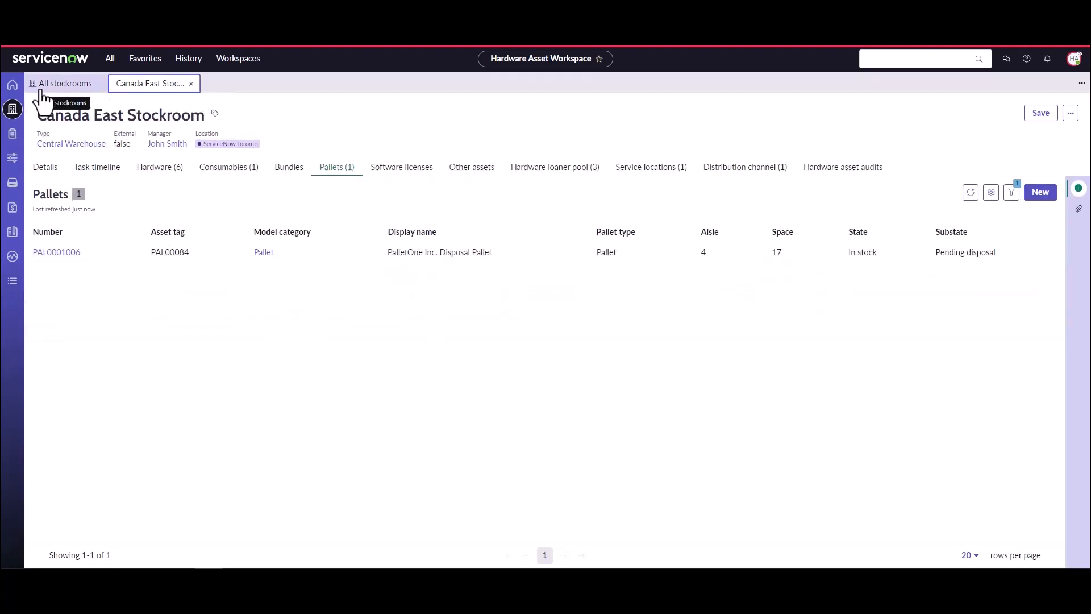
# Step: Start a new hardware disposal order from the disposal orders list
pyautogui.click(65, 83)
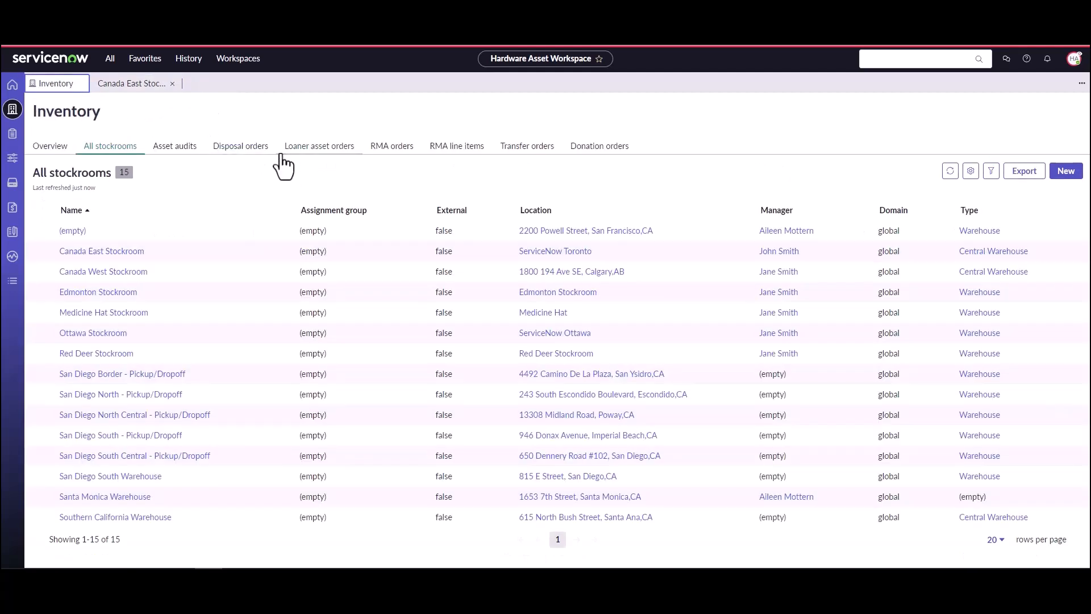
pyautogui.moveTo(259, 161)
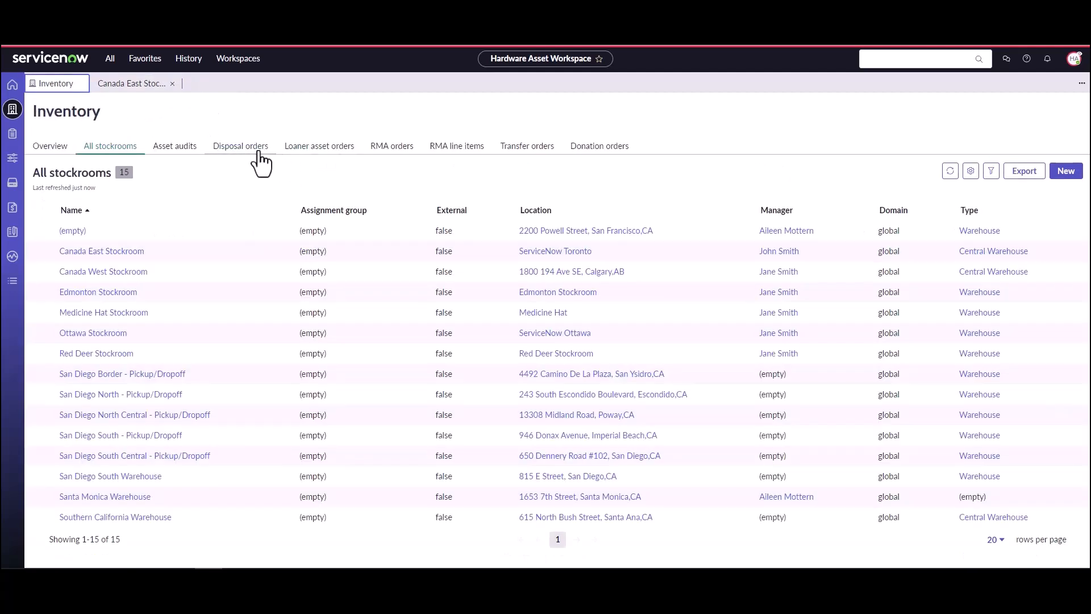
pyautogui.click(240, 146)
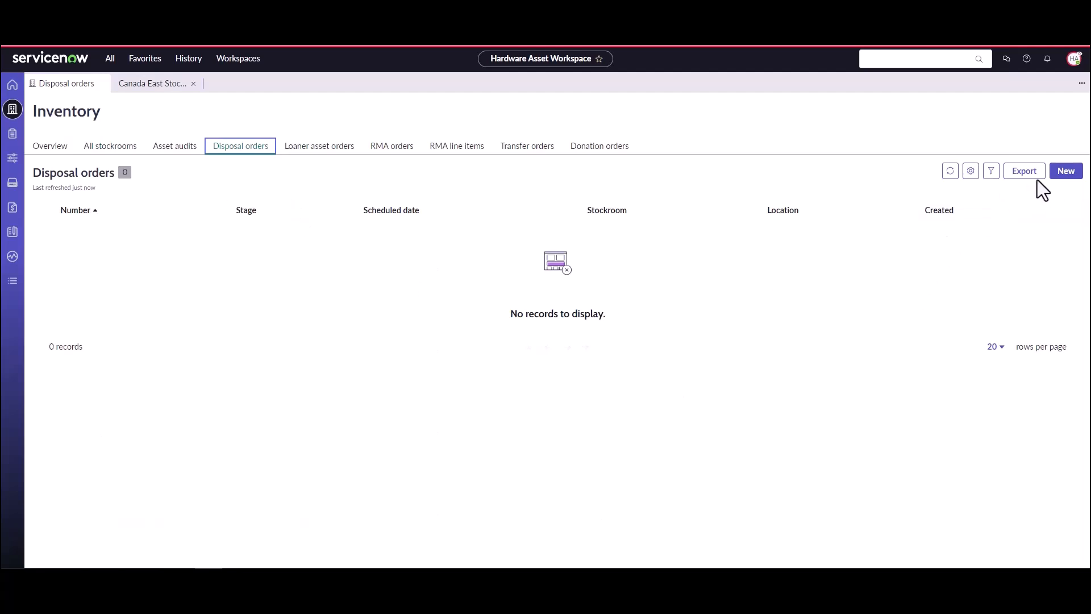
pyautogui.click(1065, 170)
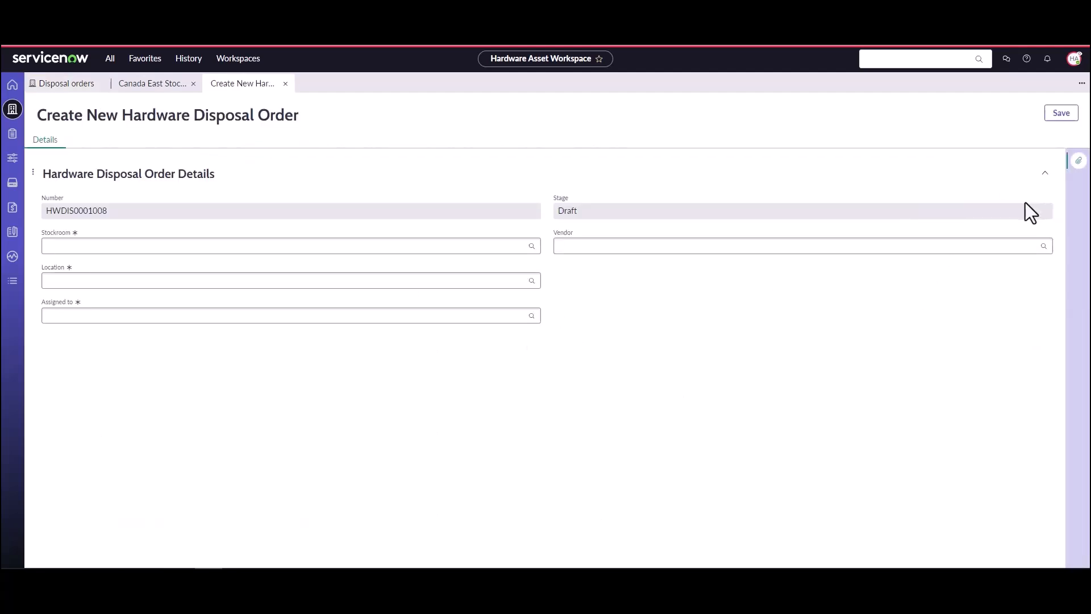
# Step: Set stockroom Canada East Stockroom, assignee Support Technician and vendor Disposal Company
pyautogui.click(290, 246)
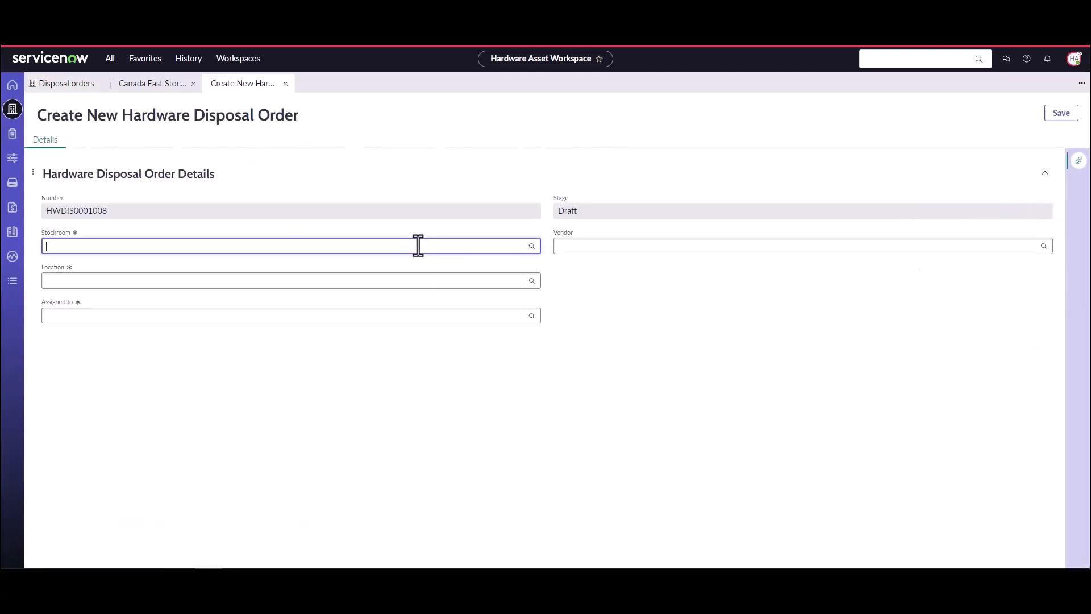
pyautogui.click(290, 246)
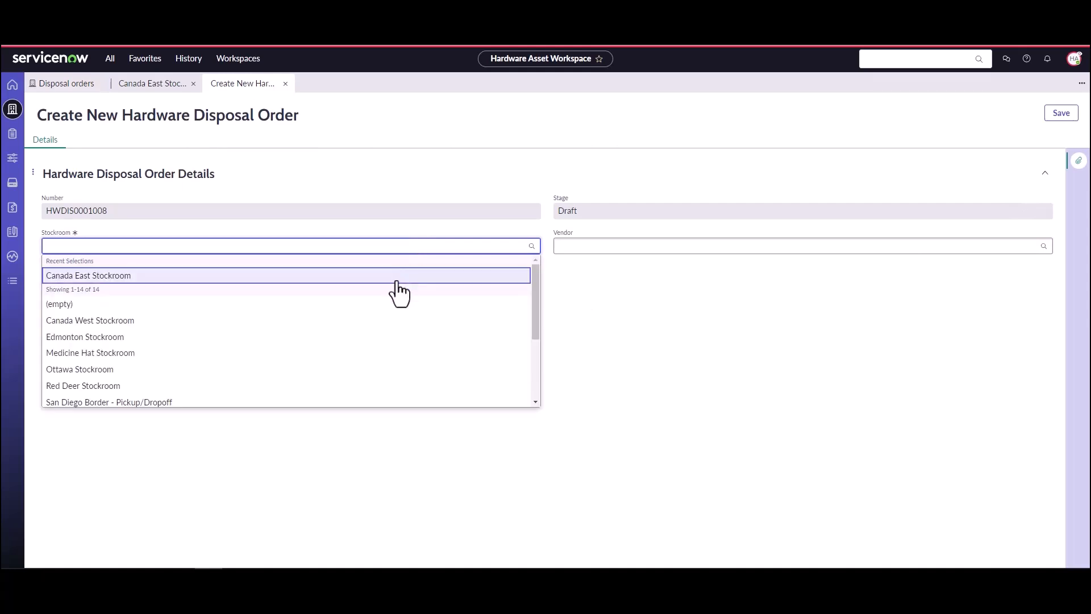
pyautogui.click(88, 275)
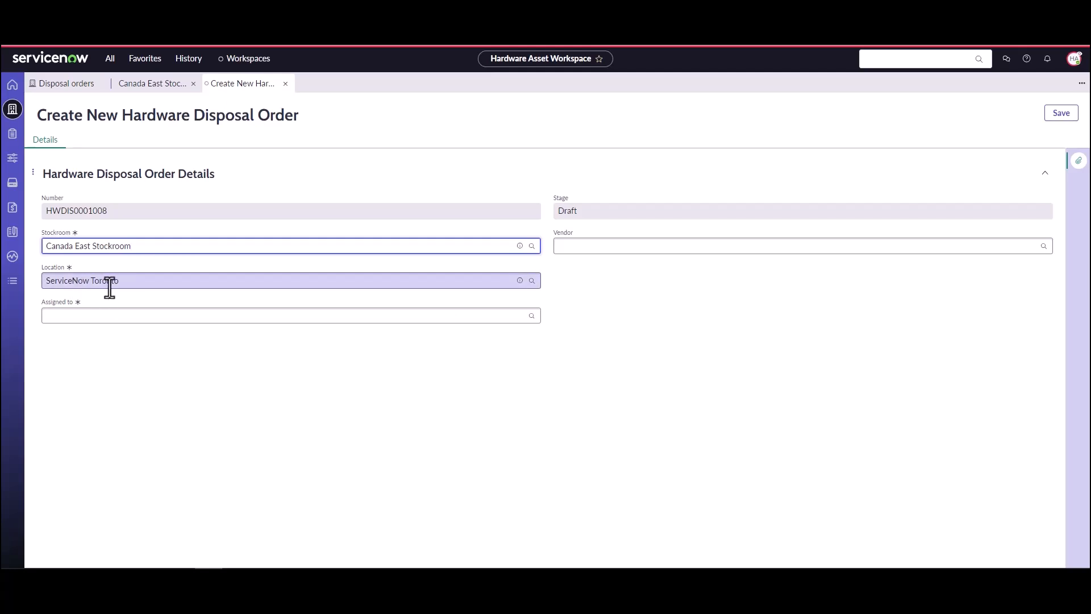
pyautogui.click(290, 315)
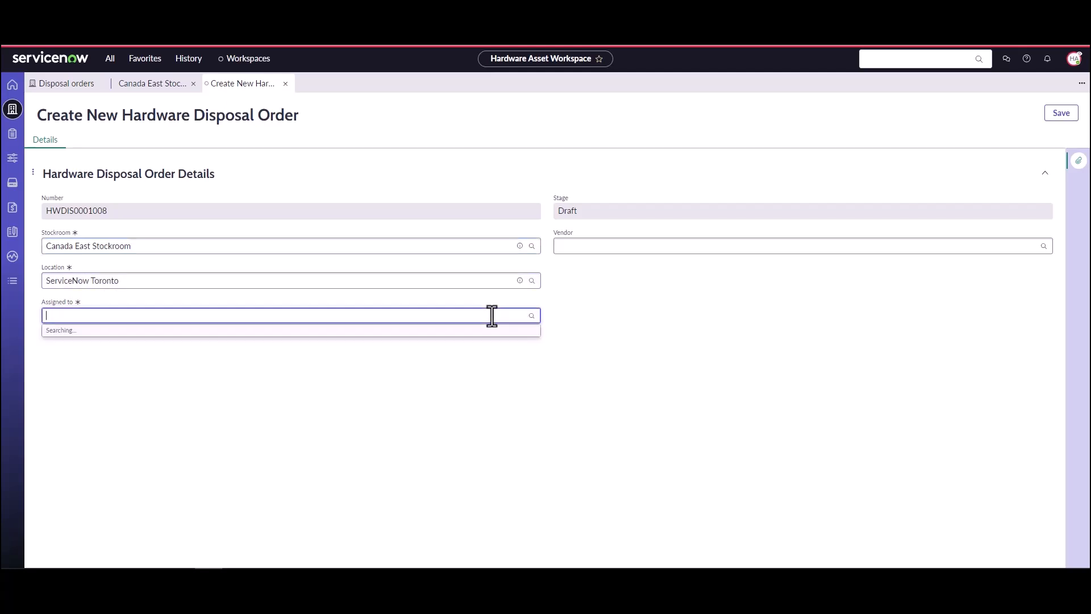
pyautogui.write('sup')
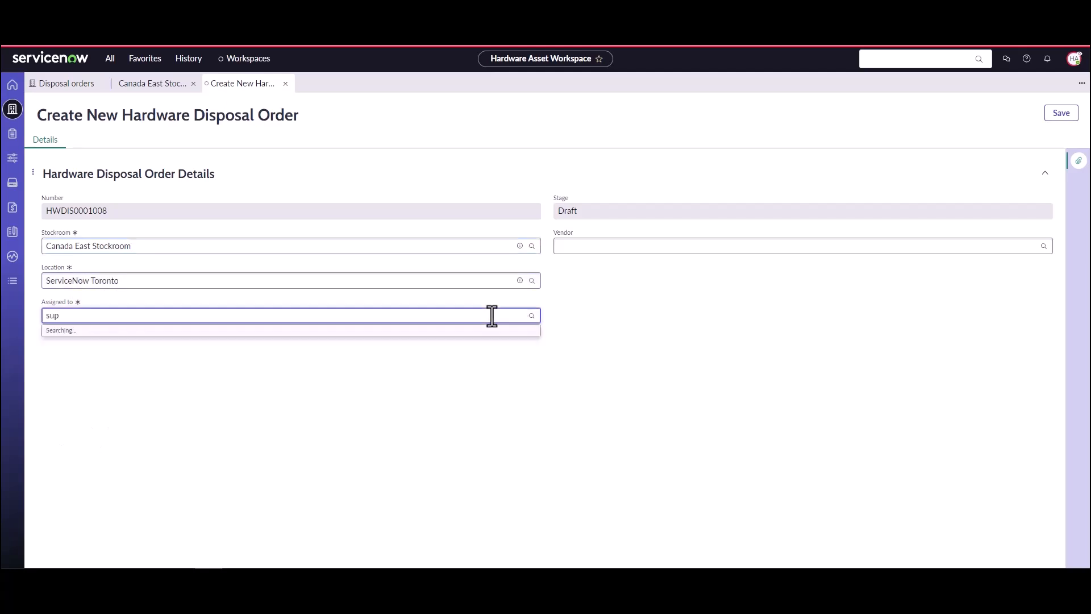
pyautogui.write('Support Technician')
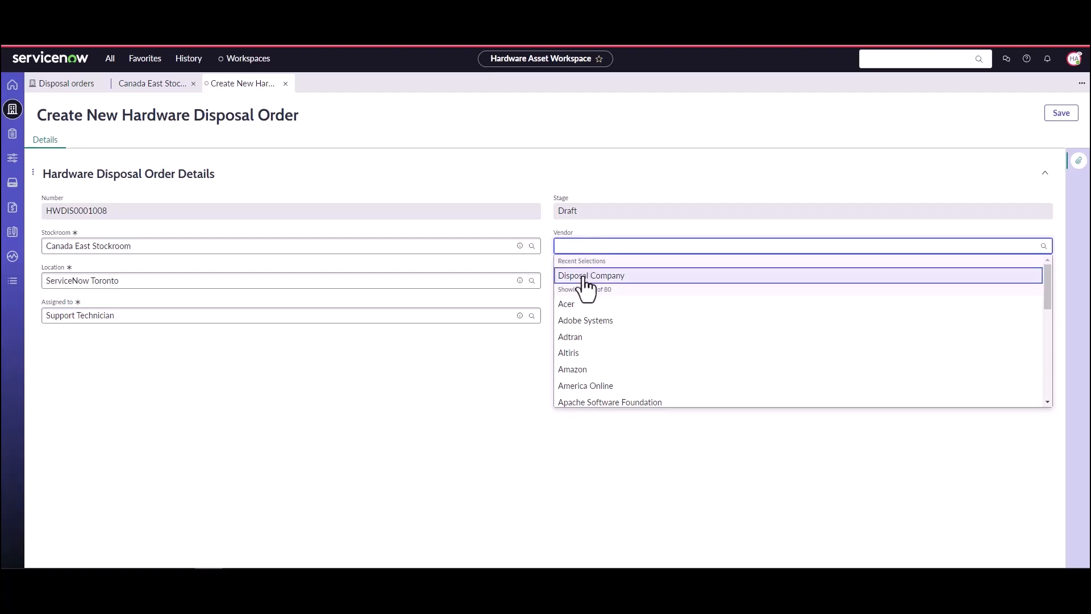
pyautogui.click(591, 275)
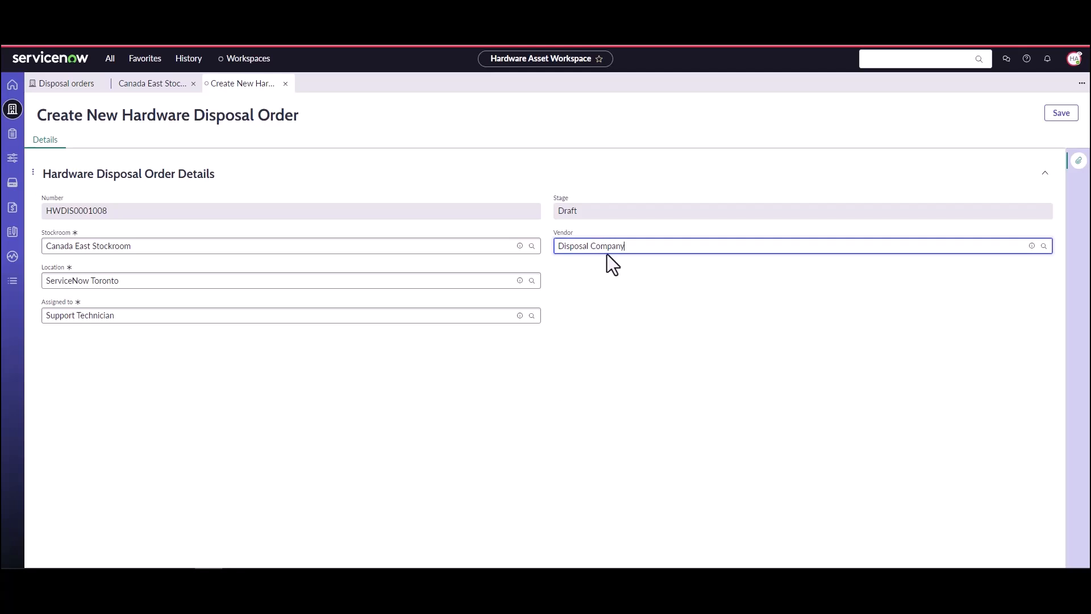
pyautogui.moveTo(1060, 113)
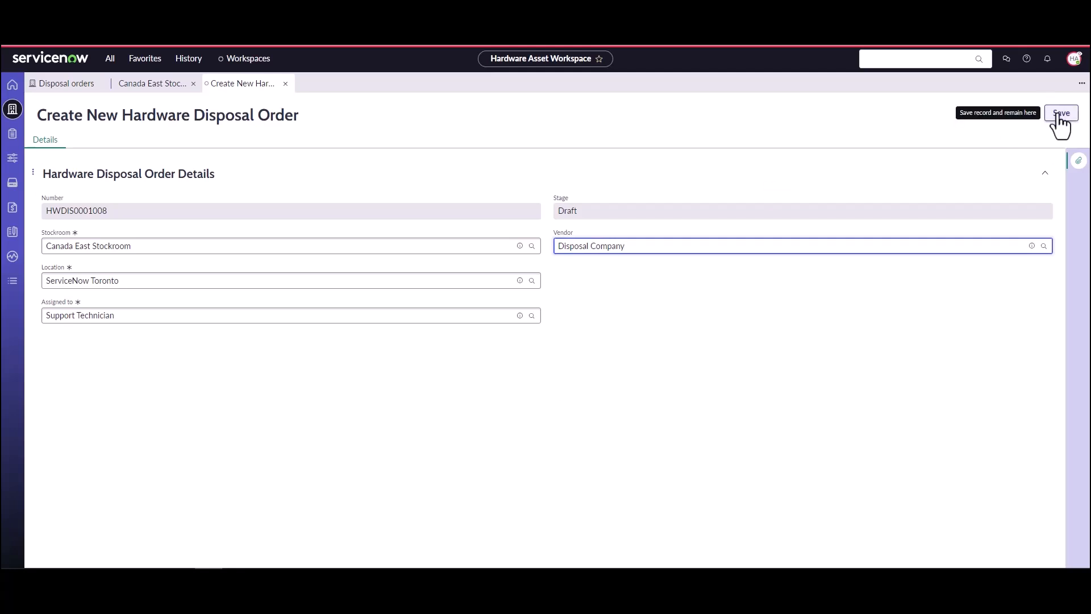
# Step: Save HWDIS0001008, then filter the asset picker to pallets and select PAL00084
pyautogui.click(1061, 113)
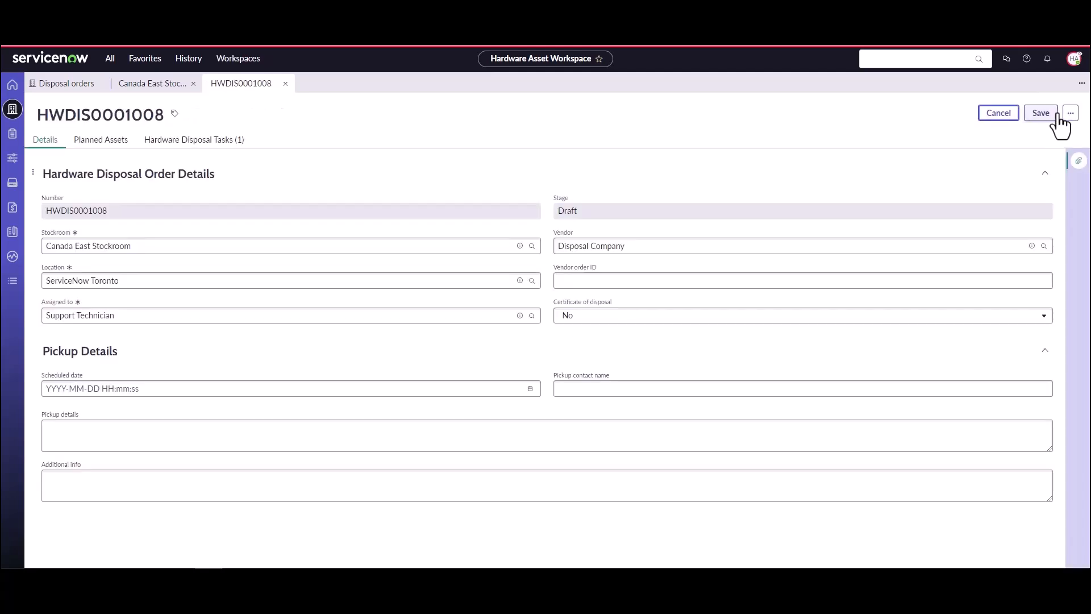
pyautogui.moveTo(100, 140)
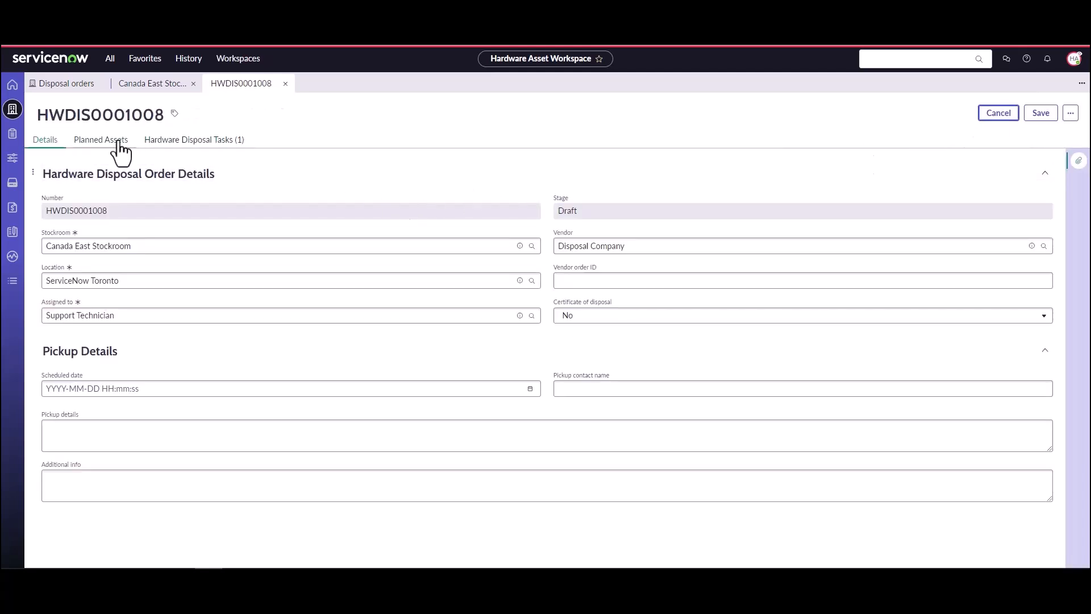
pyautogui.click(101, 139)
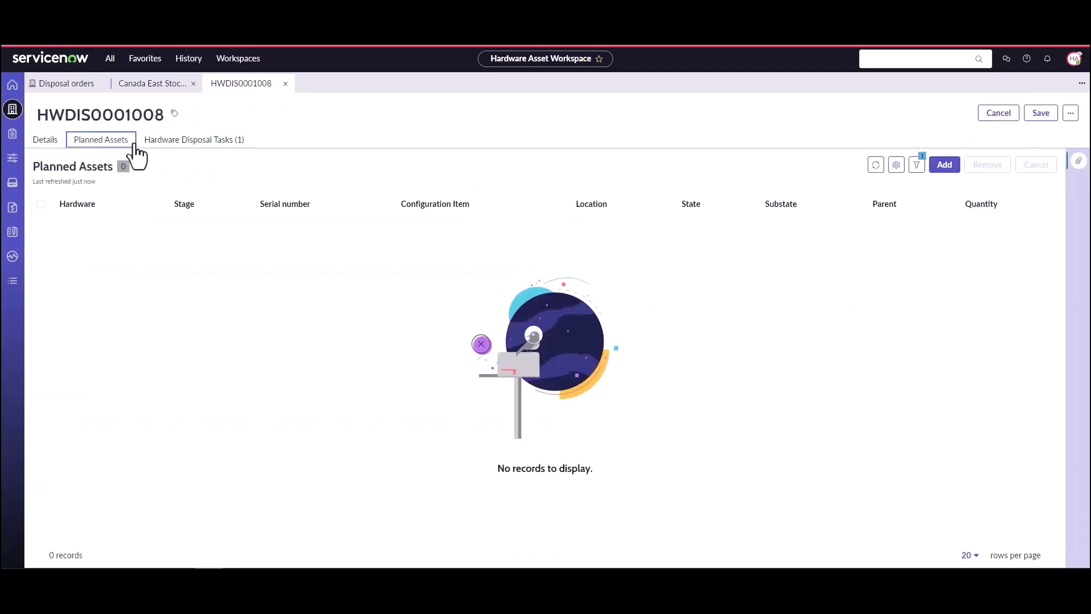
pyautogui.moveTo(943, 165)
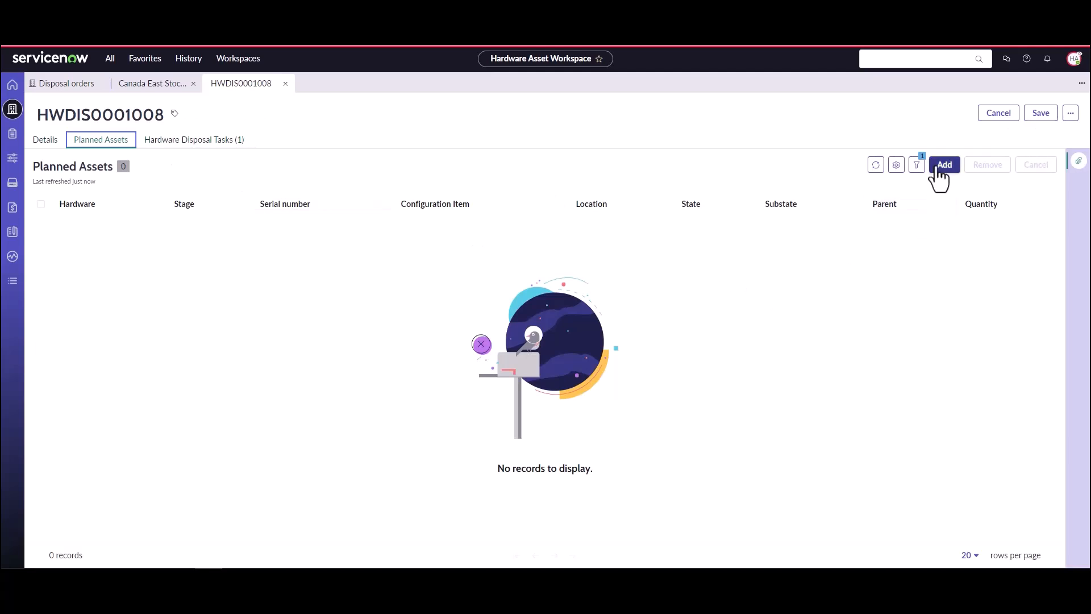
pyautogui.click(943, 165)
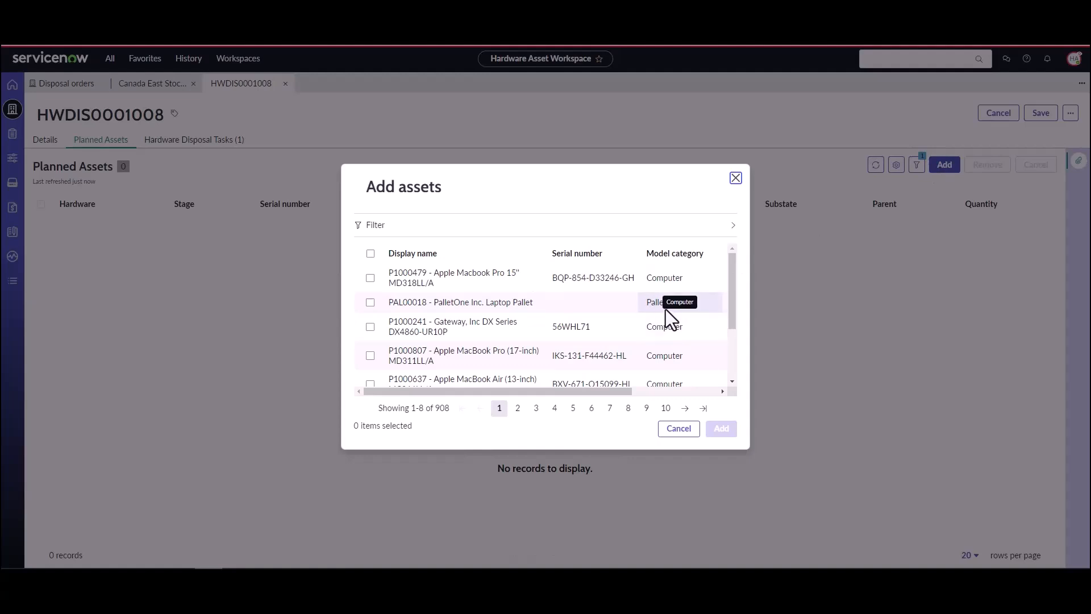
pyautogui.click(710, 252)
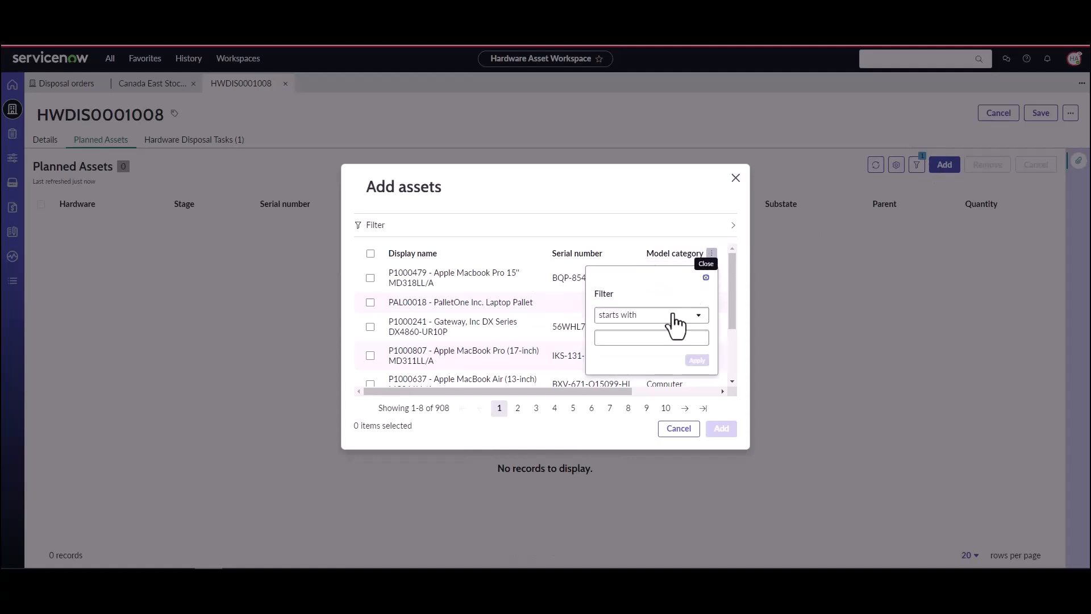
pyautogui.write('pall')
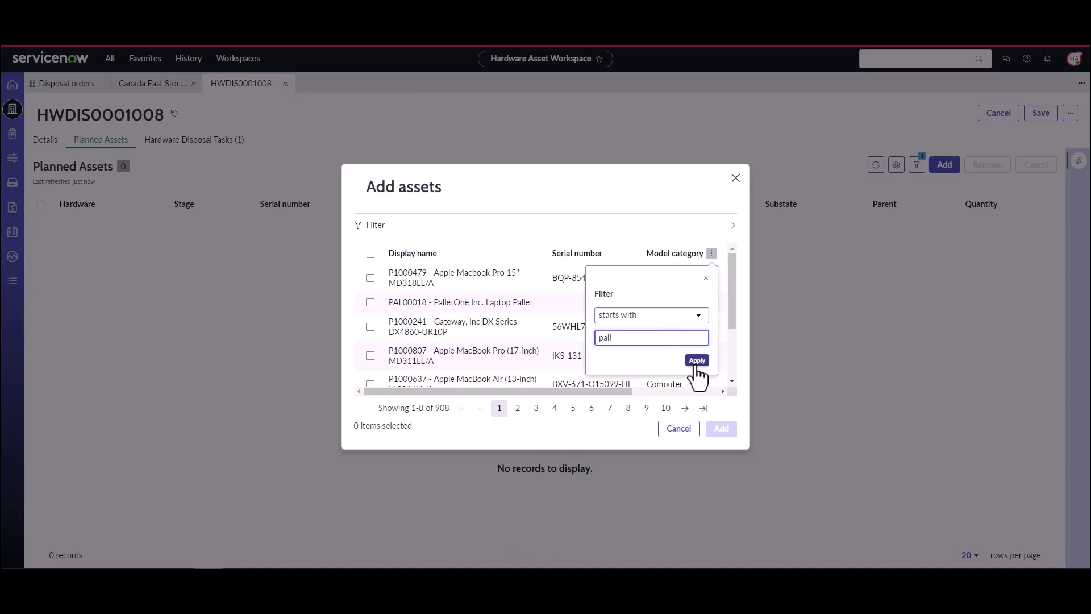
pyautogui.click(695, 360)
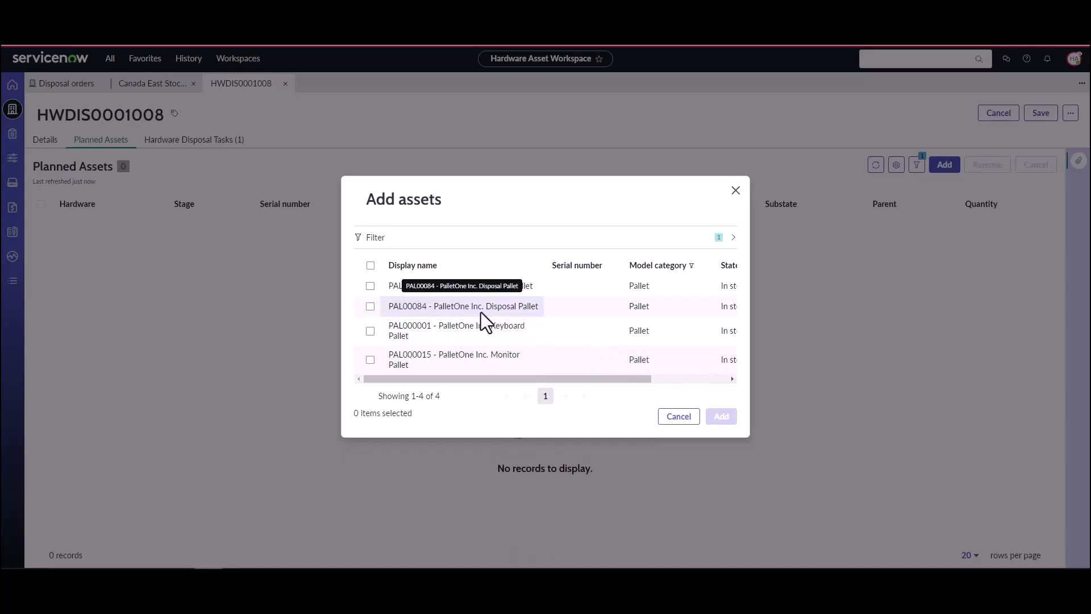
pyautogui.click(370, 306)
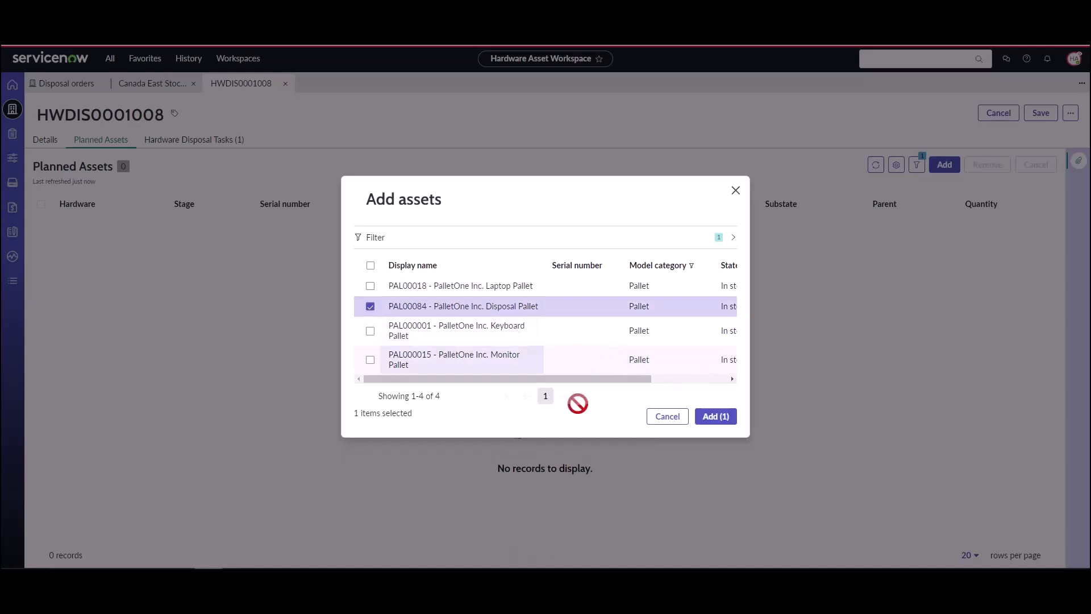
# Step: Add the selected PAL00084 Disposal Pallet to the order's planned assets
pyautogui.click(715, 415)
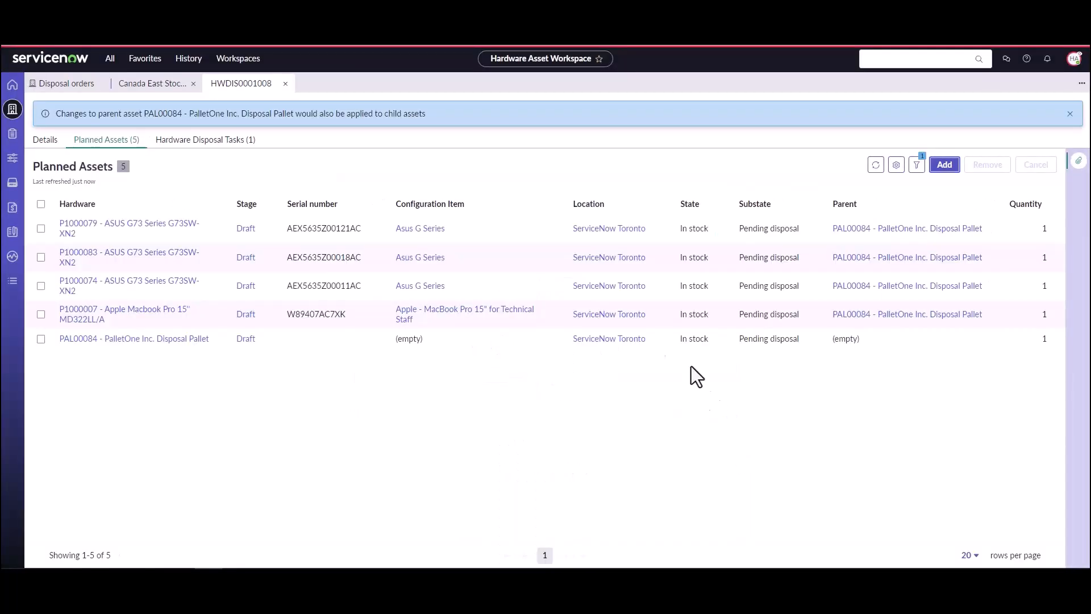
pyautogui.moveTo(133, 338)
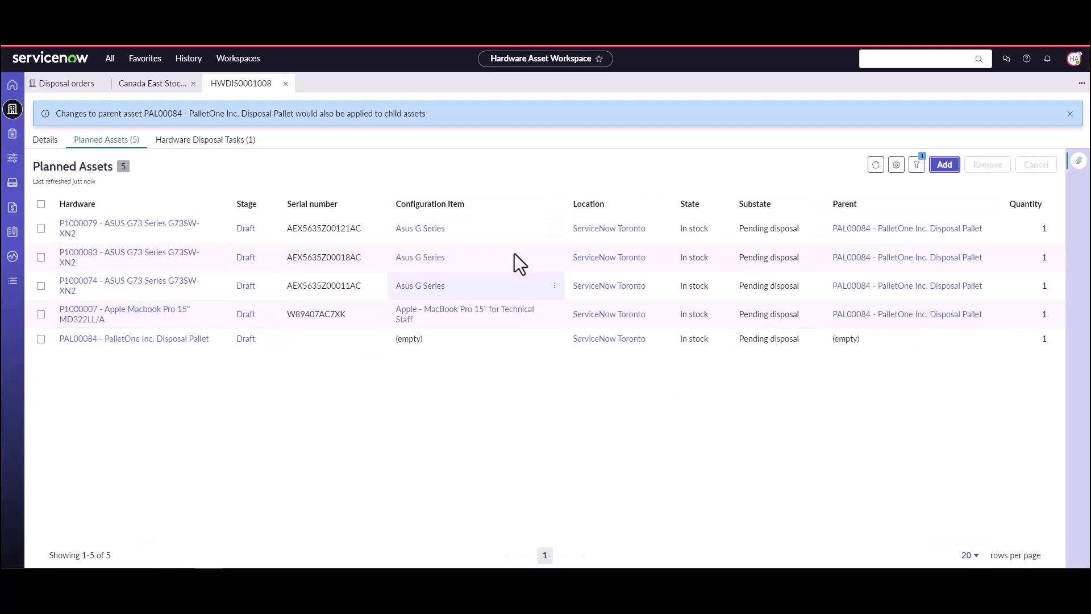
pyautogui.moveTo(406, 338)
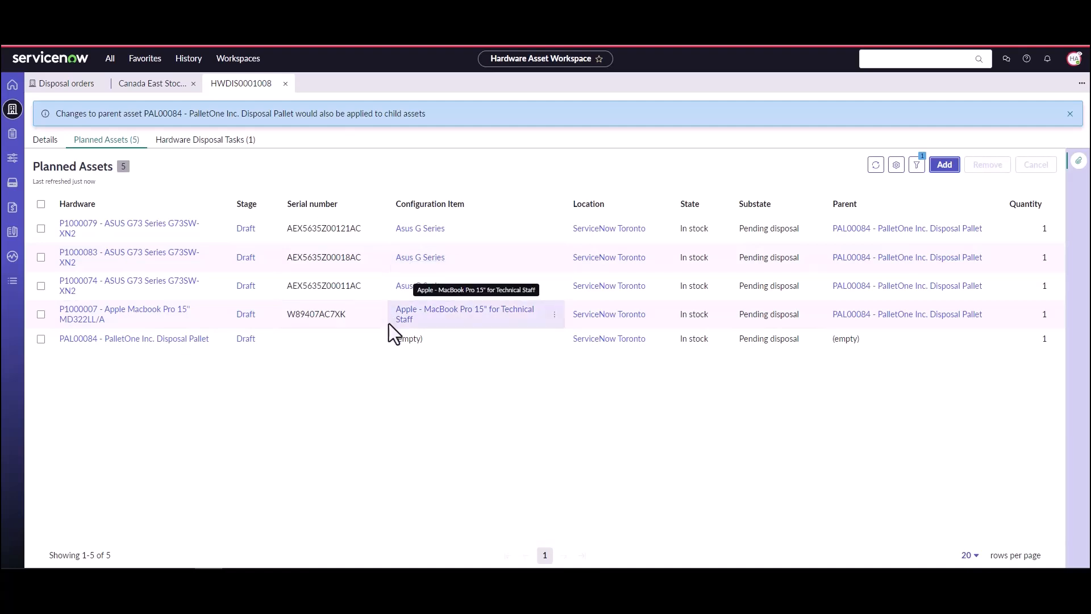
pyautogui.moveTo(509, 290)
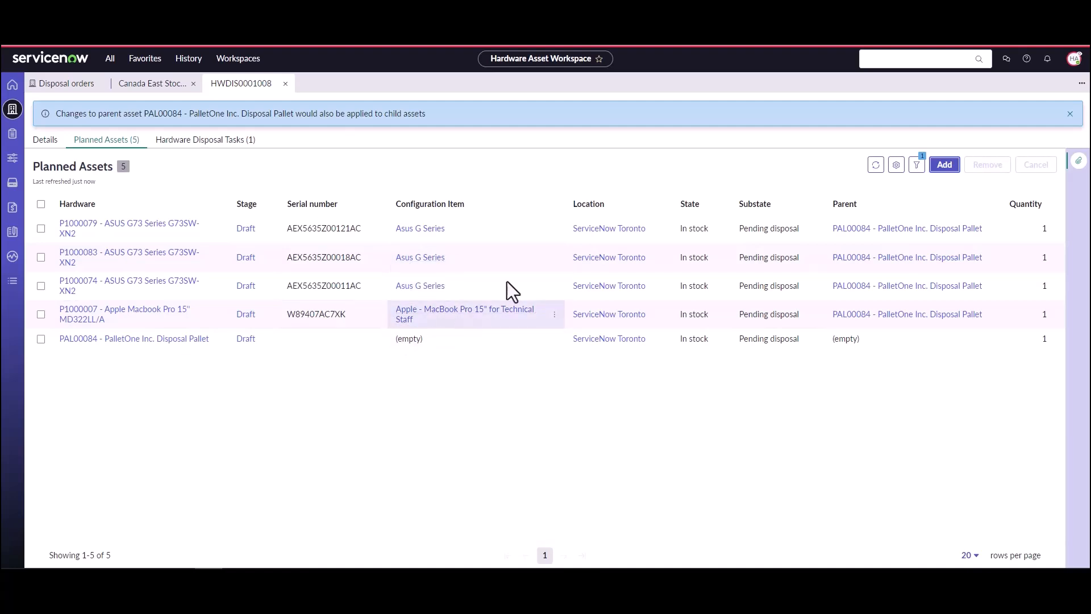
pyautogui.moveTo(944, 165)
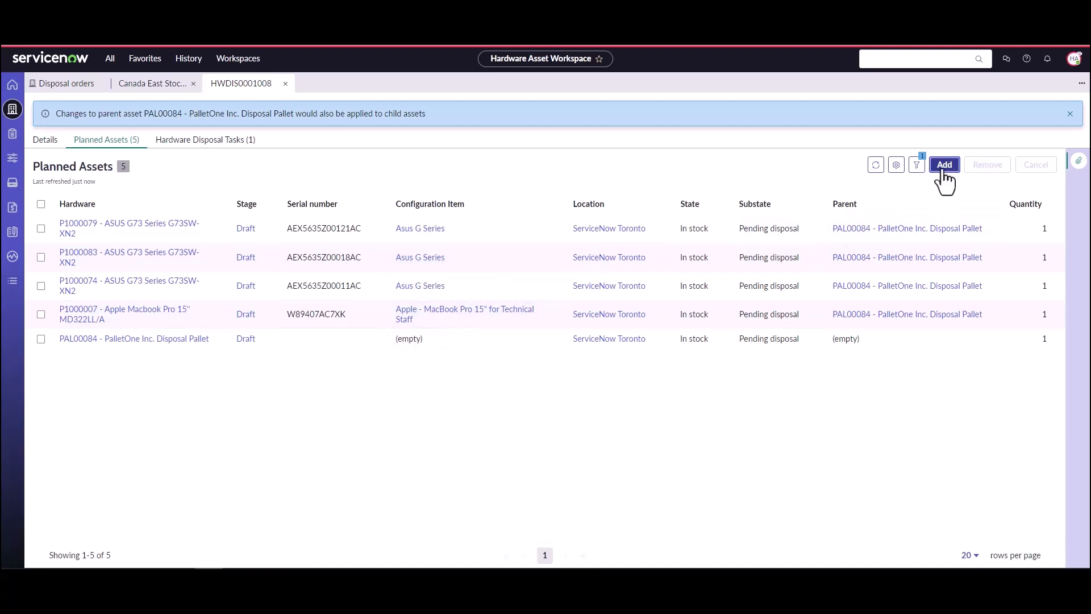
# Step: Filter the asset picker to model category 'computer' with Pending disposal substate
pyautogui.click(943, 164)
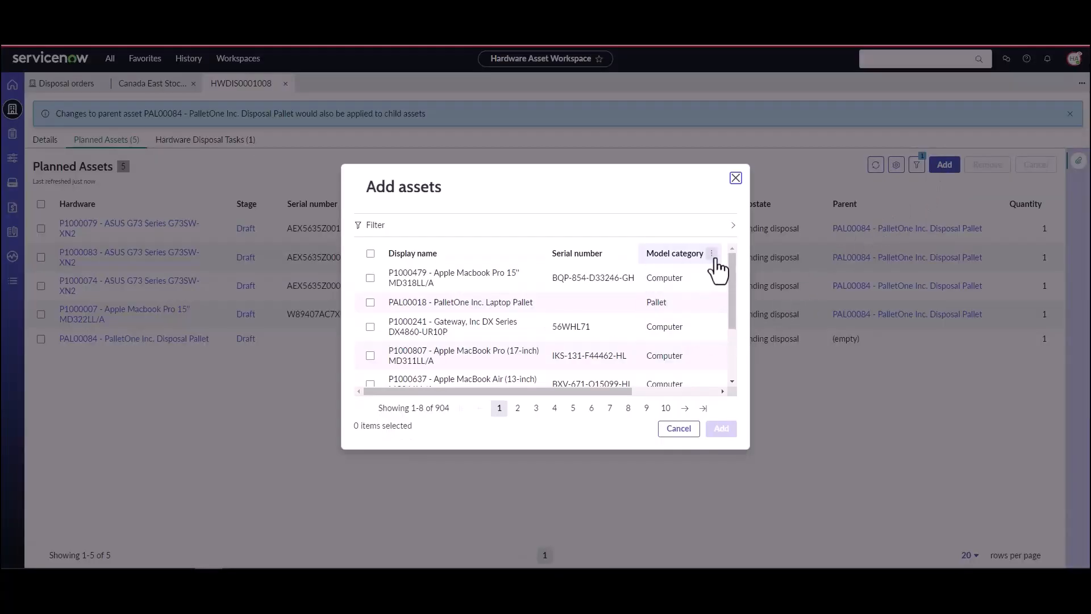
pyautogui.click(711, 252)
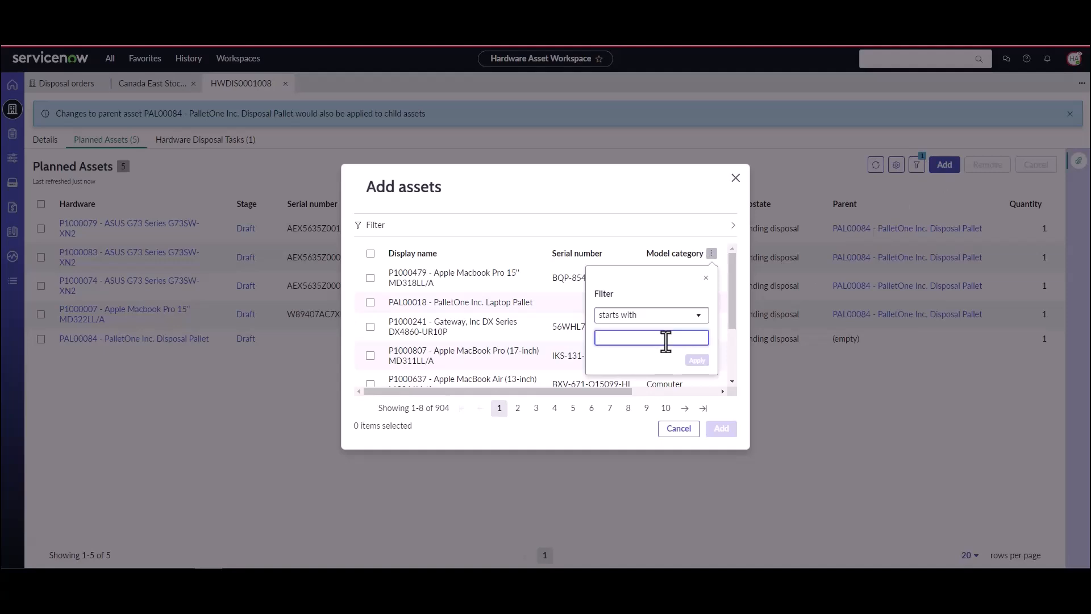
pyautogui.write('computer')
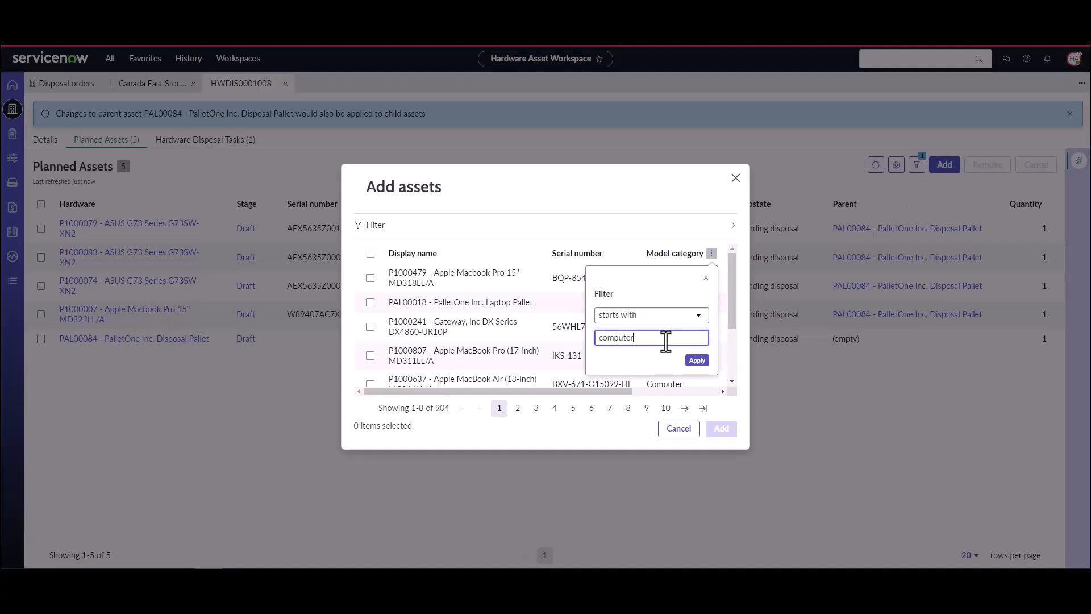
pyautogui.click(695, 359)
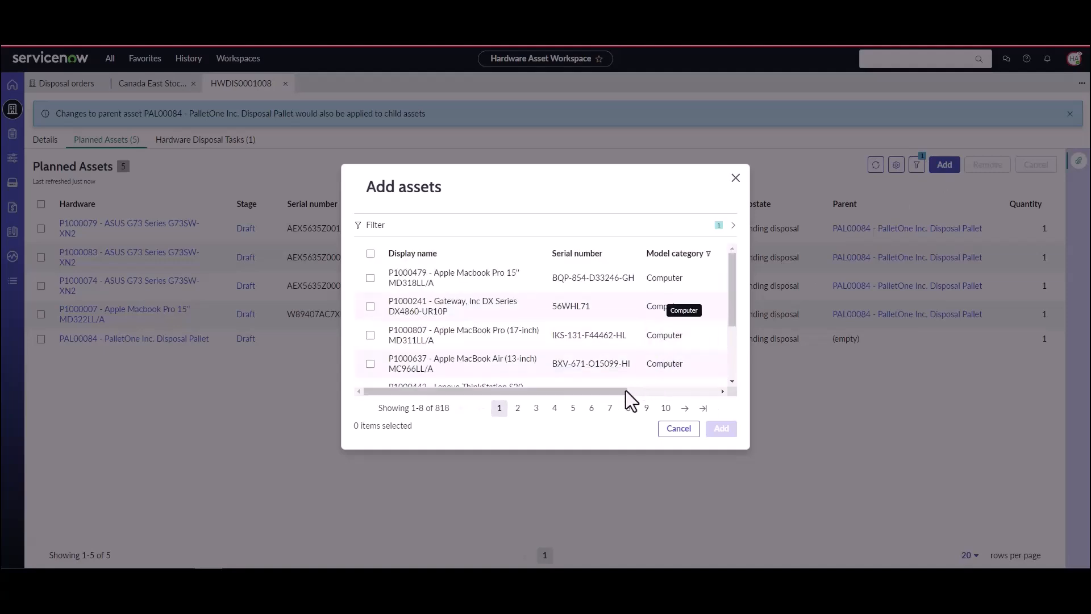
pyautogui.hscroll(3)
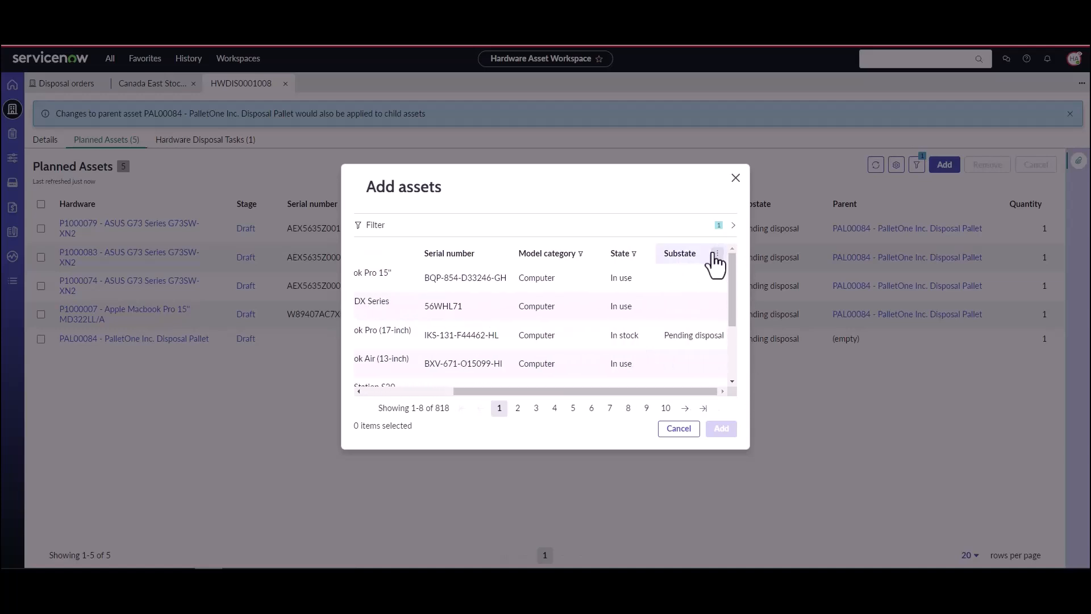
pyautogui.click(717, 252)
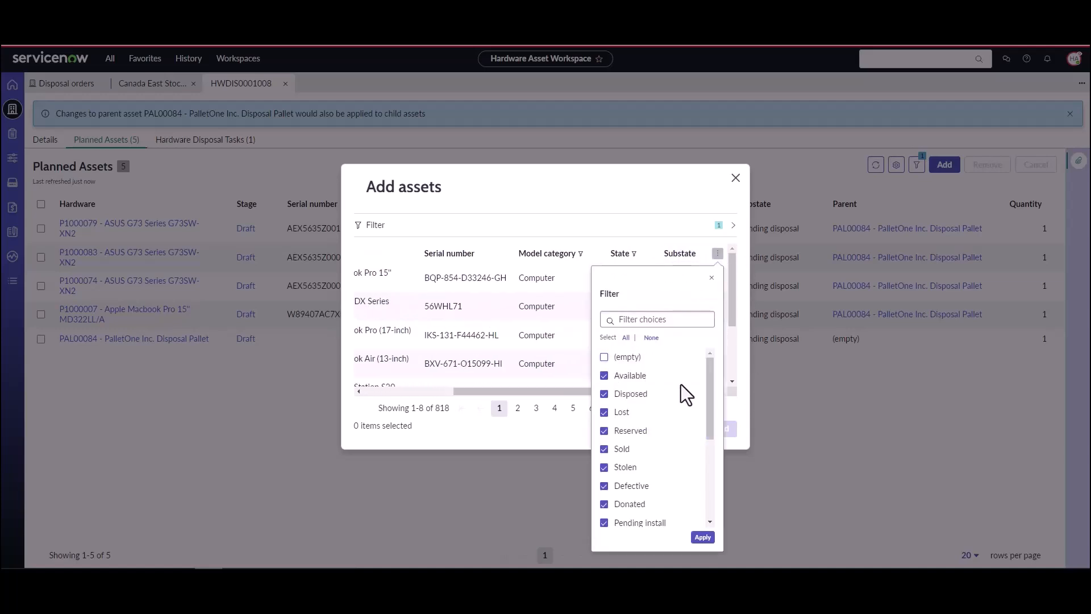
pyautogui.click(651, 337)
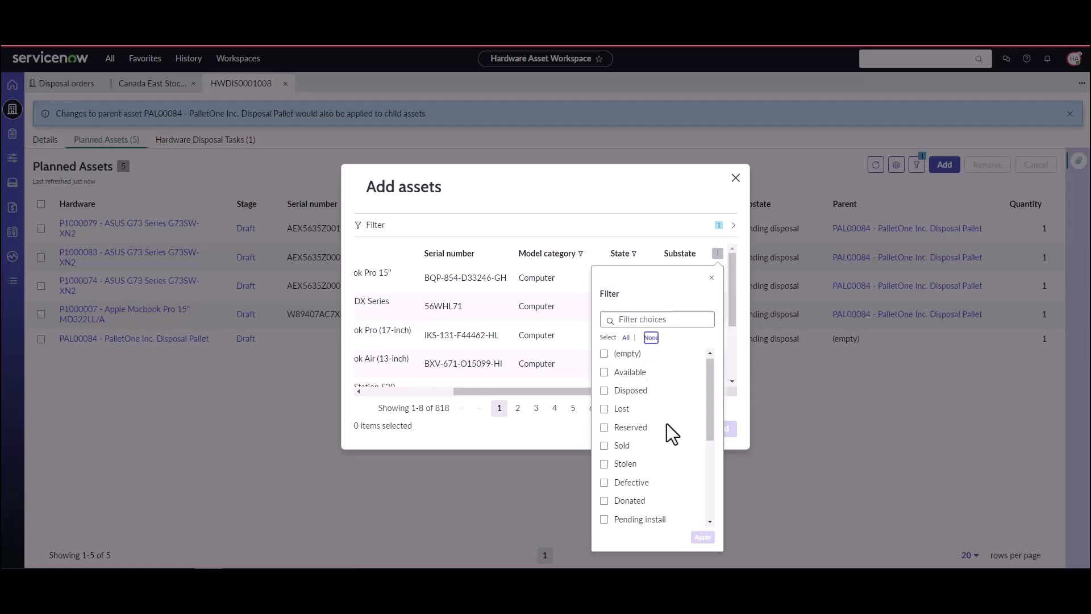
pyautogui.click(604, 464)
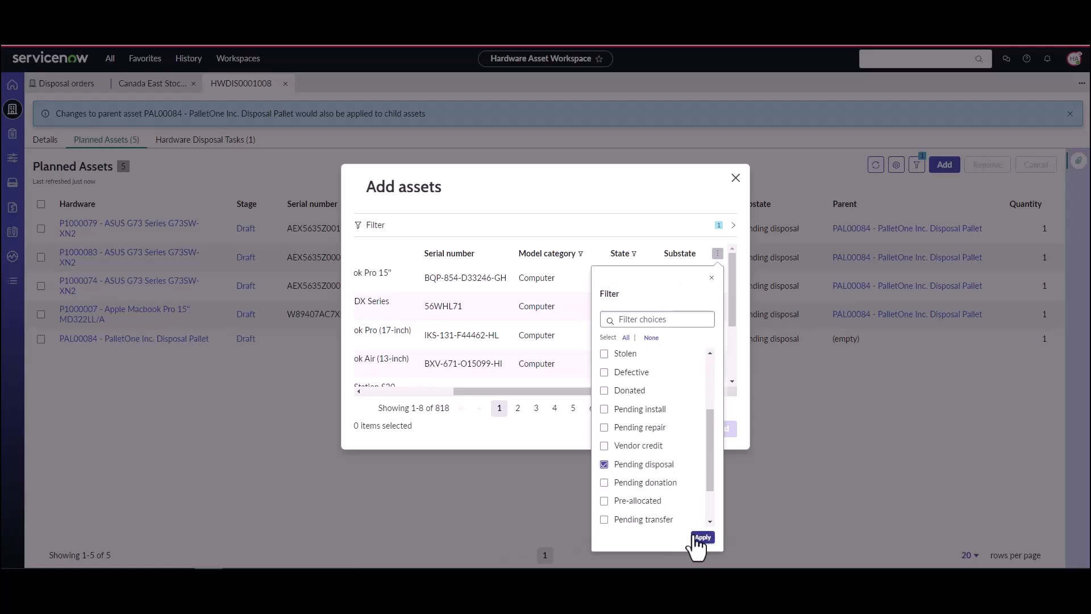
pyautogui.click(701, 536)
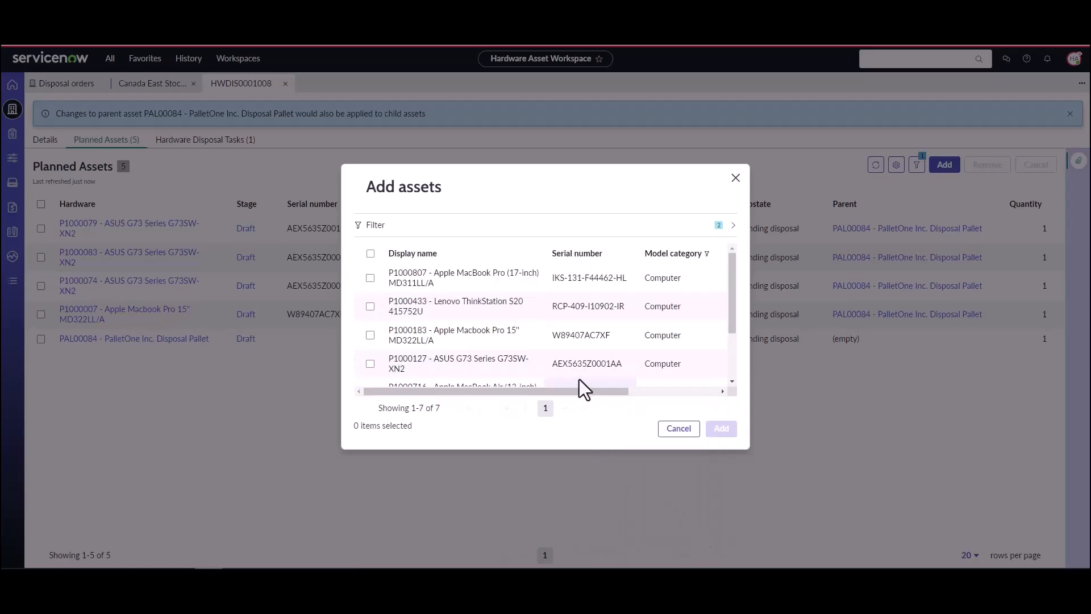
# Step: Select all seven listed computers and add them to the order
pyautogui.scroll(-3)
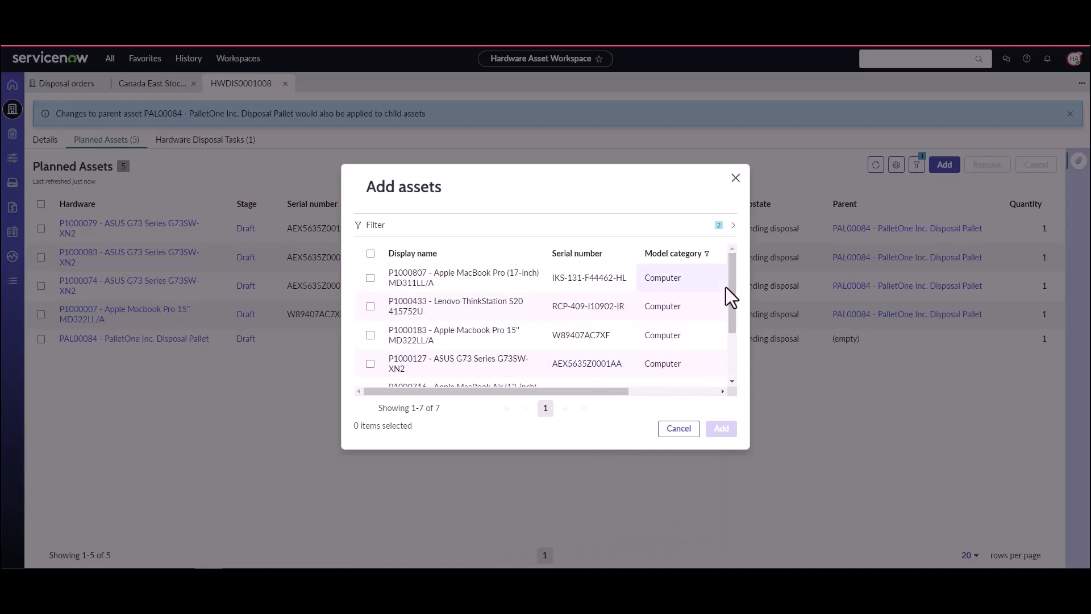
pyautogui.scroll(-3)
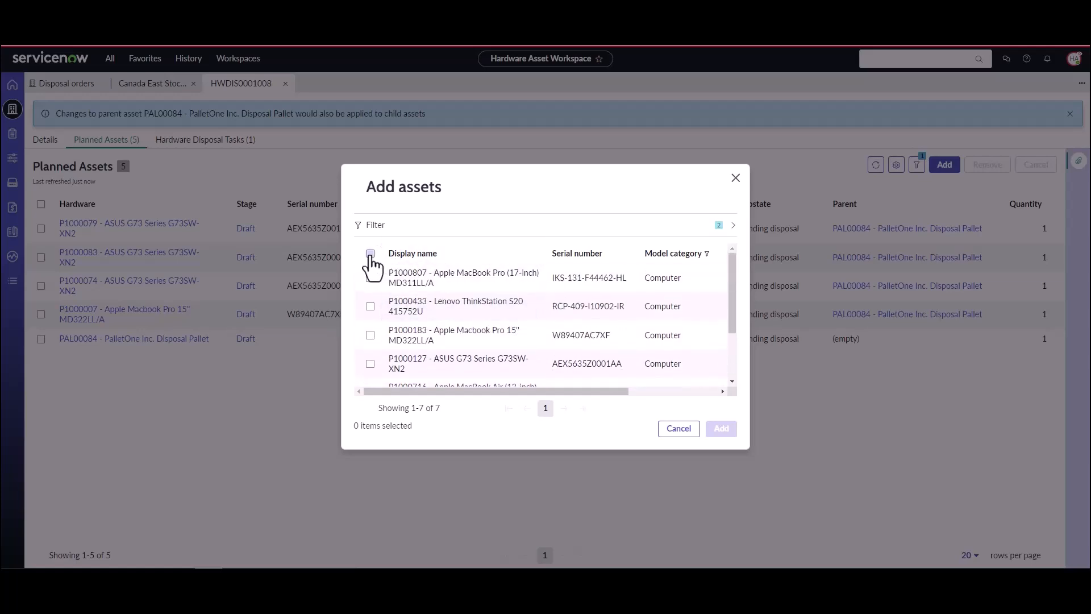
pyautogui.click(369, 252)
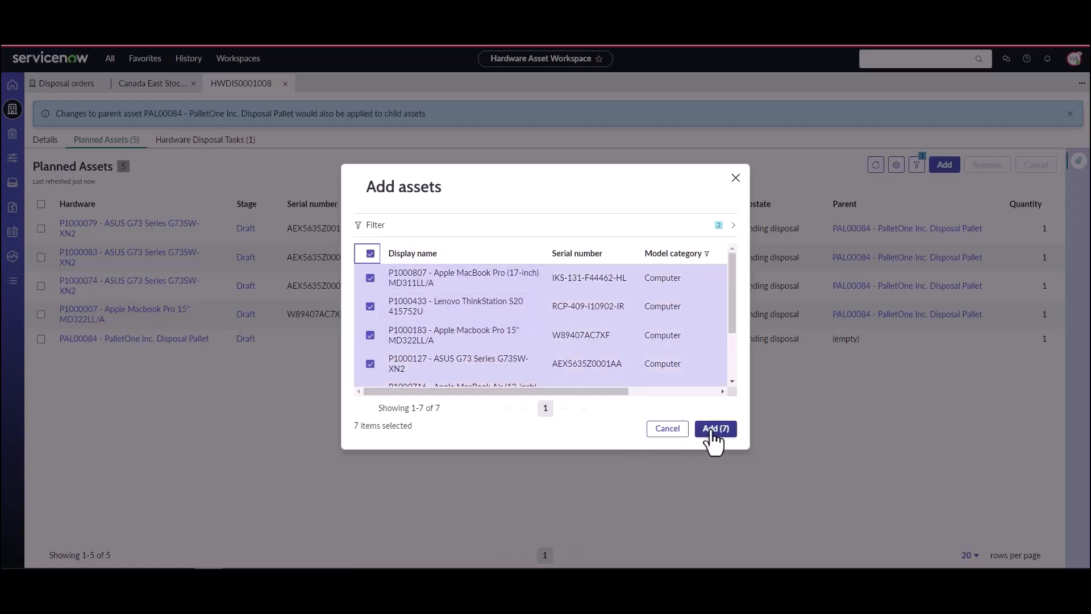
pyautogui.click(715, 427)
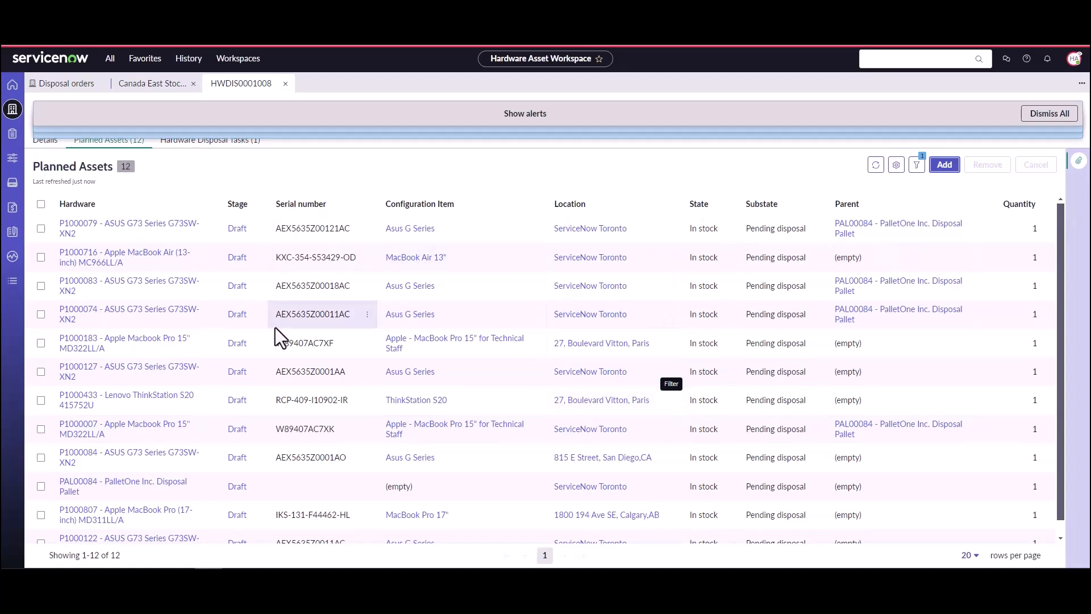
# Step: Expand and review the parent-asset alerts on HWDIS0001008, then dismiss them all
pyautogui.scroll(-3)
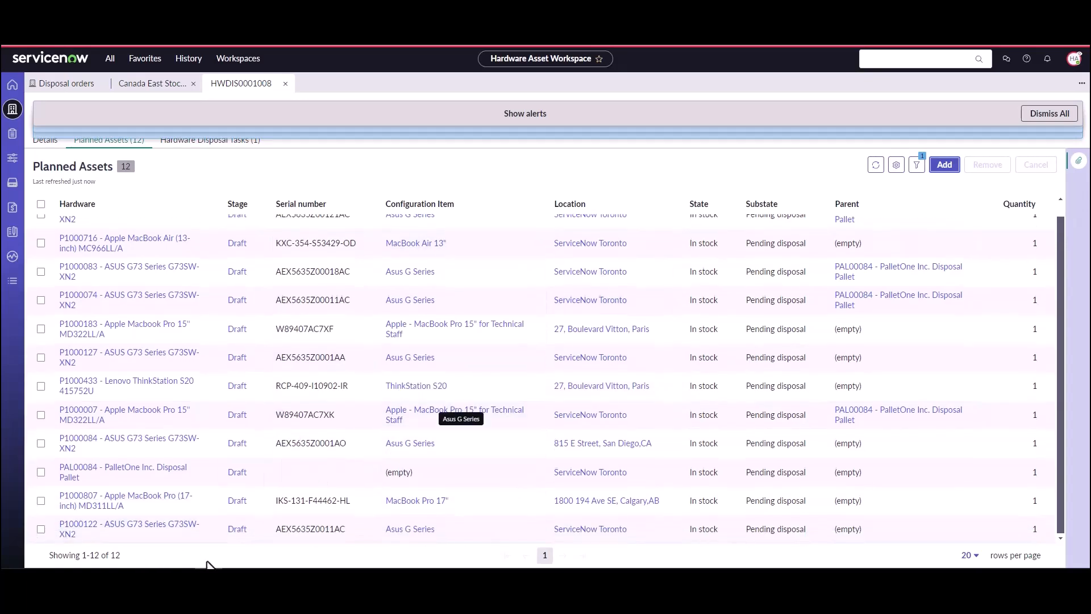
pyautogui.moveTo(189, 556)
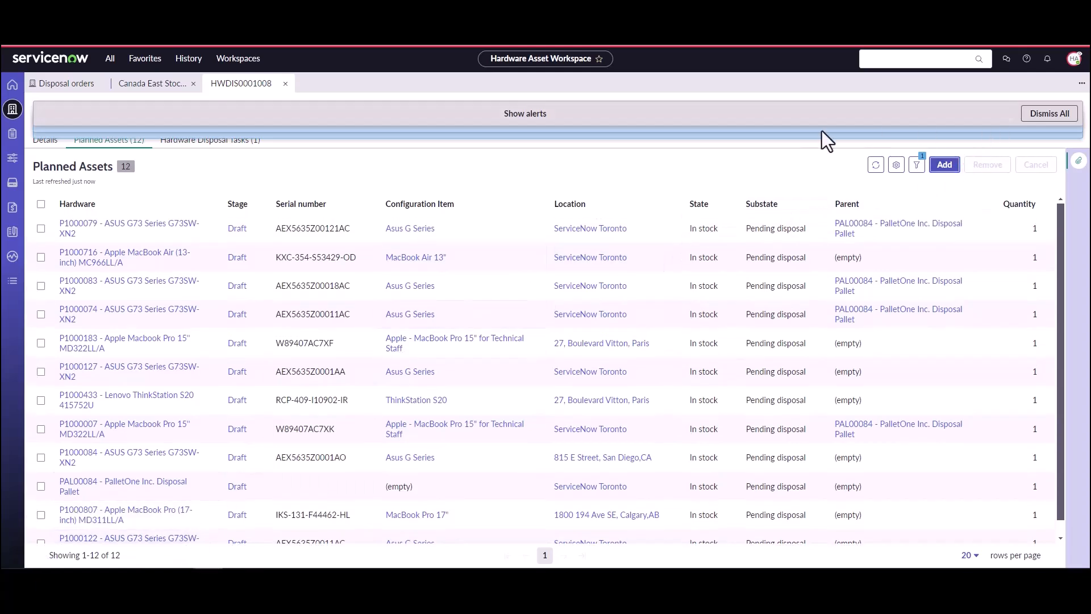
pyautogui.click(524, 113)
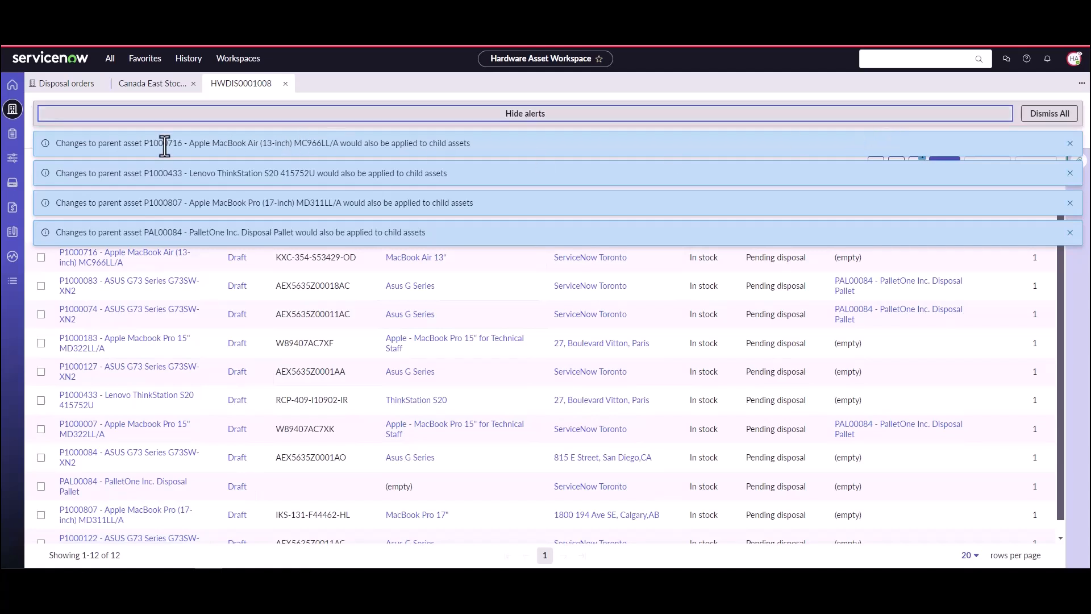
pyautogui.moveTo(111, 212)
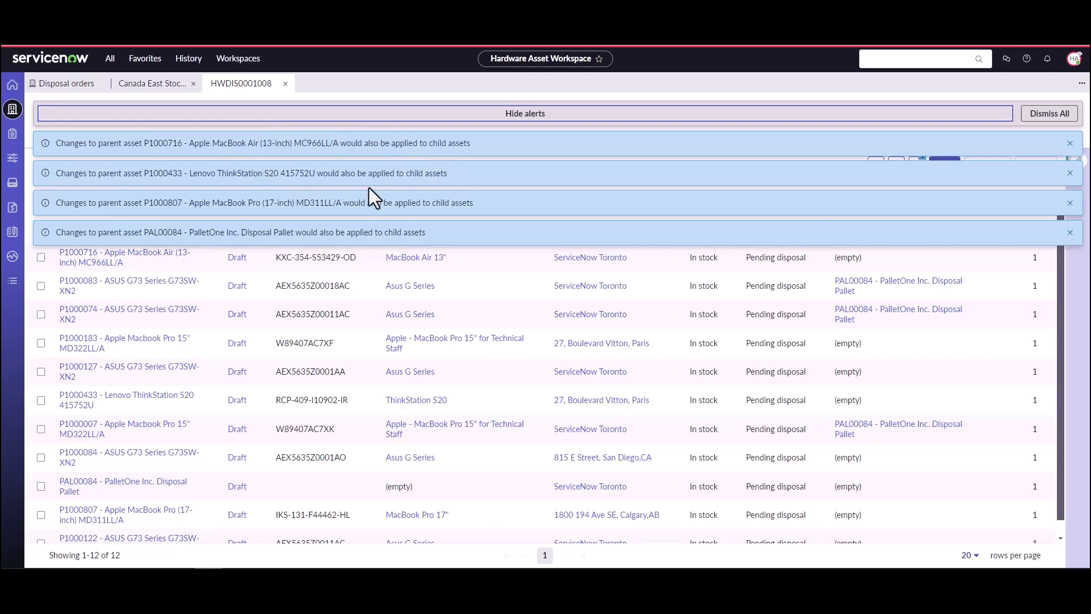
pyautogui.moveTo(994, 143)
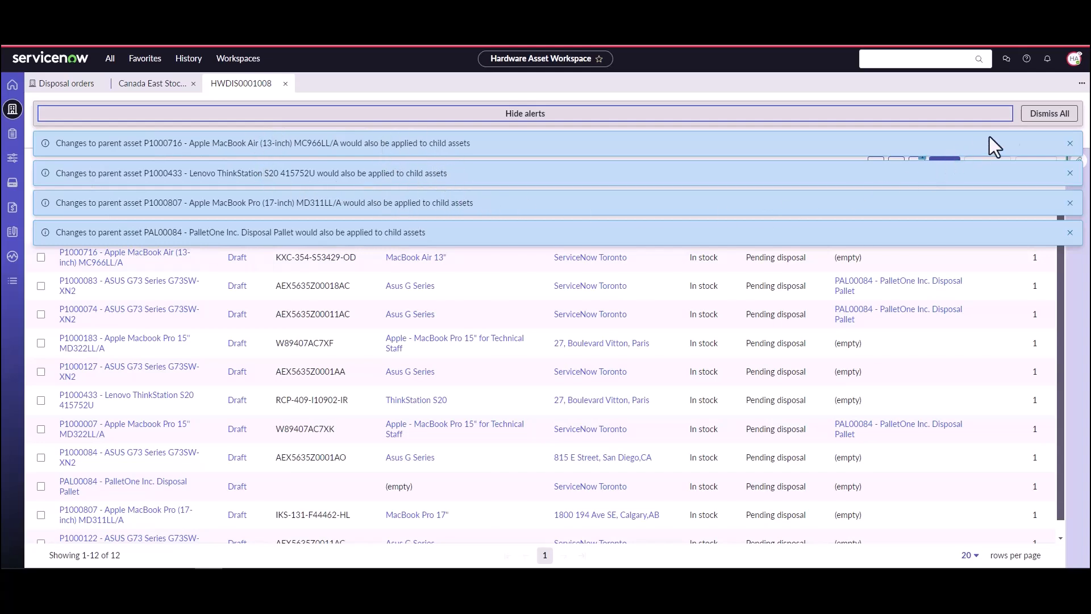
pyautogui.click(1048, 112)
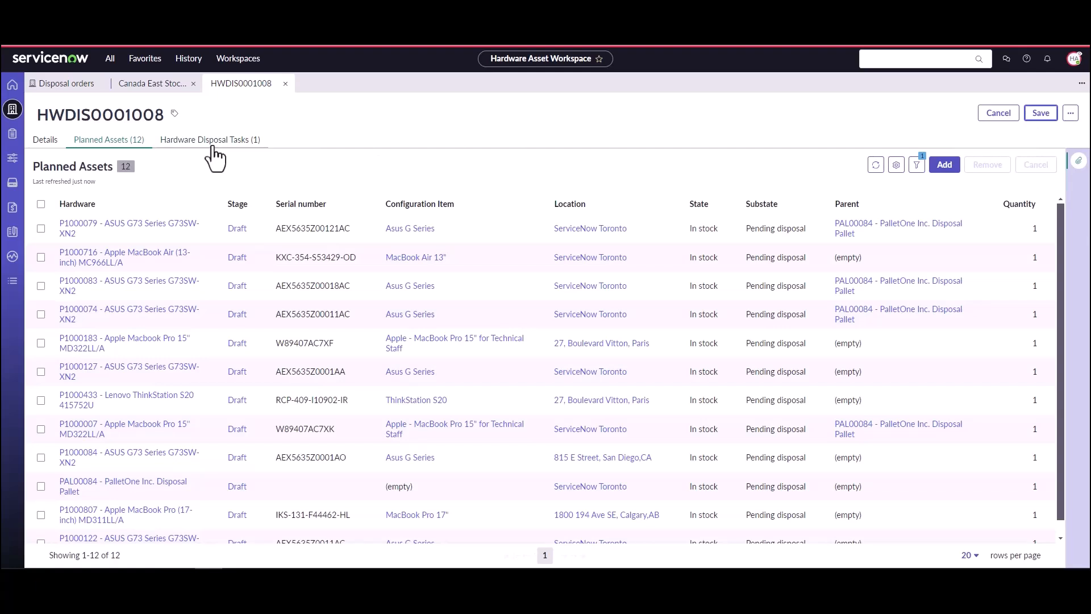
# Step: Open Verify Assets task HWDISTASK0001005 and review its twelve Draft planned assets
pyautogui.click(209, 139)
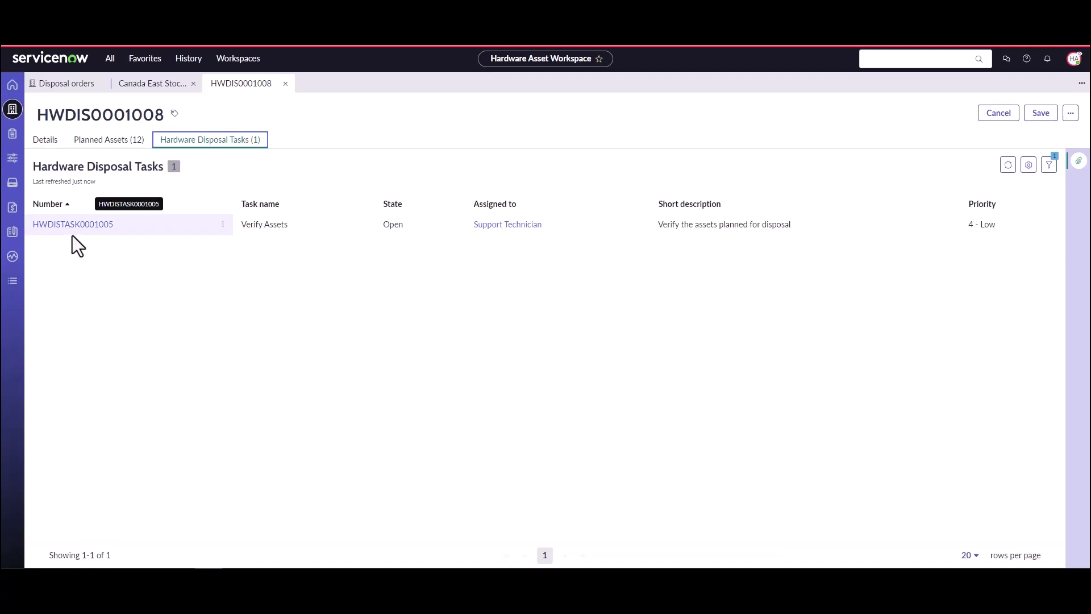
pyautogui.click(73, 224)
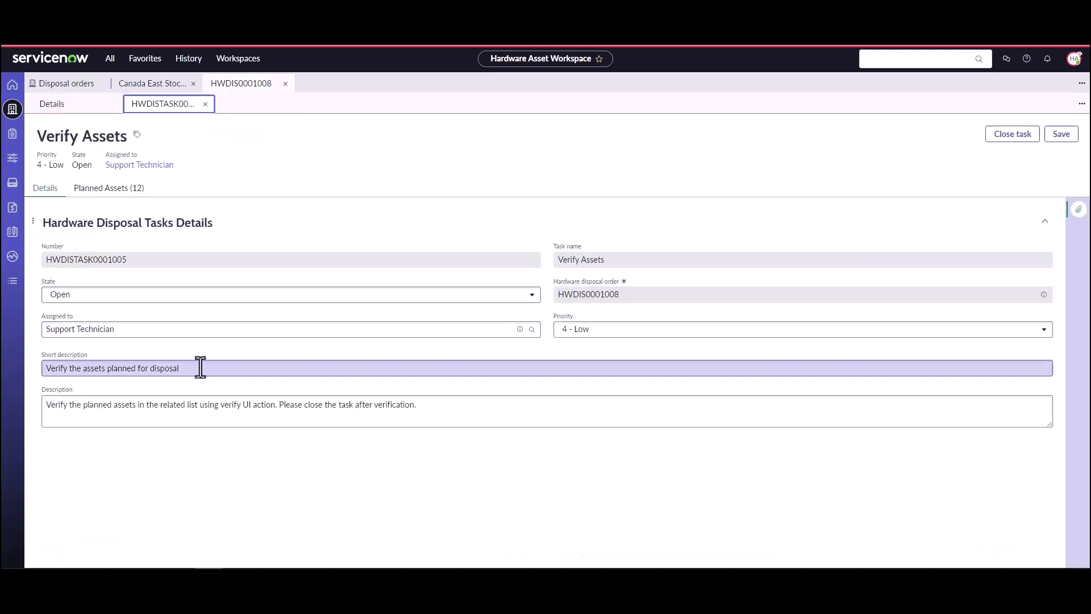
pyautogui.click(108, 188)
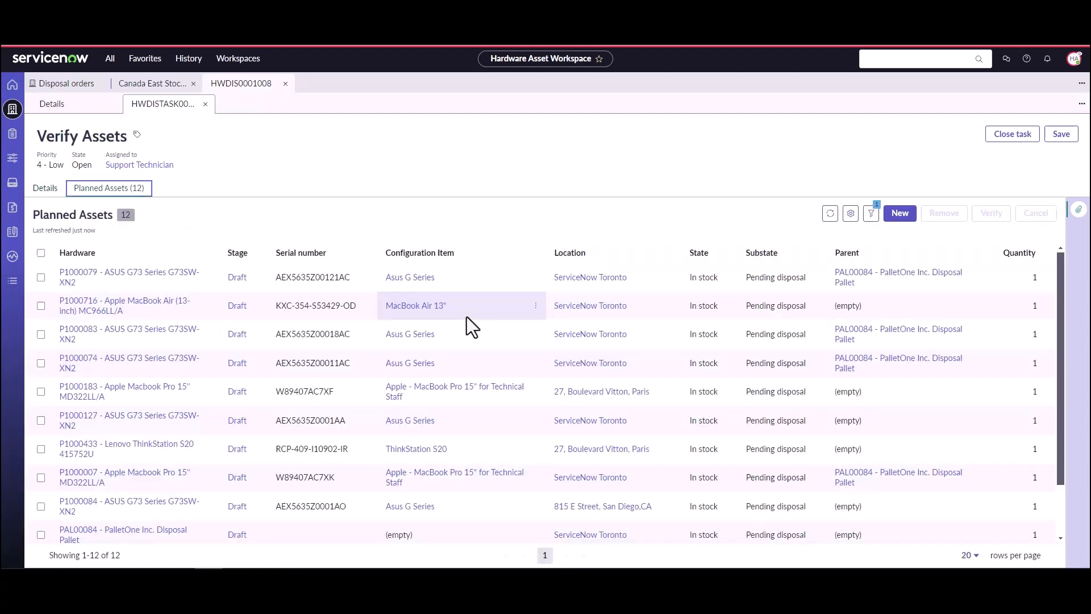
pyautogui.moveTo(887, 255)
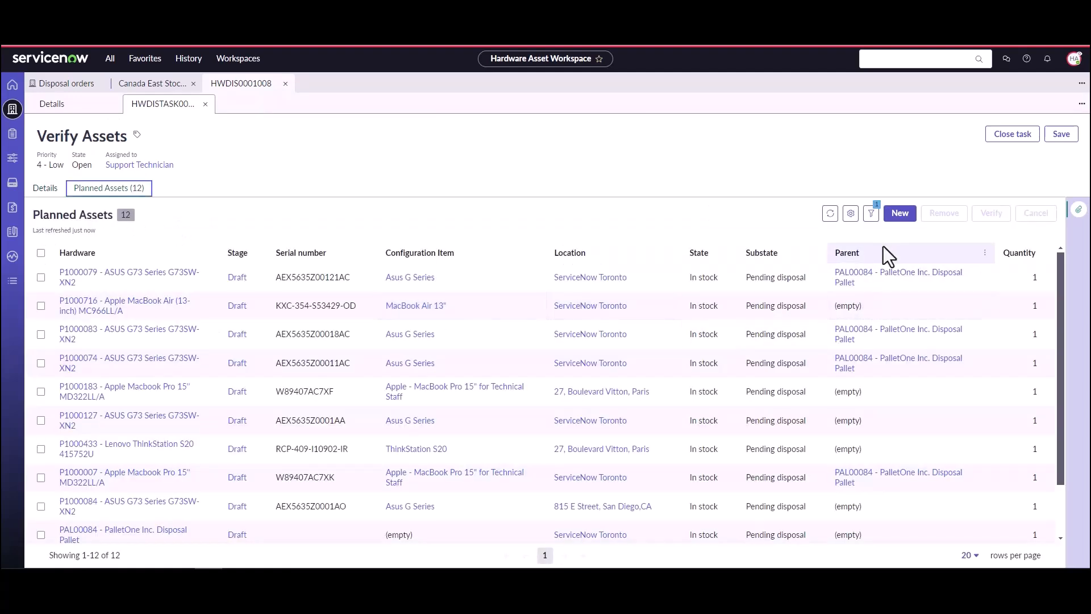
pyautogui.scroll(-3)
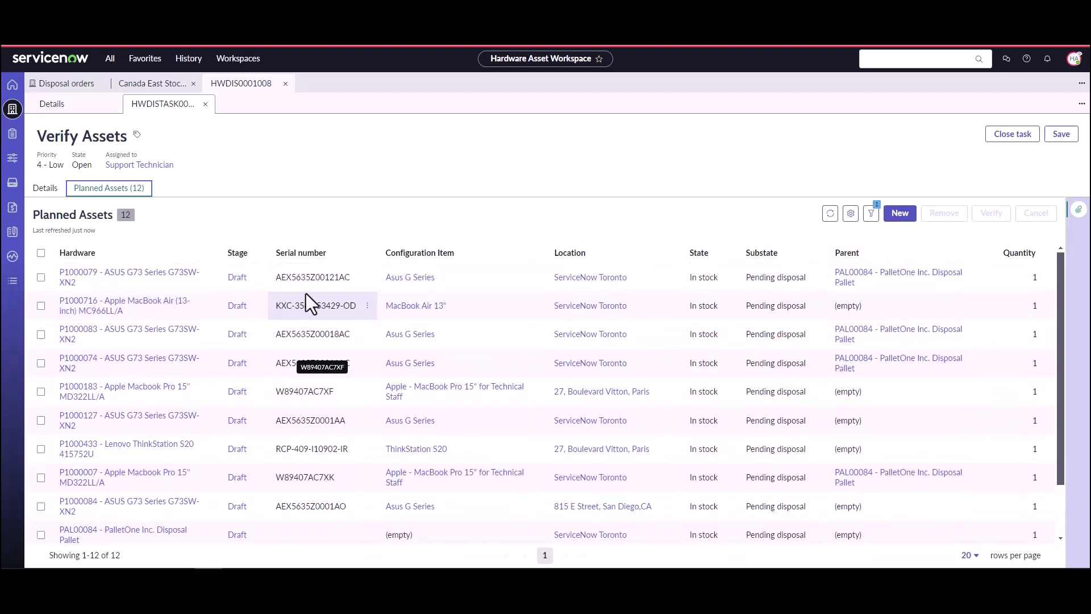
pyautogui.scroll(-3)
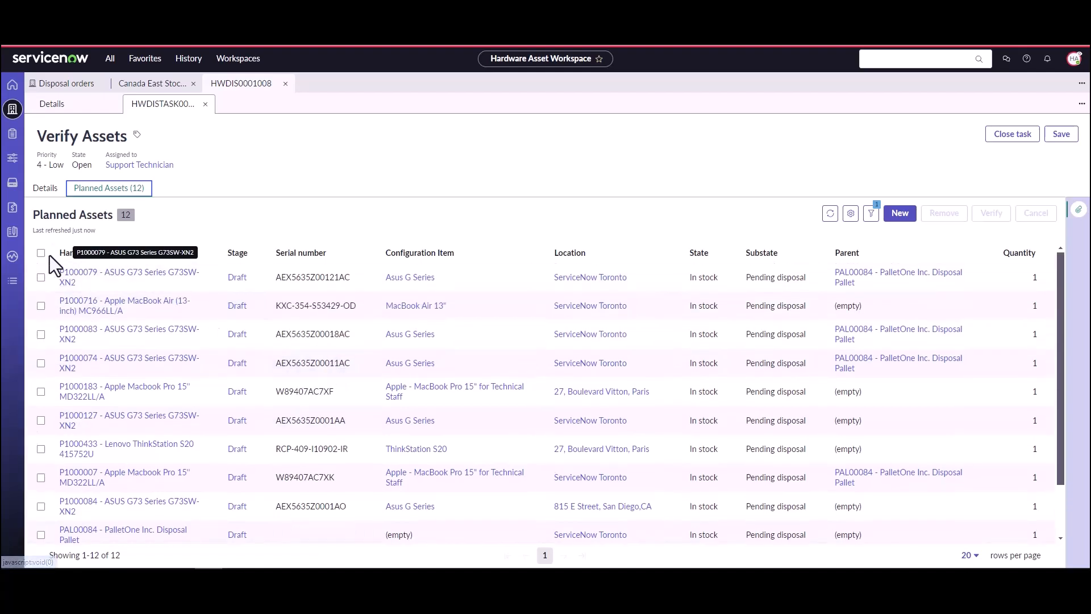
# Step: Verify all twelve planned assets and close task HWDISTASK0001005 as complete
pyautogui.click(40, 252)
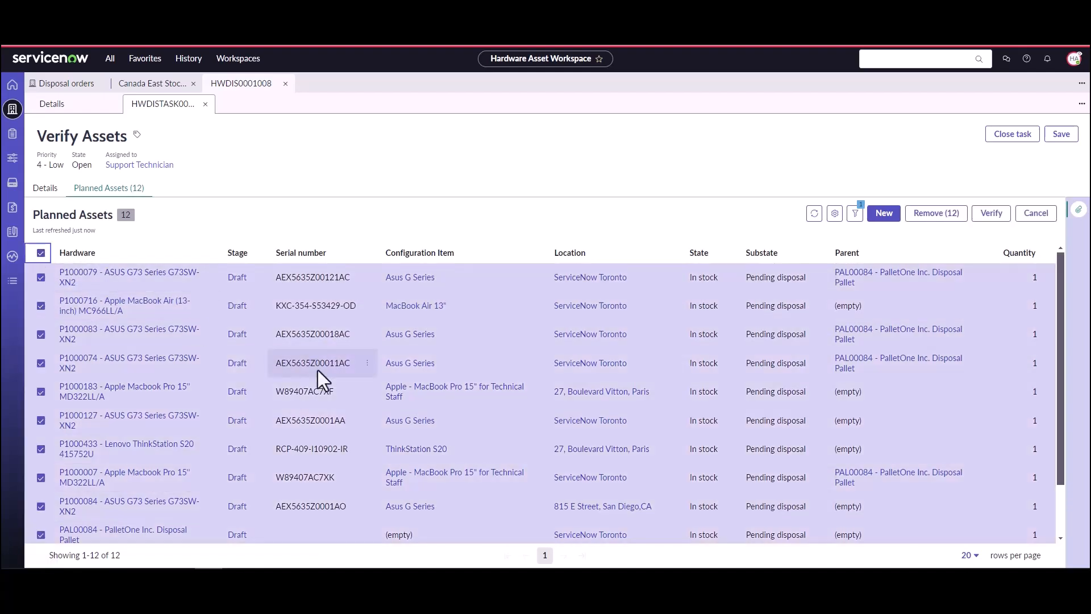
pyautogui.moveTo(936, 213)
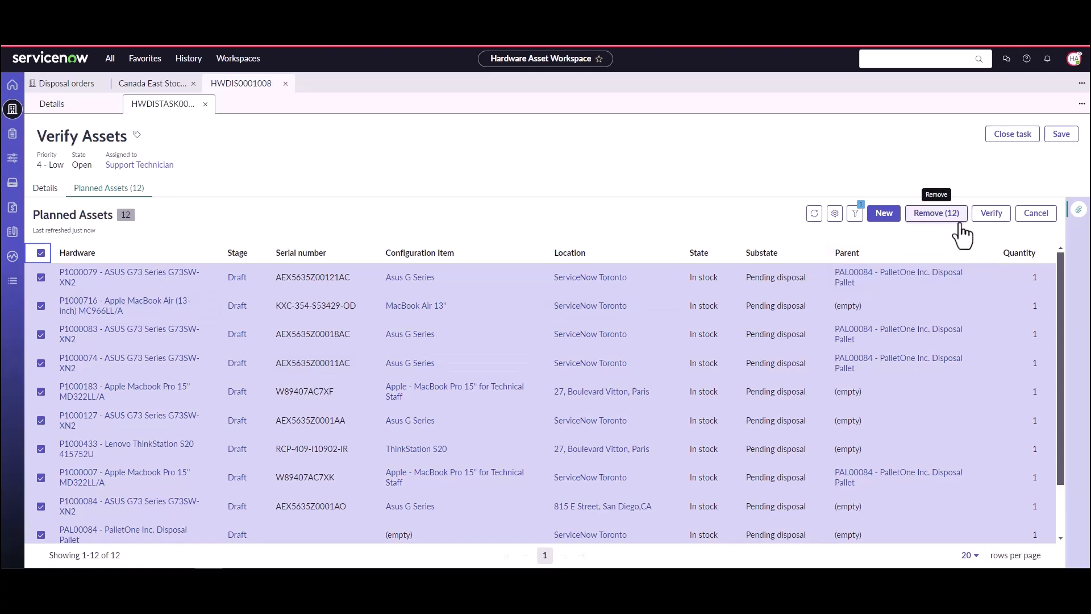
pyautogui.moveTo(919, 332)
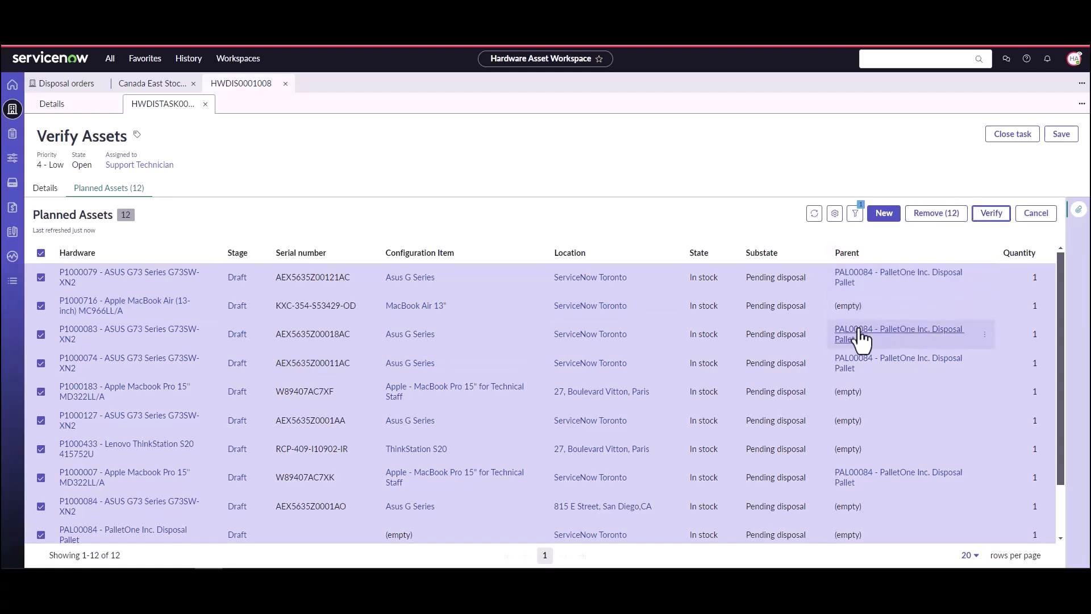
pyautogui.click(990, 213)
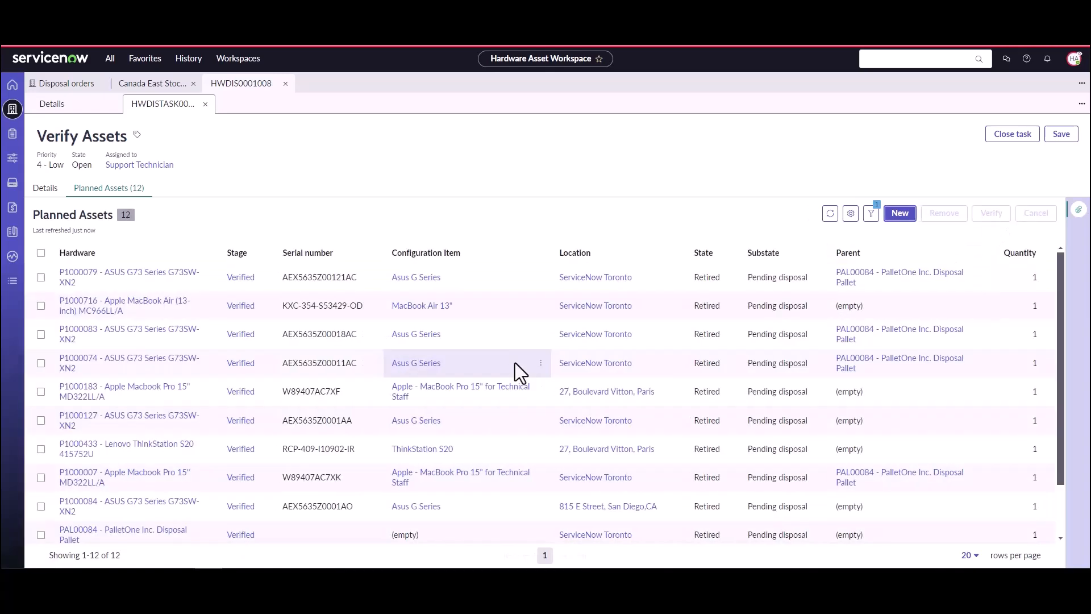
pyautogui.scroll(-3)
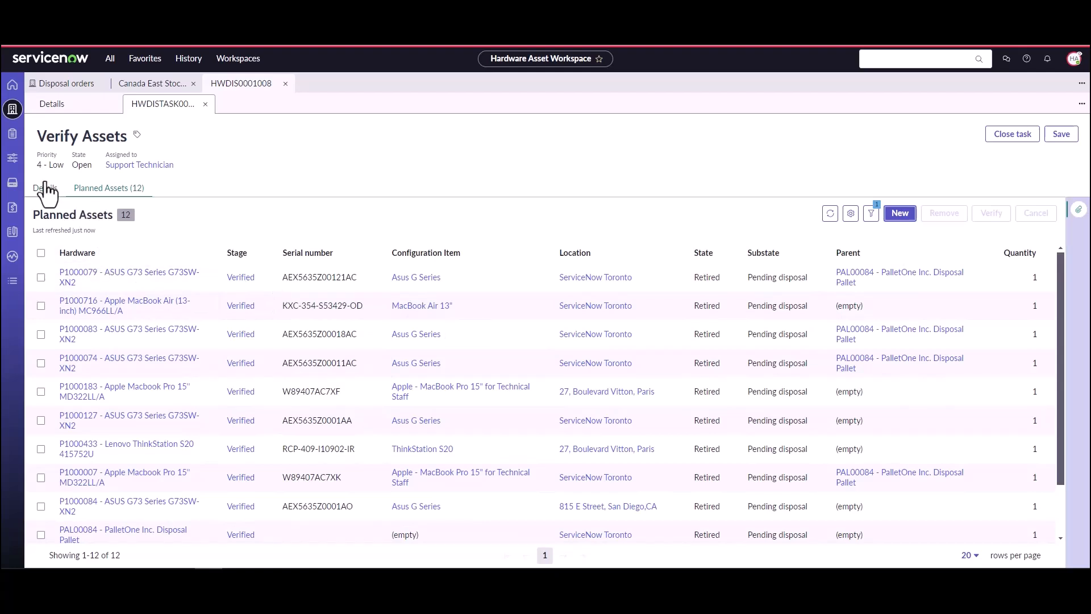
pyautogui.click(44, 188)
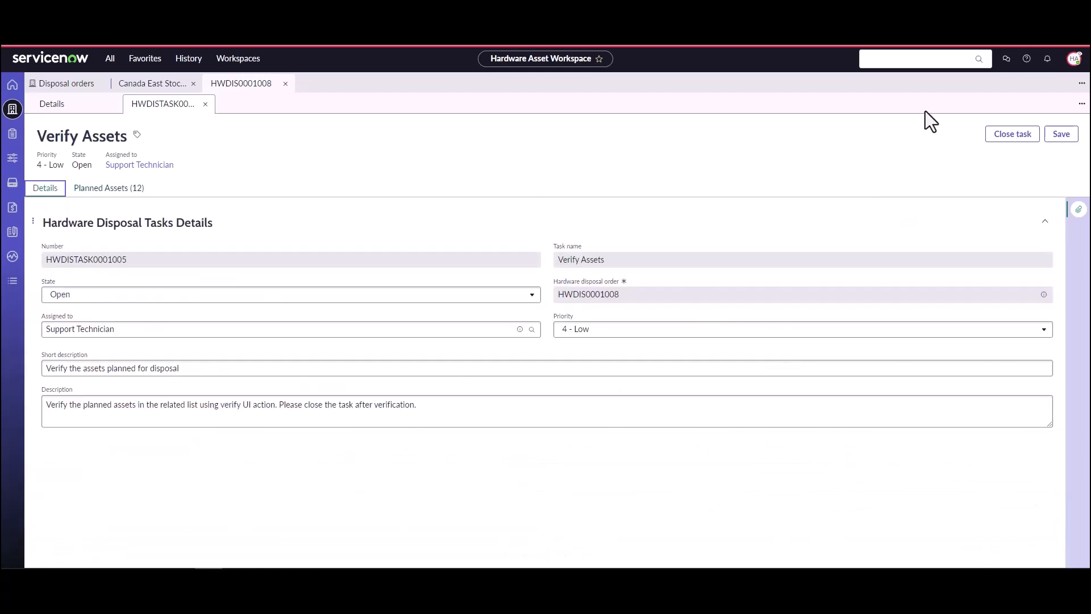
pyautogui.moveTo(1011, 133)
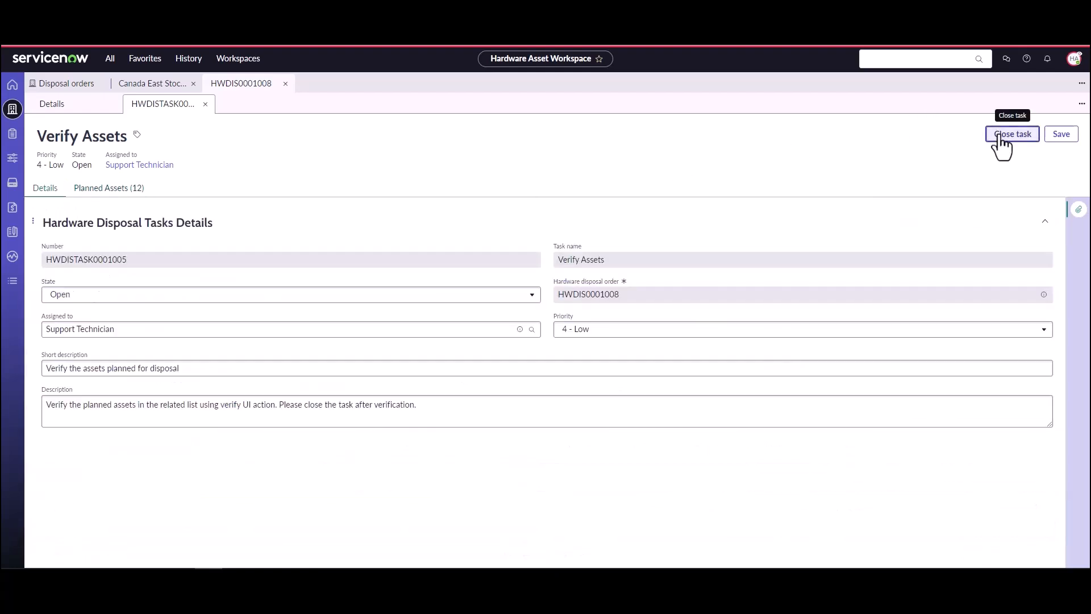
pyautogui.click(1011, 133)
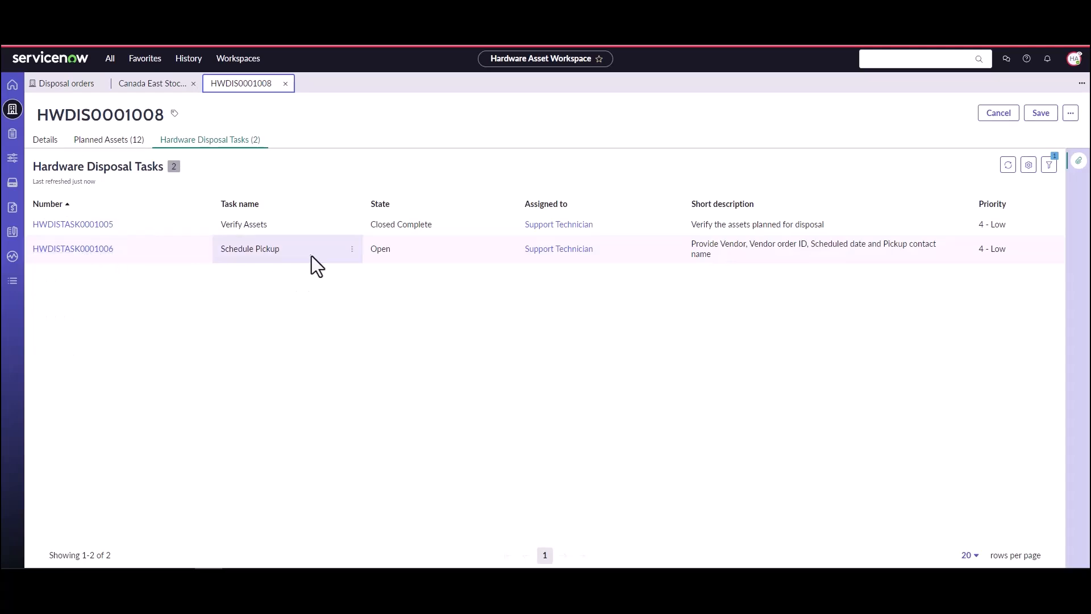
pyautogui.moveTo(695, 260)
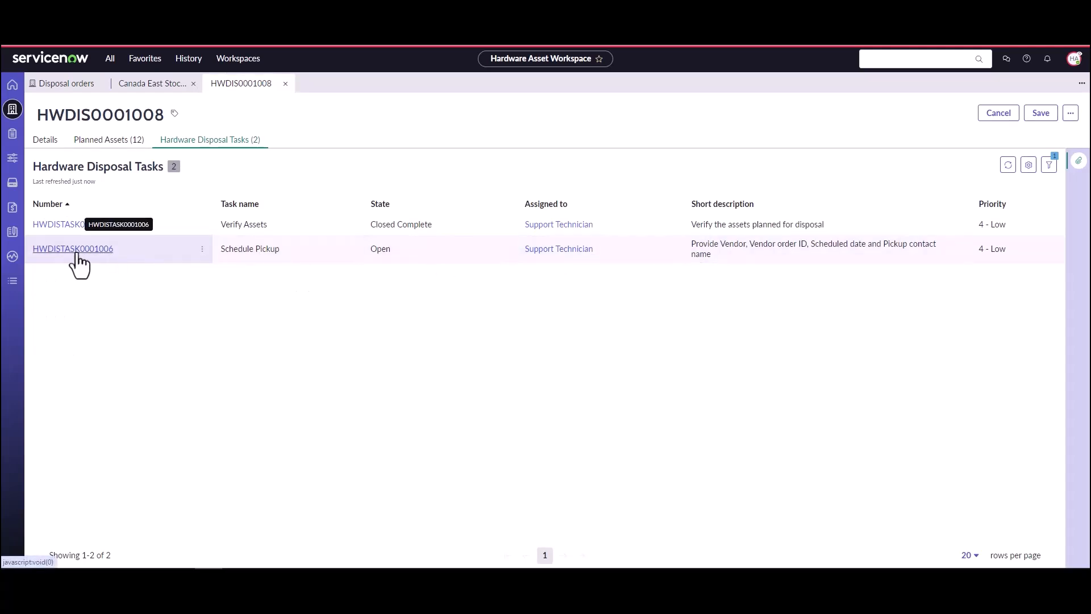
pyautogui.click(72, 248)
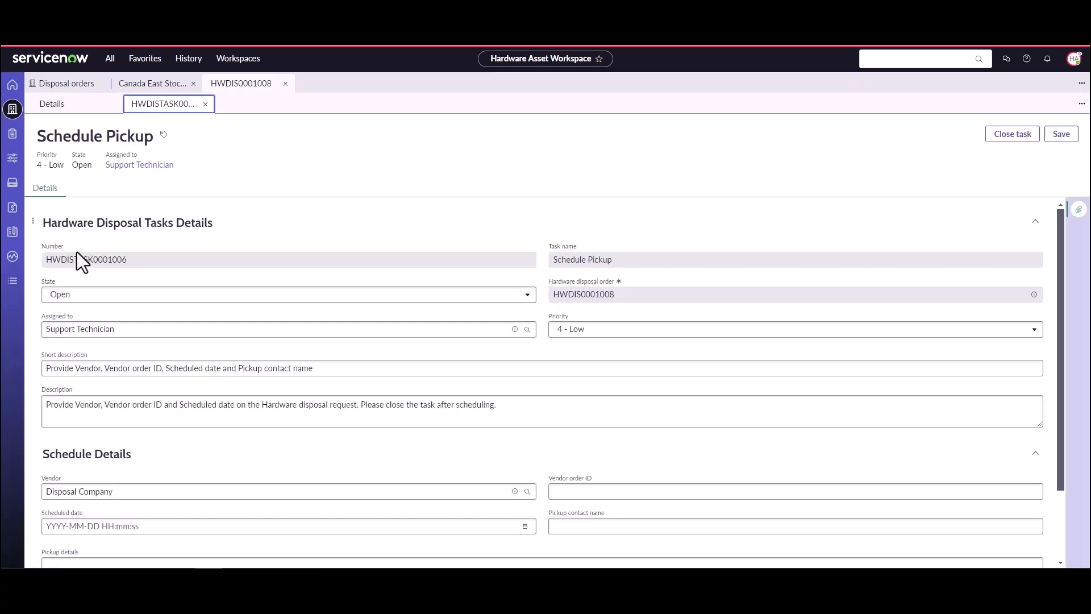
pyautogui.moveTo(223, 332)
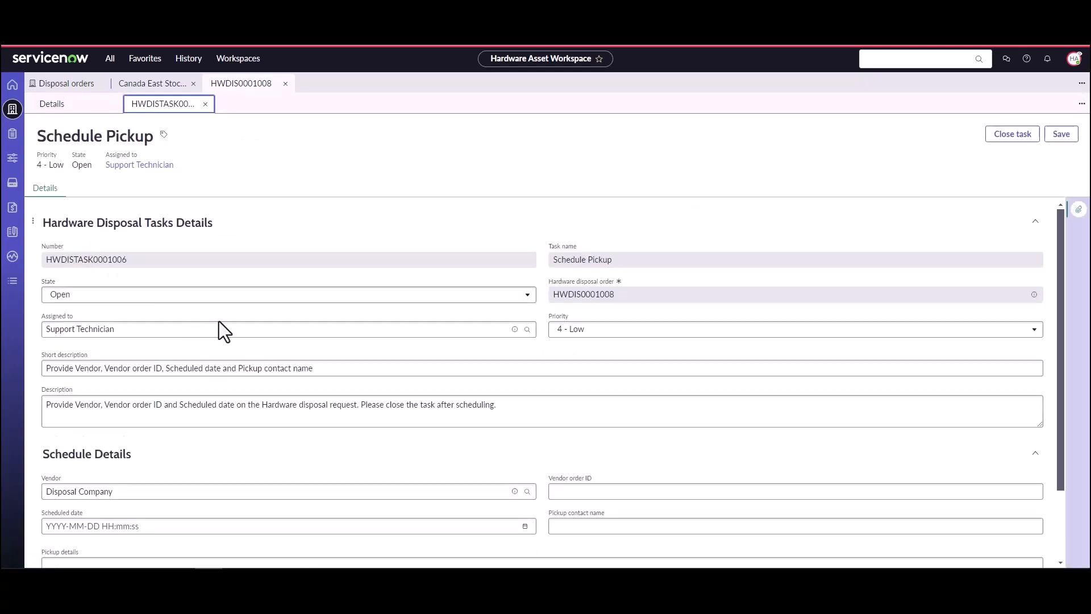
pyautogui.click(793, 491)
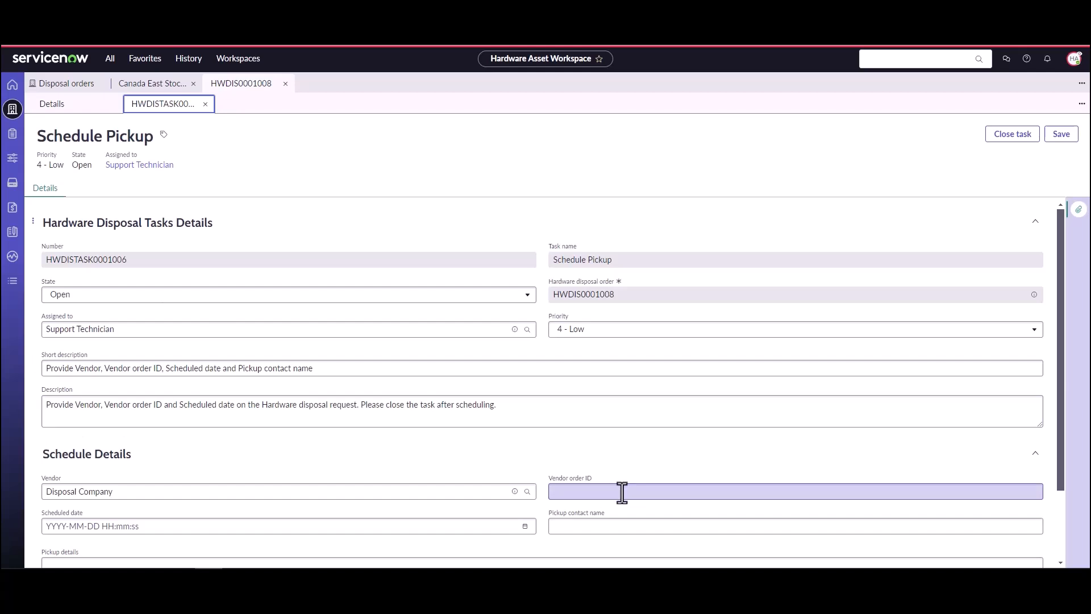
pyautogui.scroll(-3)
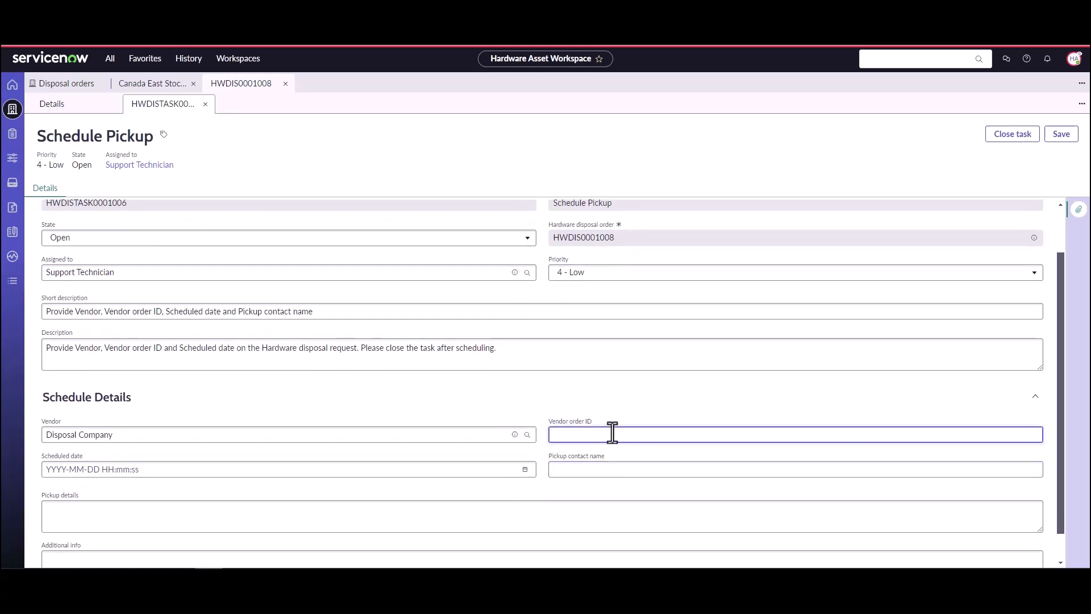
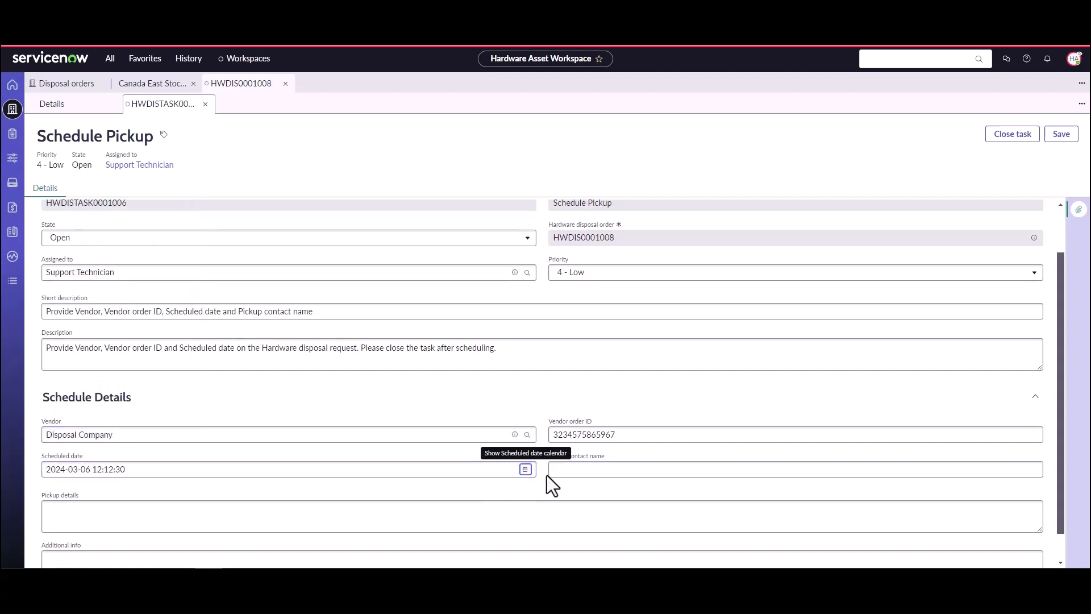
pyautogui.click(793, 468)
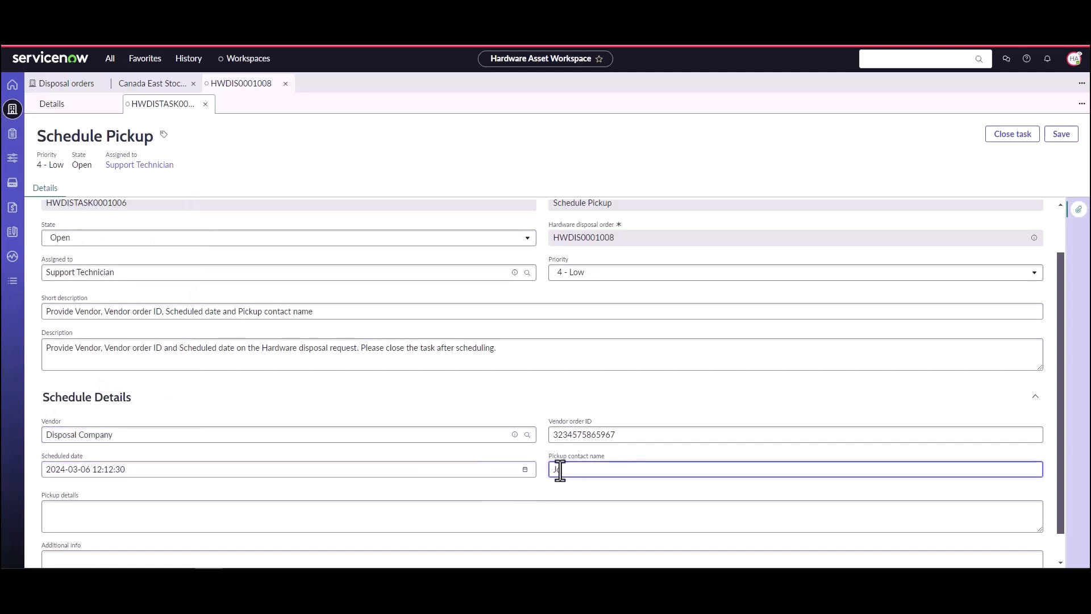
pyautogui.write('John Doe')
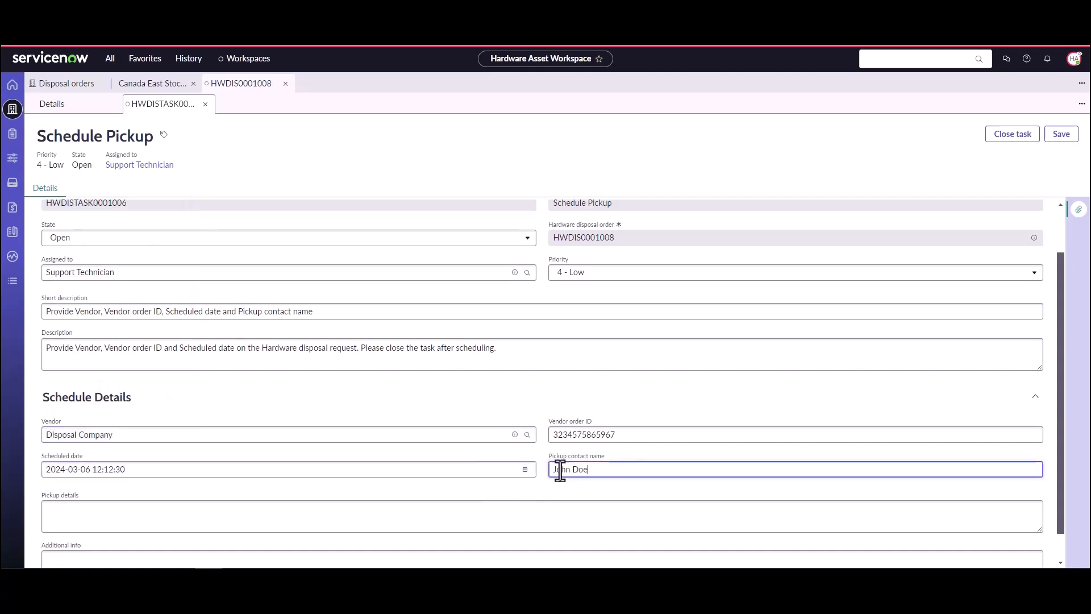
pyautogui.click(543, 515)
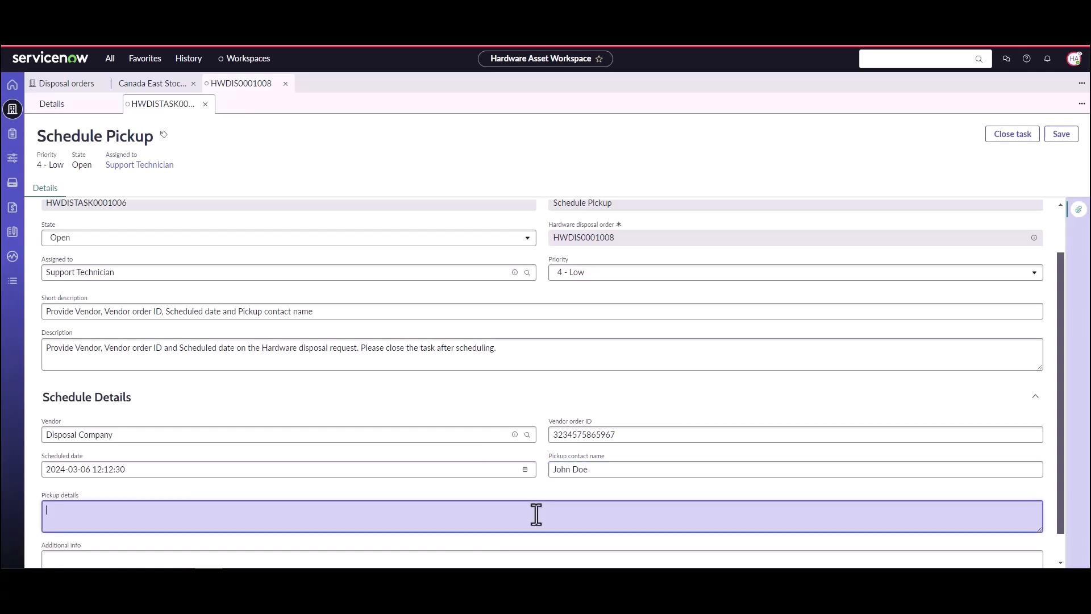
pyautogui.write('Pick up at receiving doors')
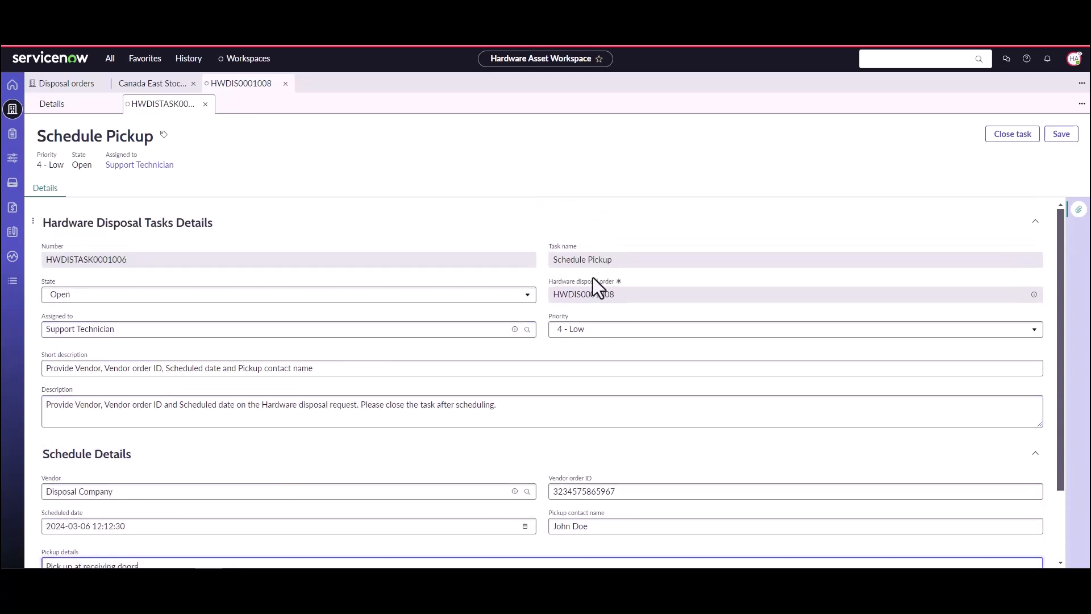
pyautogui.moveTo(1011, 134)
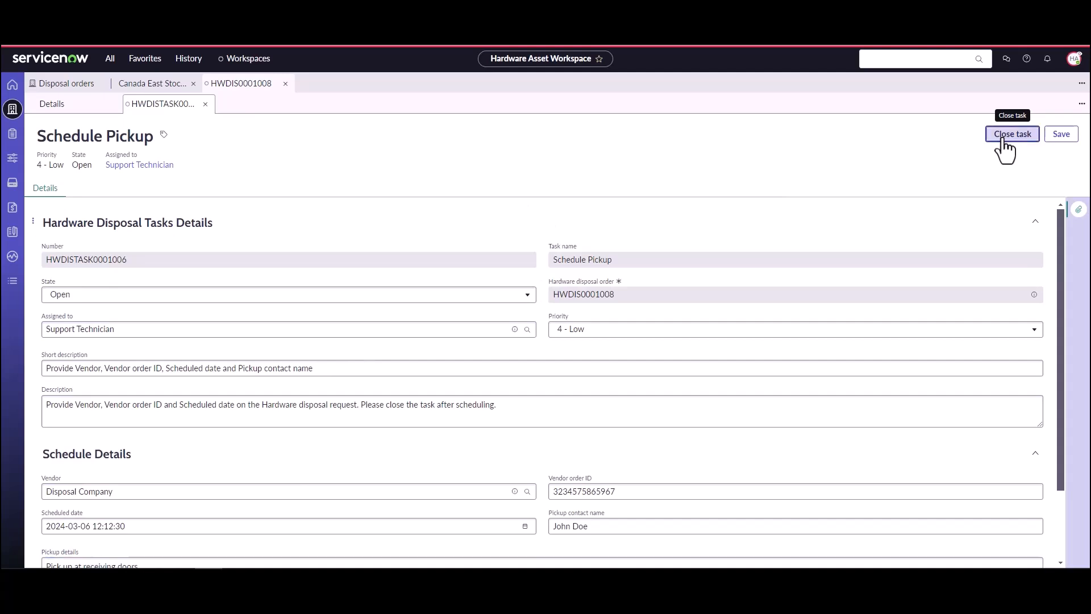
# Step: Close the Schedule Pickup task and dismiss its workspace tab
pyautogui.click(1011, 133)
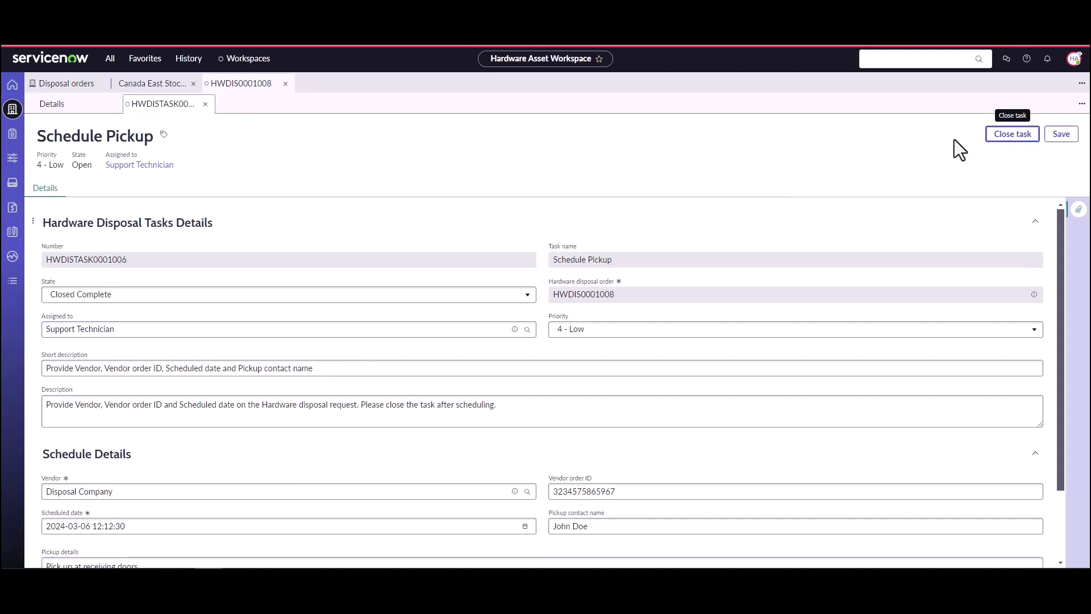
pyautogui.click(1012, 133)
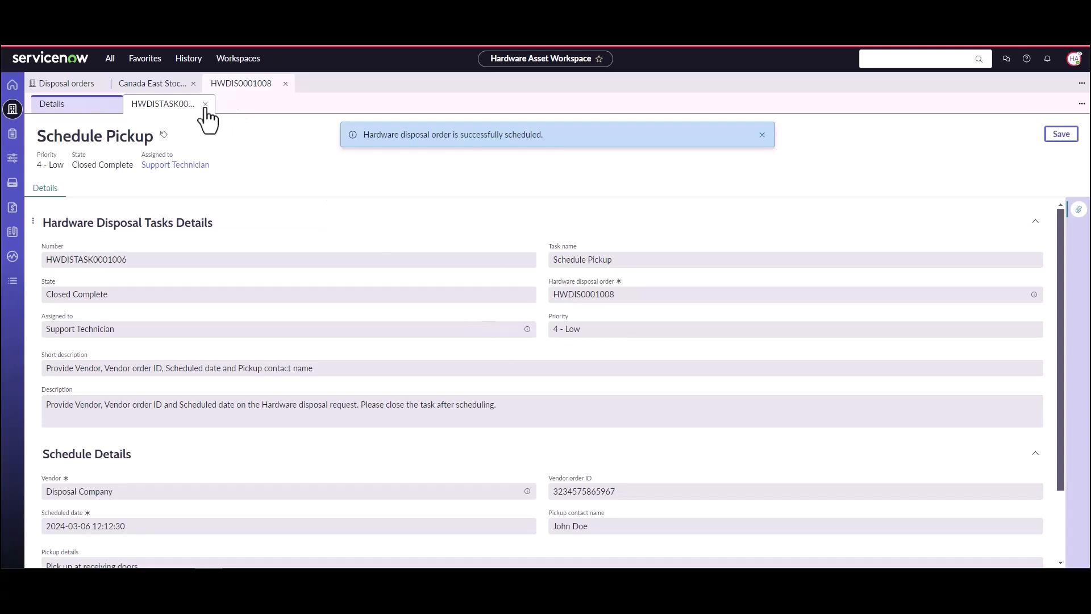
pyautogui.click(205, 103)
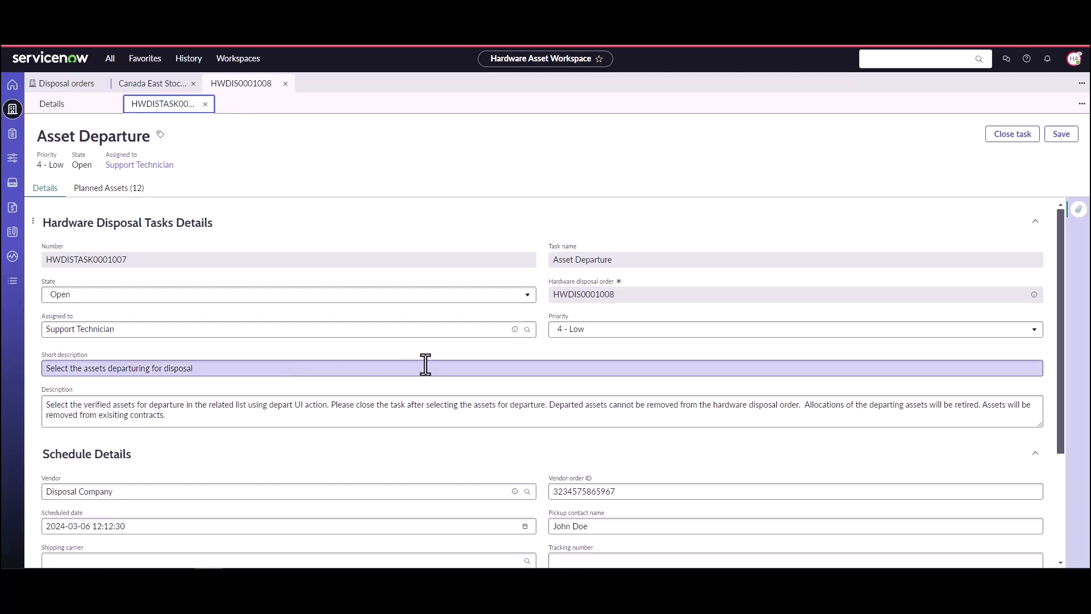
# Step: Review Asset Departure task HWDISTASK0001007's schedule details and list its twelve planned assets
pyautogui.scroll(-3)
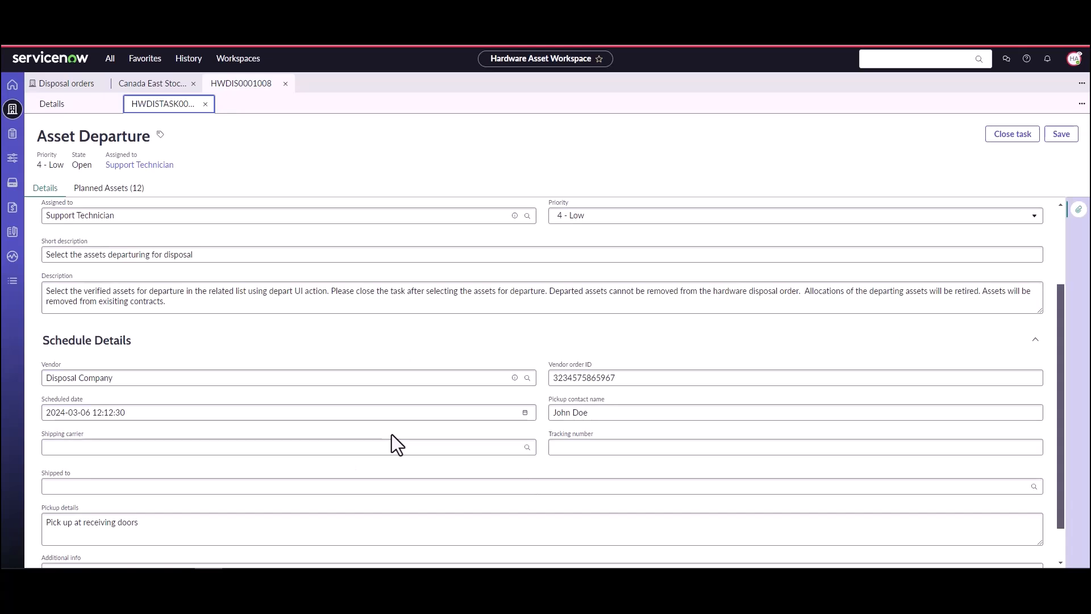
pyautogui.click(285, 446)
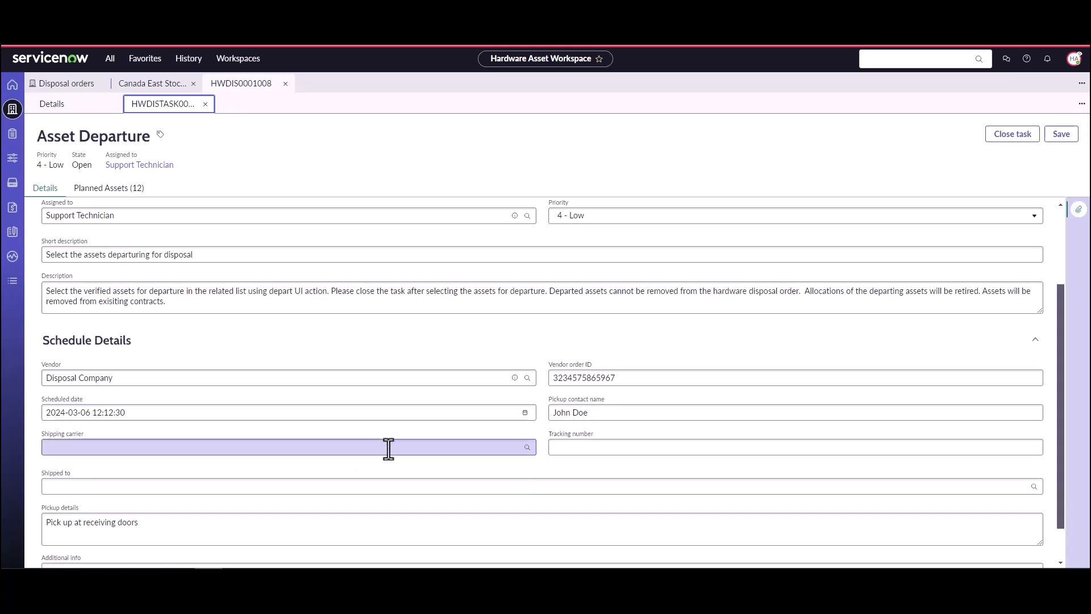
pyautogui.click(279, 447)
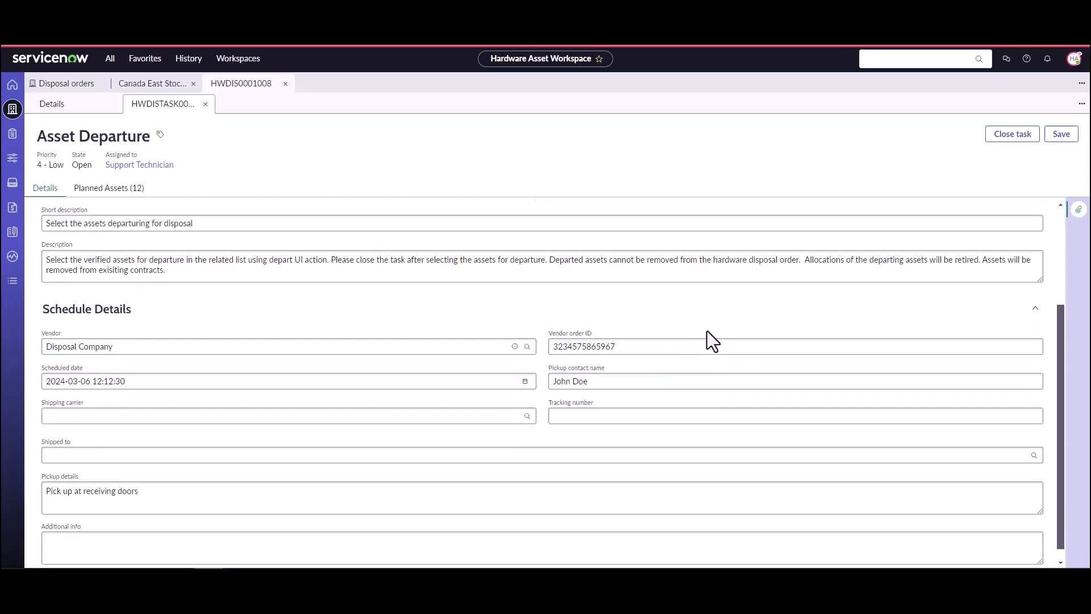
pyautogui.click(108, 188)
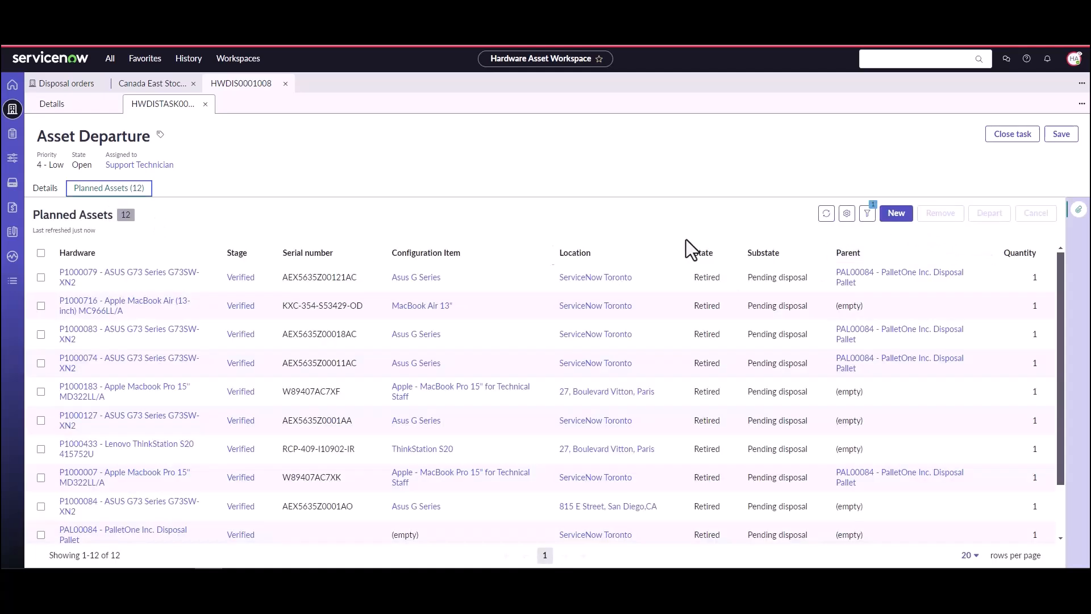
# Step: Select all 12 planned assets on HWDISTASK0001007 and mark them departed
pyautogui.click(41, 251)
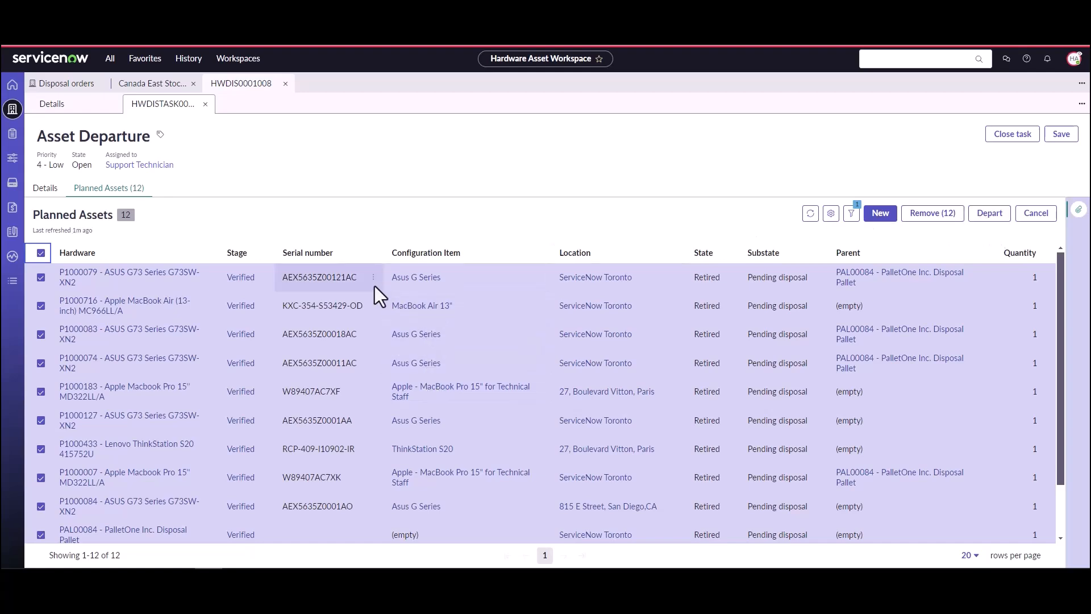
pyautogui.scroll(-3)
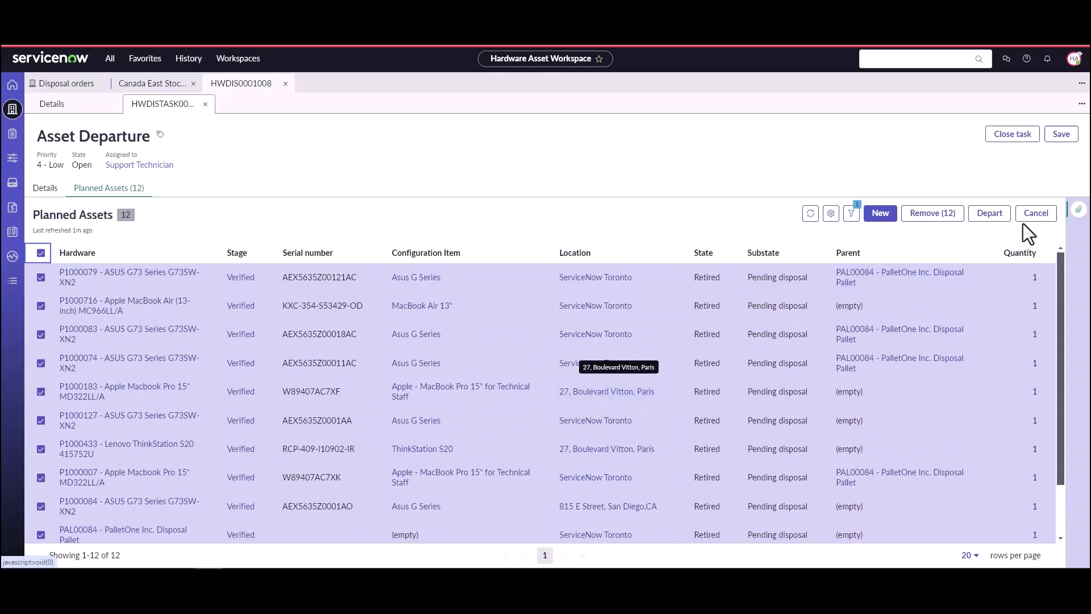
pyautogui.moveTo(933, 213)
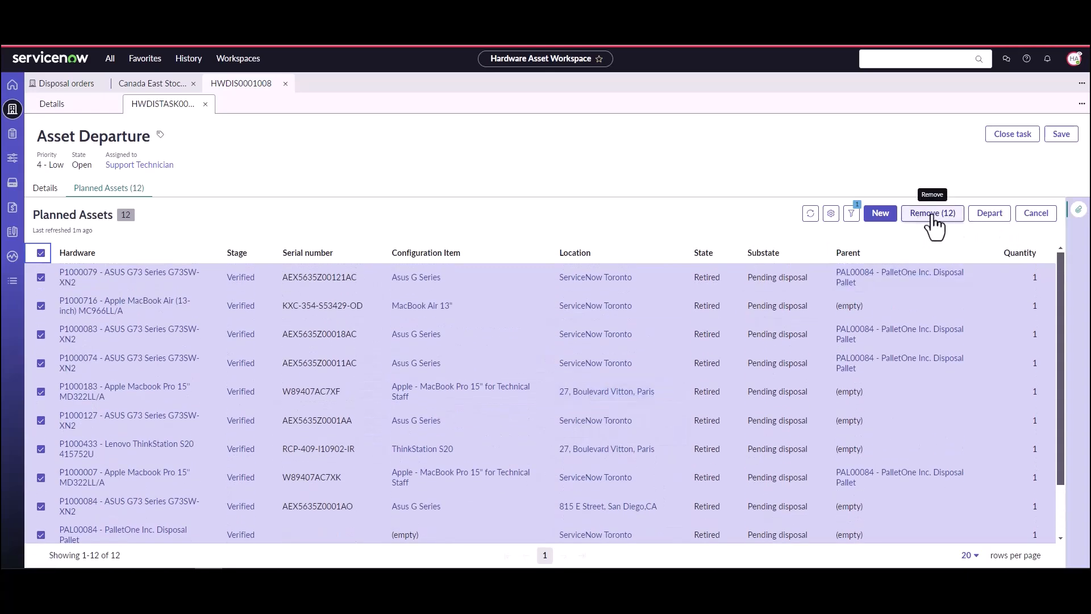
pyautogui.moveTo(988, 213)
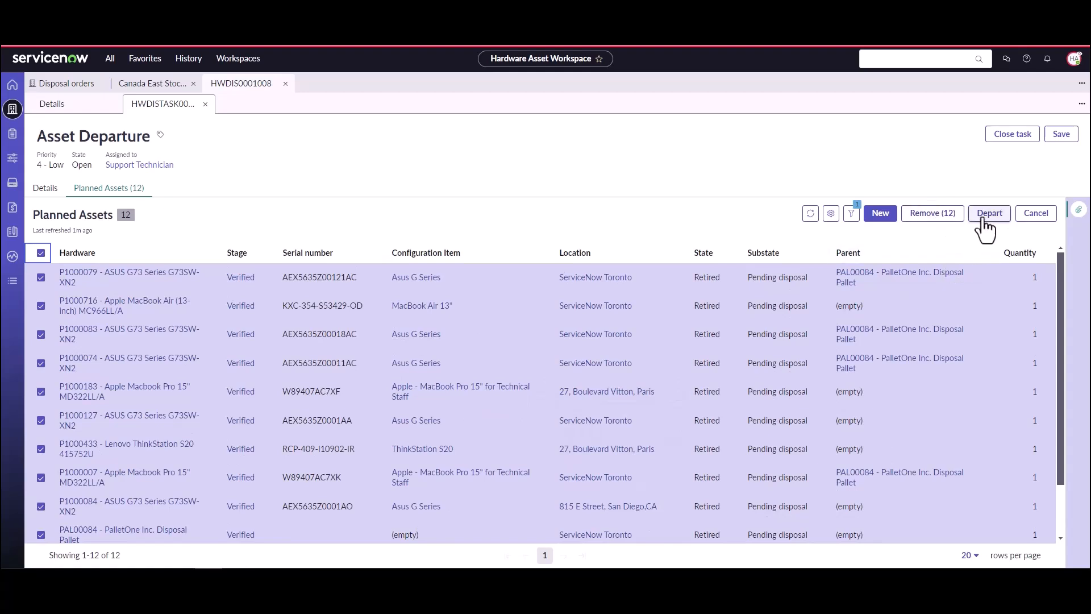
pyautogui.moveTo(981, 244)
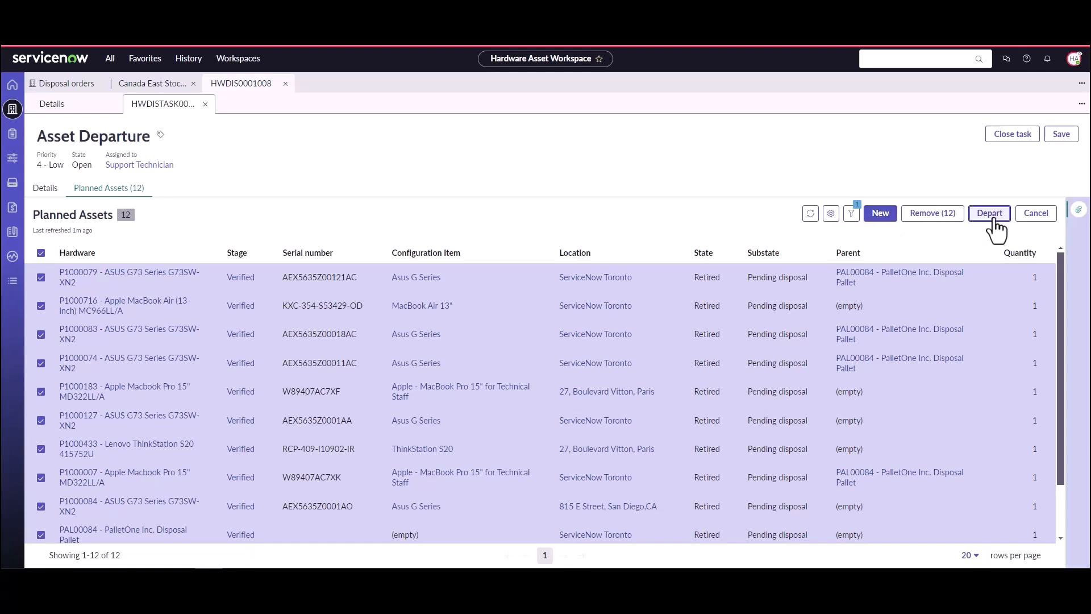
pyautogui.click(988, 214)
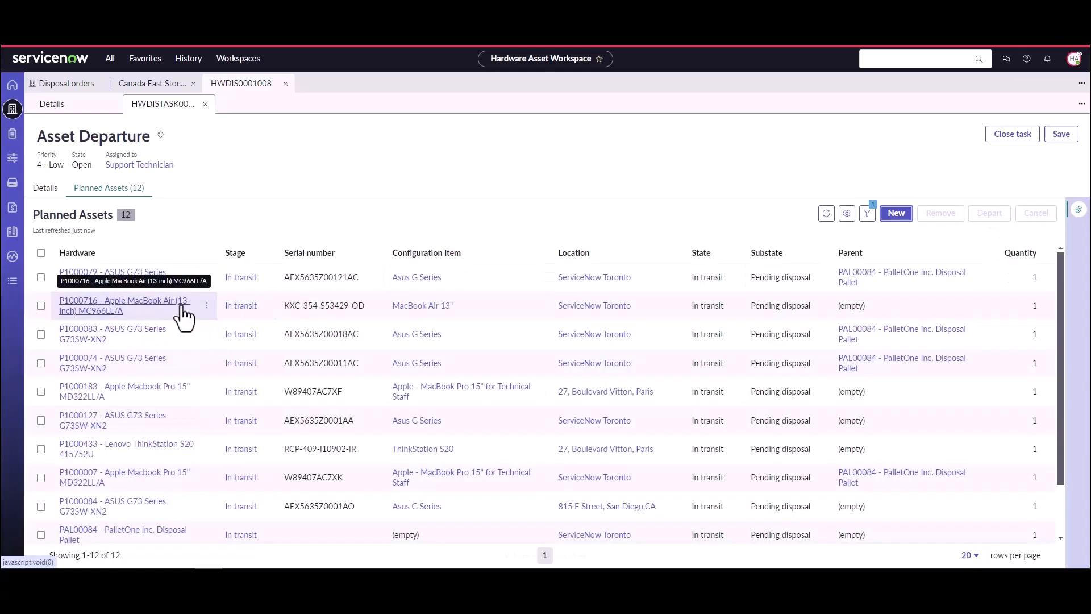
# Step: Check MacBook Air P1000716 shows In transit, then close Asset Departure task HWDISTASK0001007
pyautogui.click(124, 306)
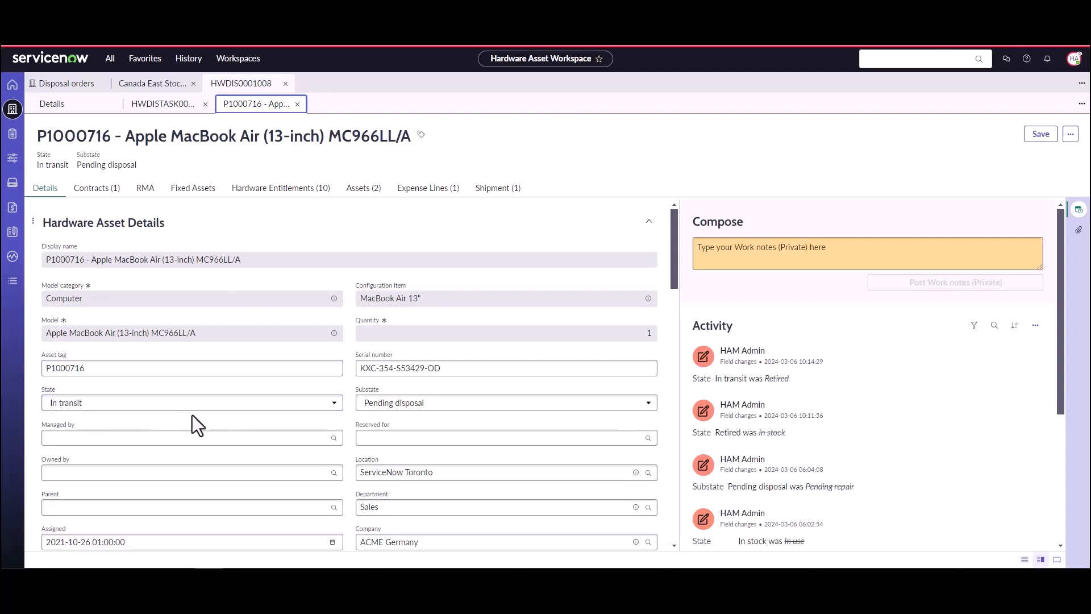
pyautogui.moveTo(423, 438)
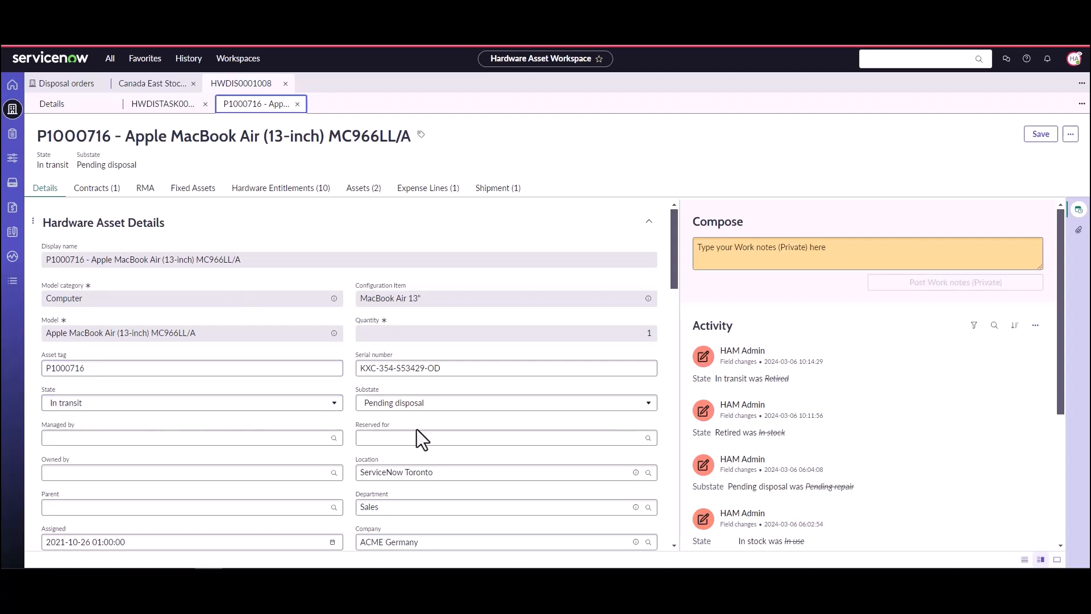
pyautogui.moveTo(163, 103)
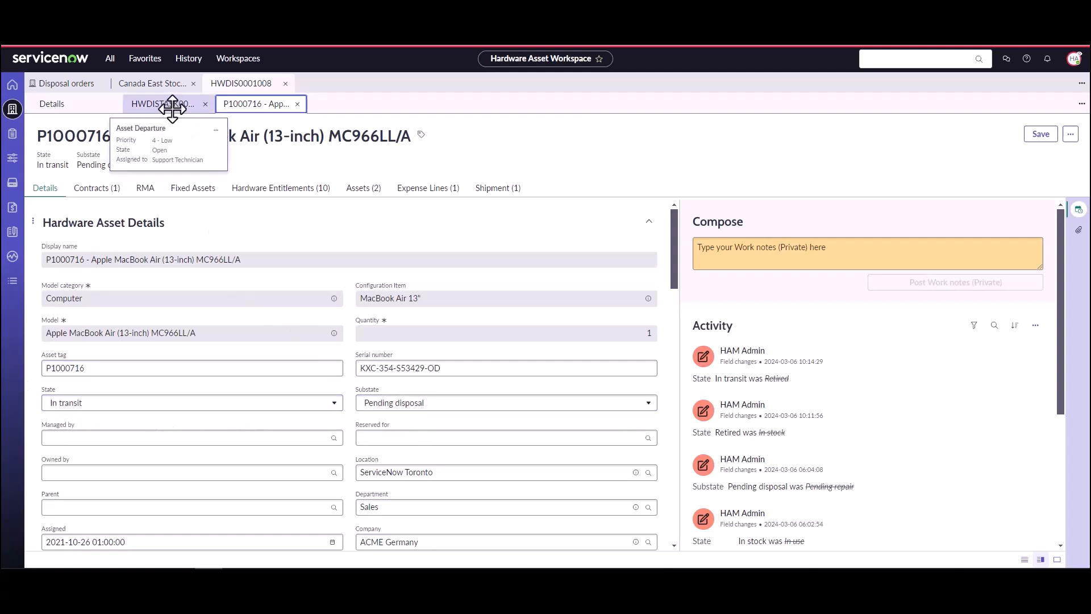
pyautogui.click(163, 104)
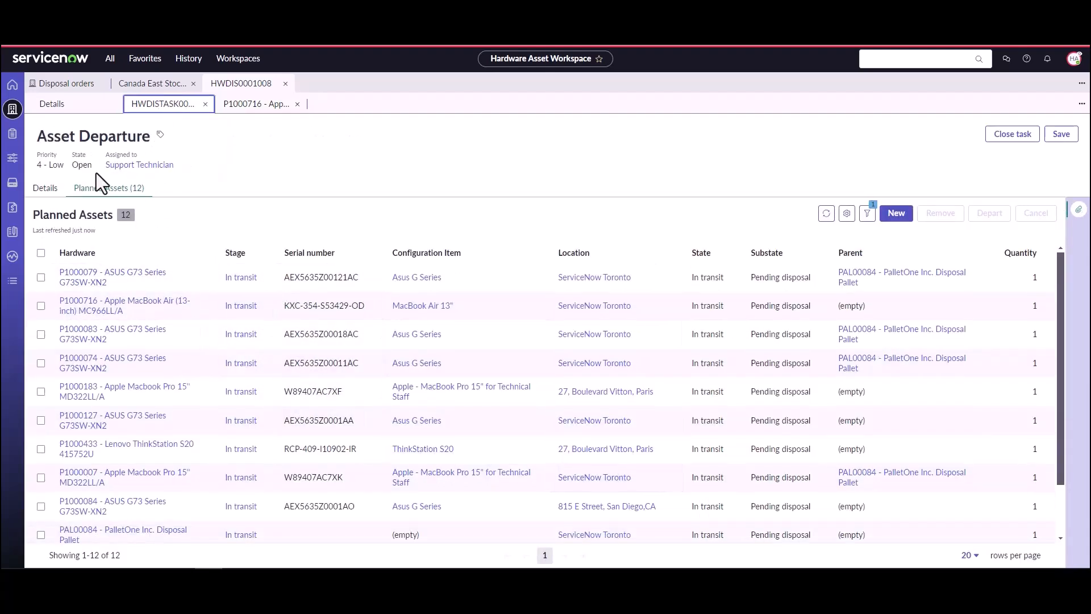
pyautogui.click(52, 103)
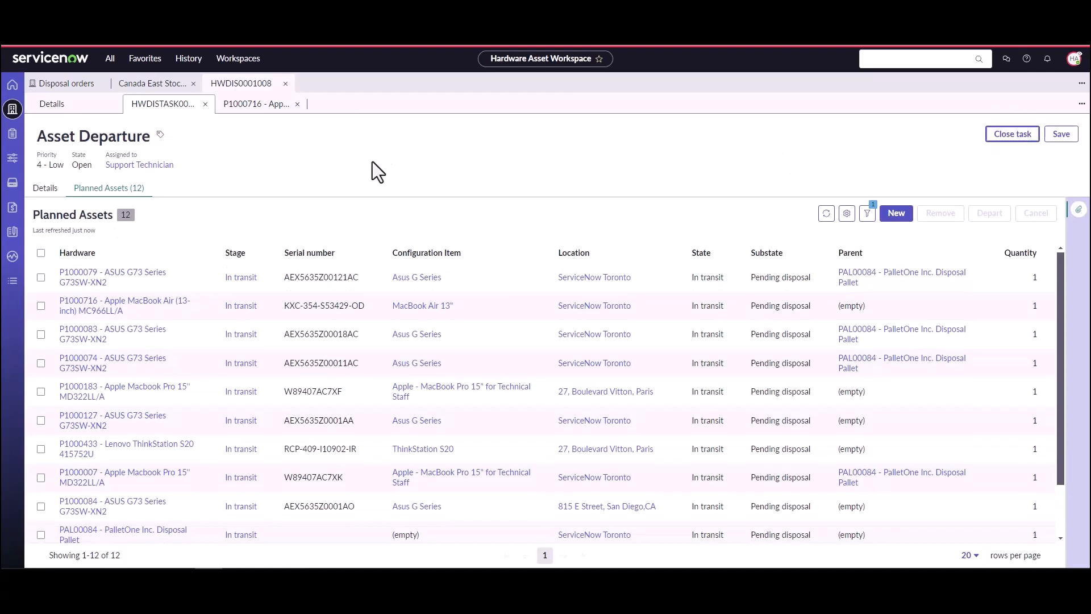
pyautogui.moveTo(263, 152)
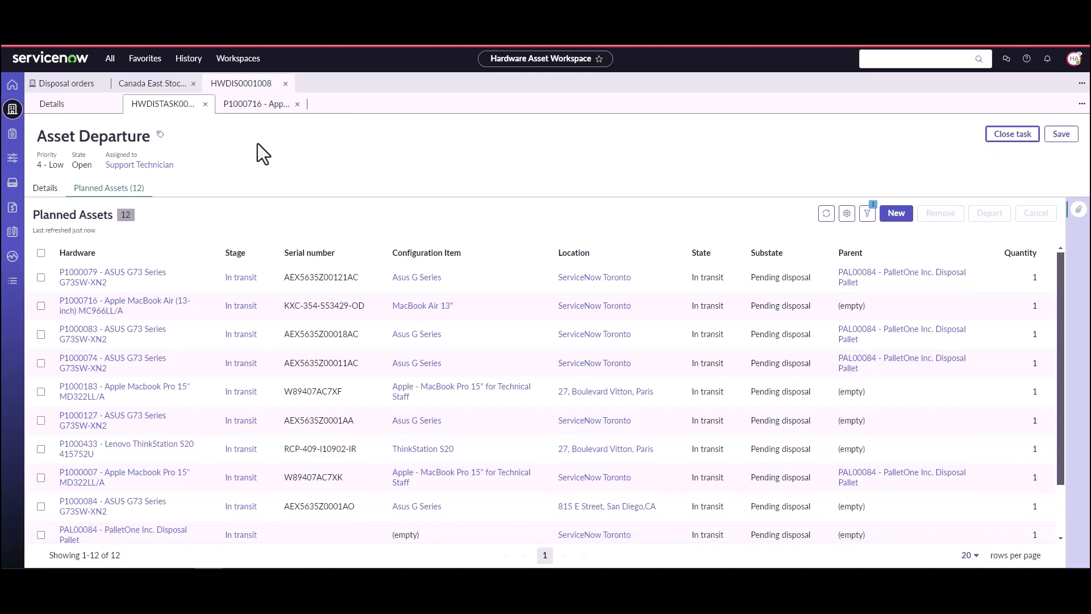
pyautogui.click(988, 213)
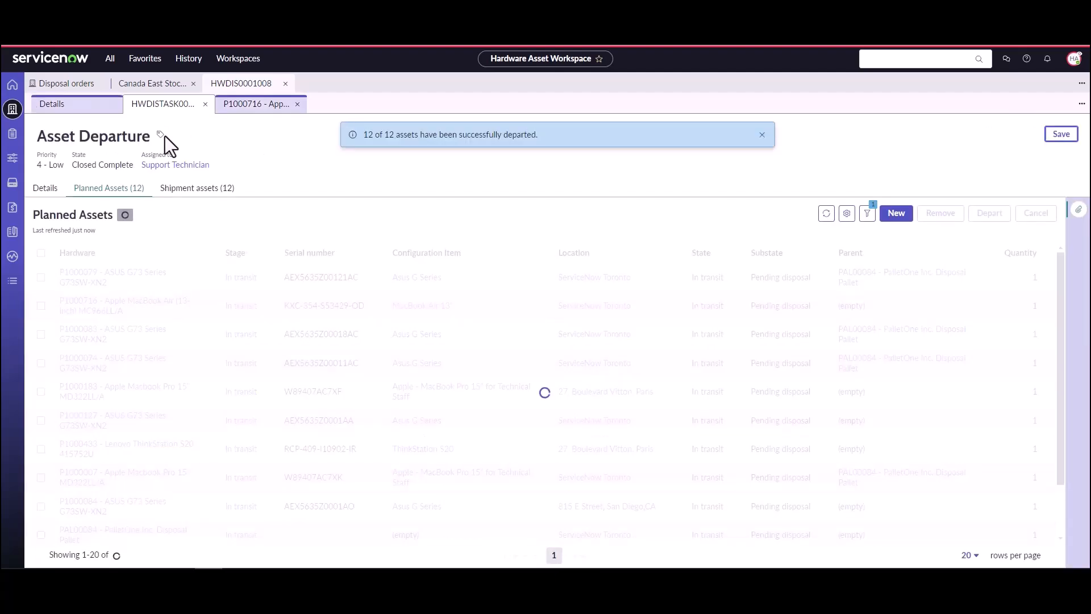
pyautogui.click(254, 104)
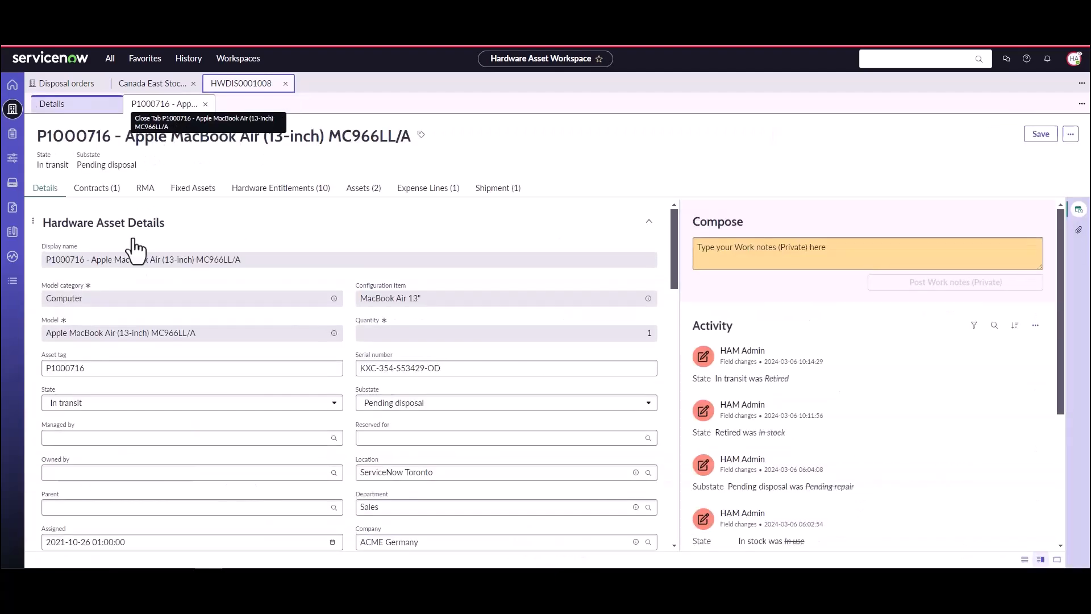
# Step: Review HWDISTASK0001008's 12 shipment assets and close the Vendor Confirmation task
pyautogui.click(241, 83)
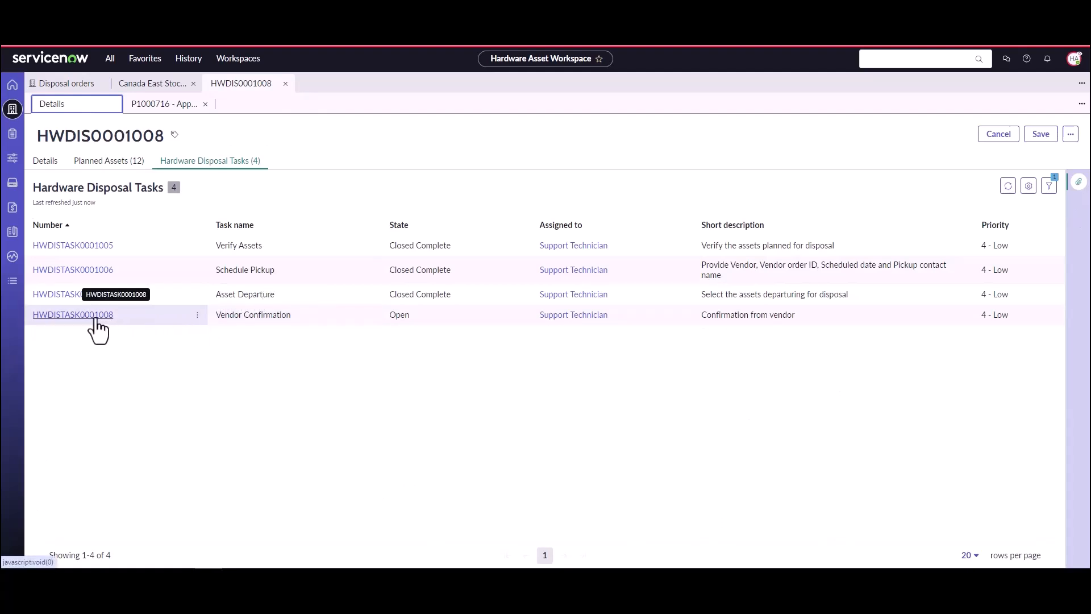
pyautogui.click(72, 315)
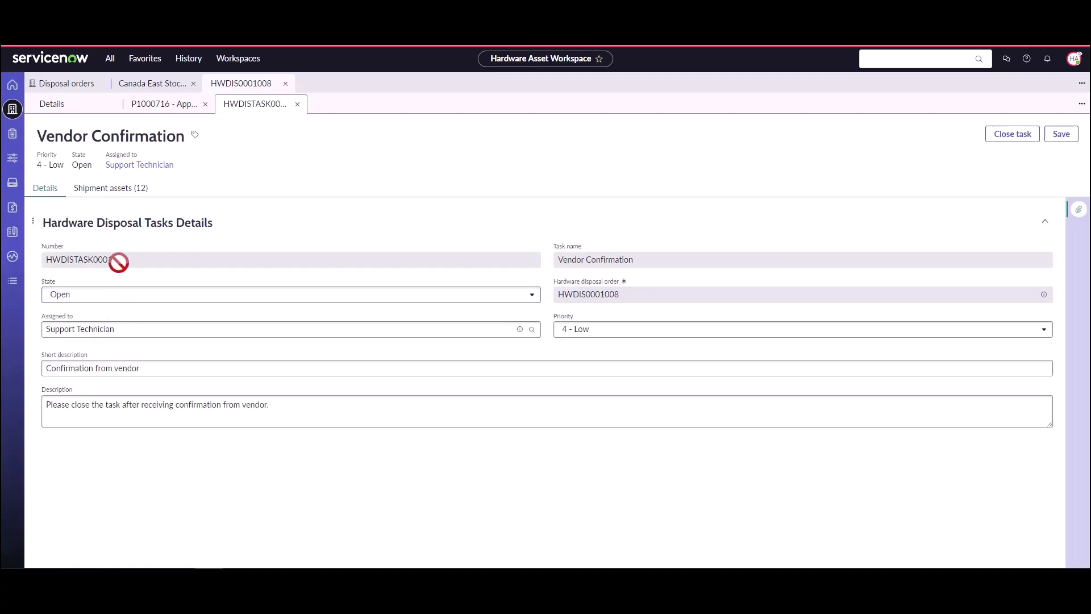
pyautogui.click(109, 188)
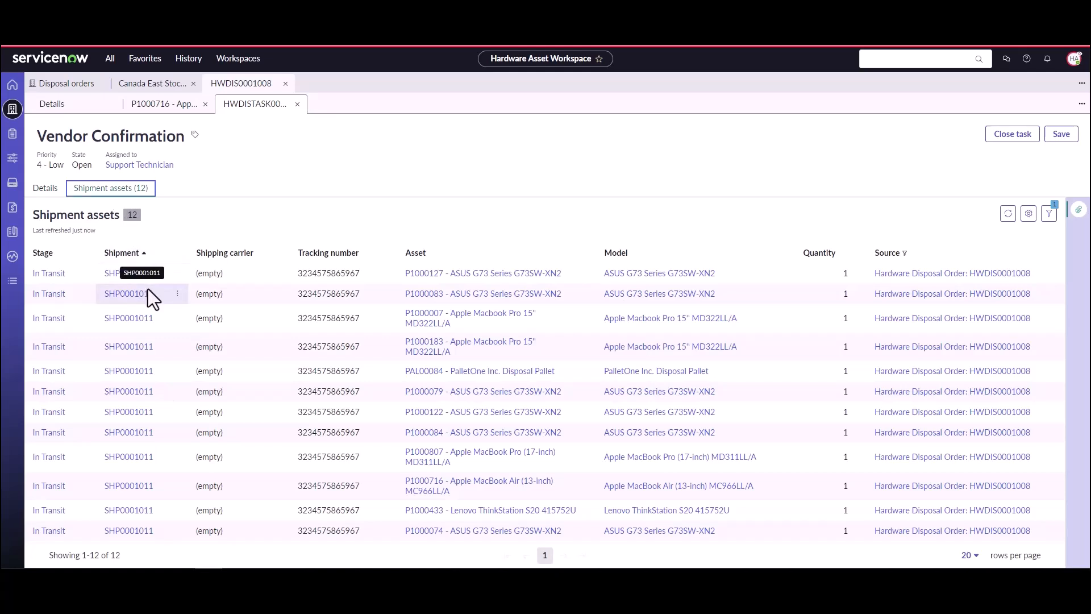
pyautogui.moveTo(483, 411)
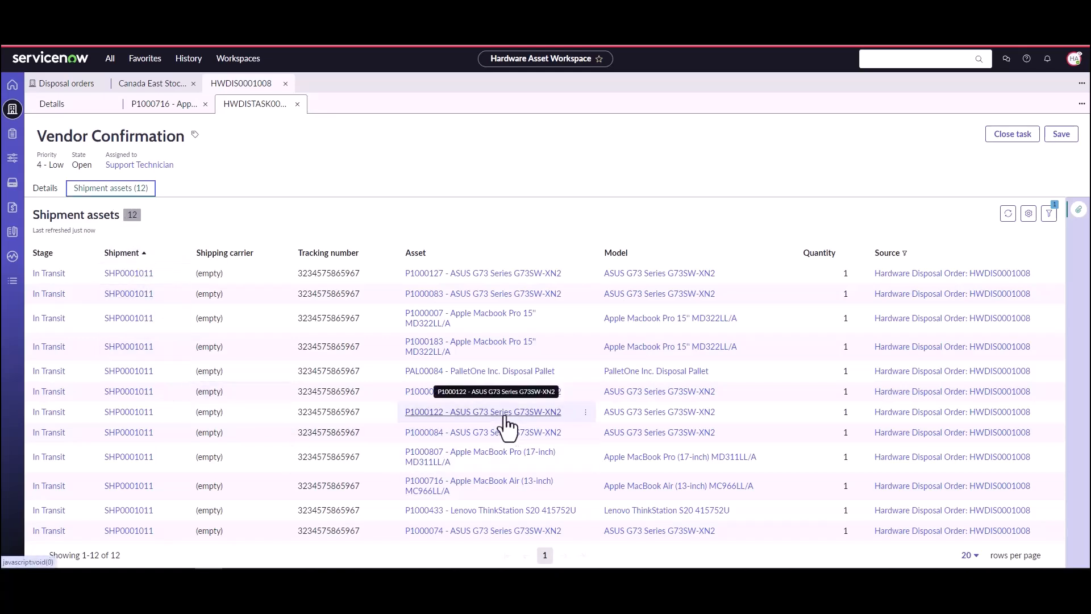
pyautogui.click(45, 188)
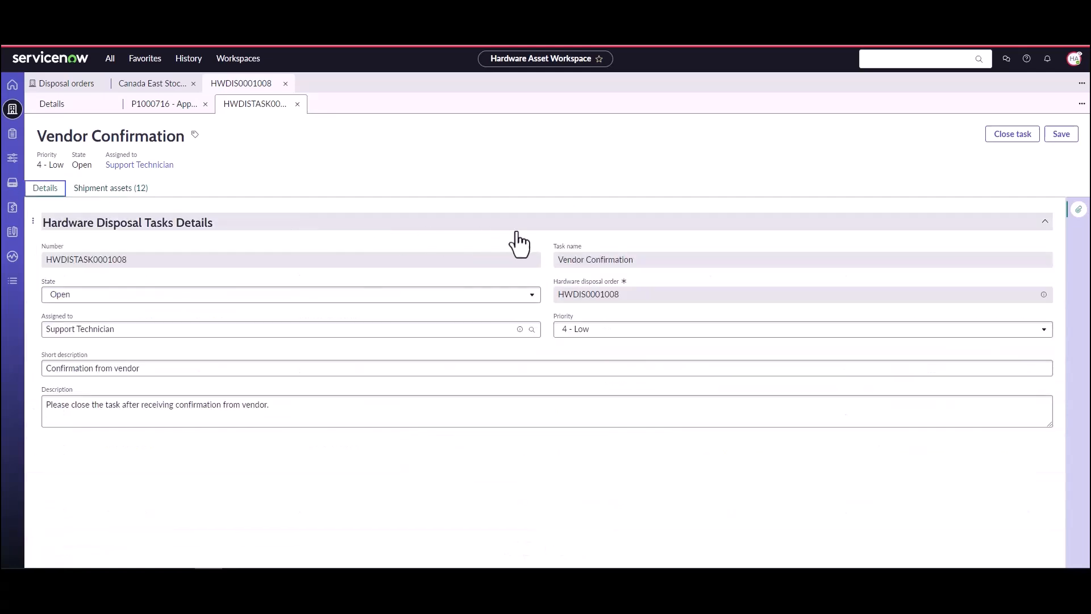
pyautogui.moveTo(1012, 133)
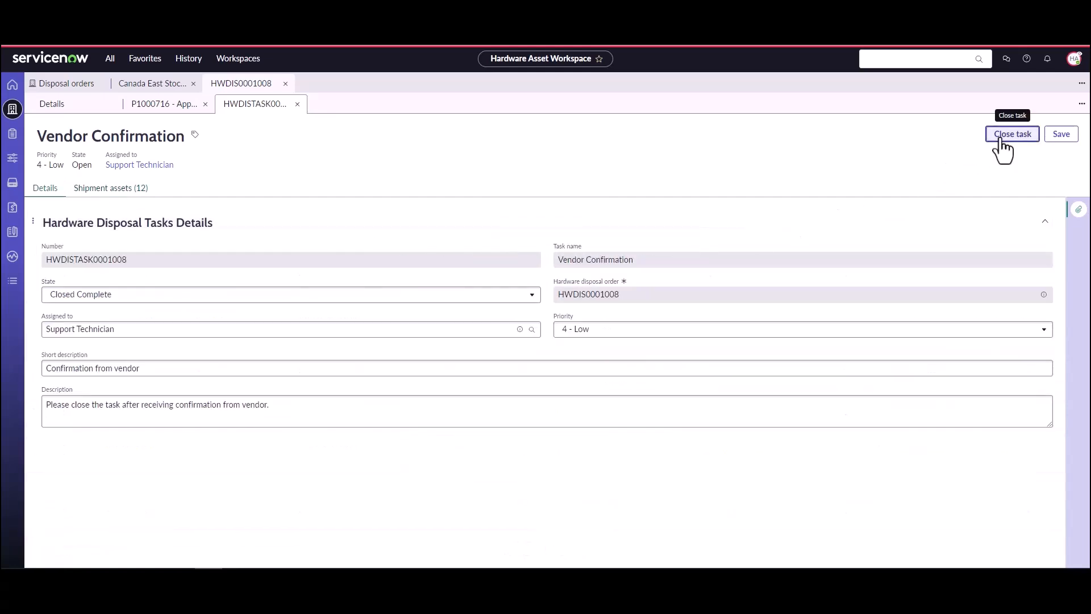
pyautogui.click(1011, 133)
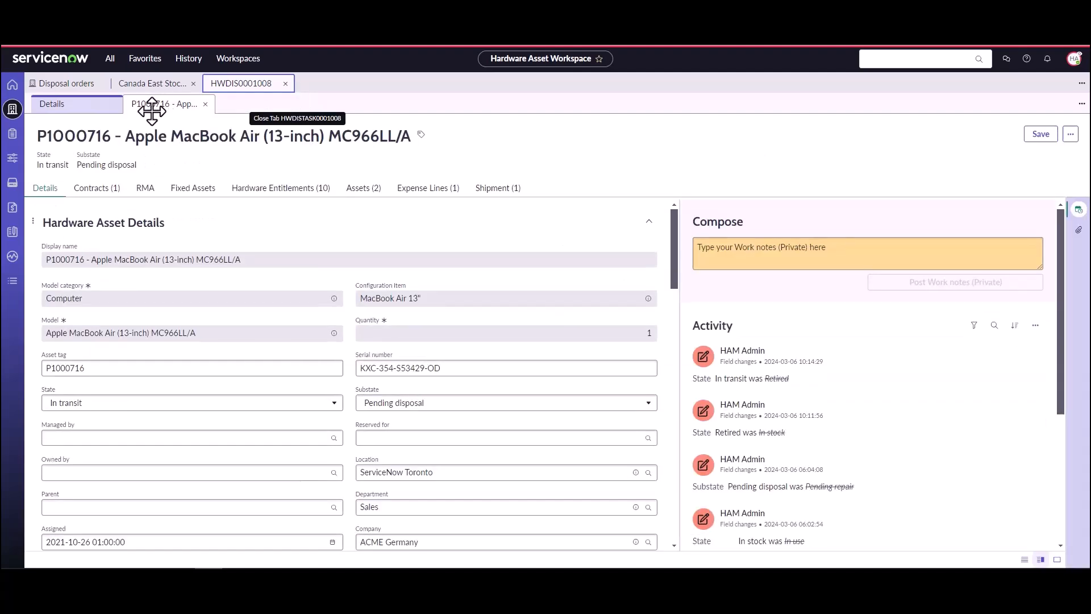
# Step: Return to HWDIS0001008 and review its Hardware Disposal Tasks list
pyautogui.click(51, 103)
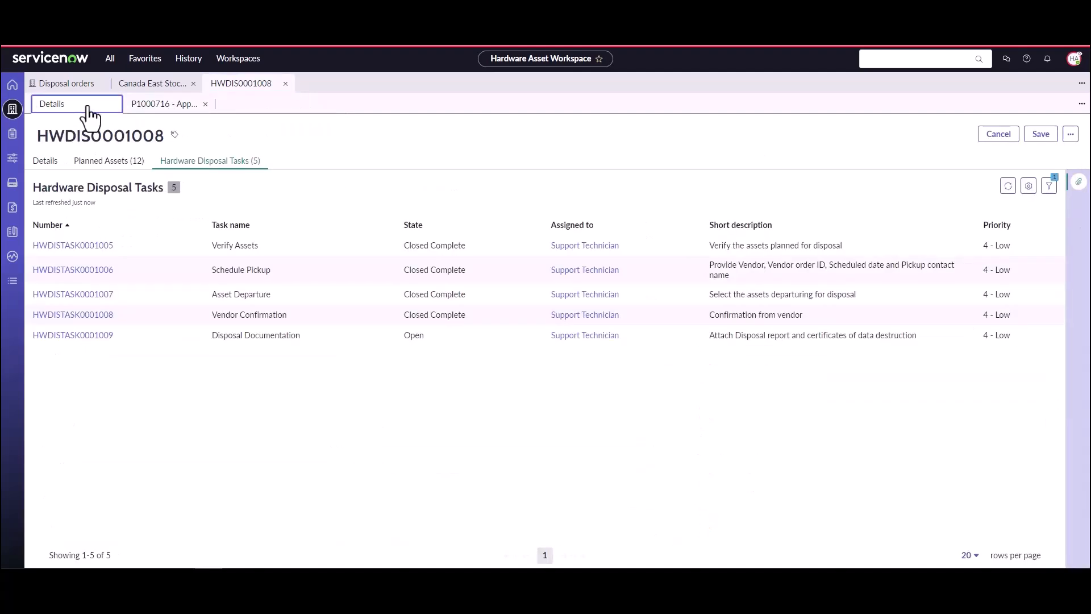
pyautogui.moveTo(73, 294)
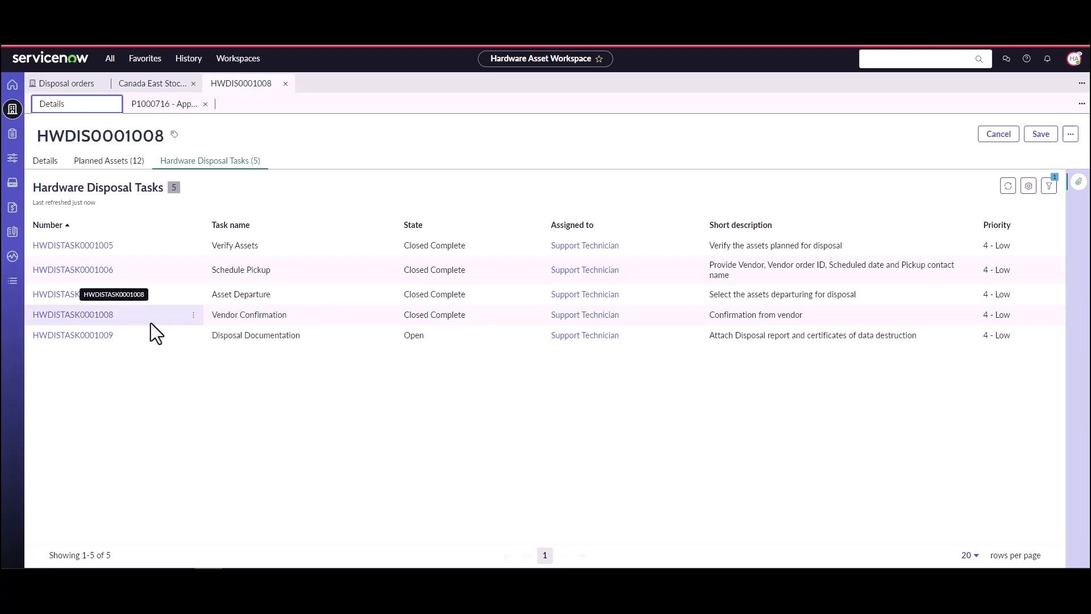
pyautogui.moveTo(150, 331)
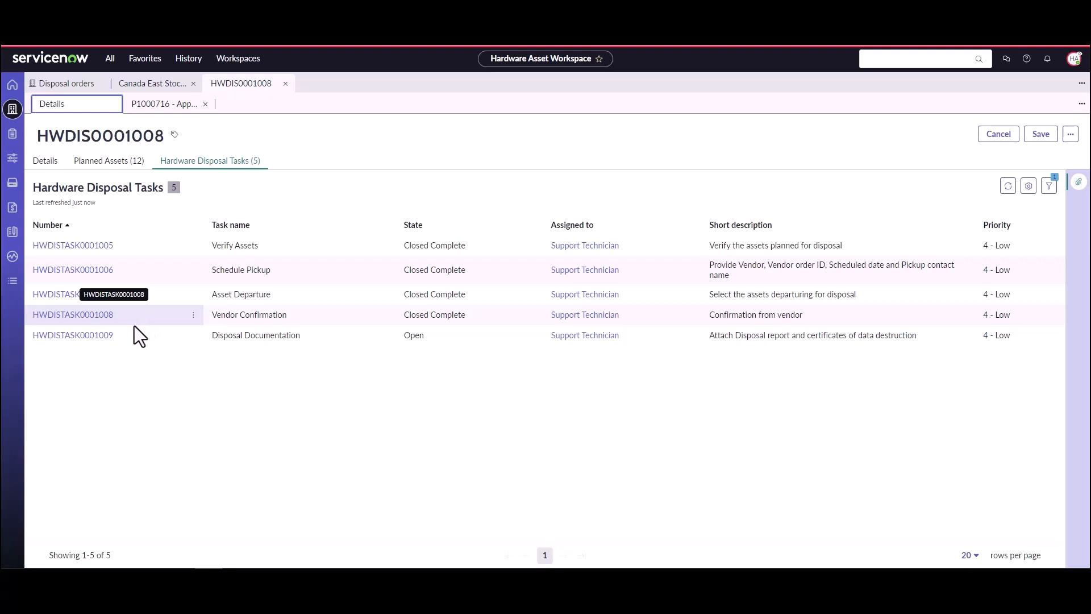
pyautogui.moveTo(72, 334)
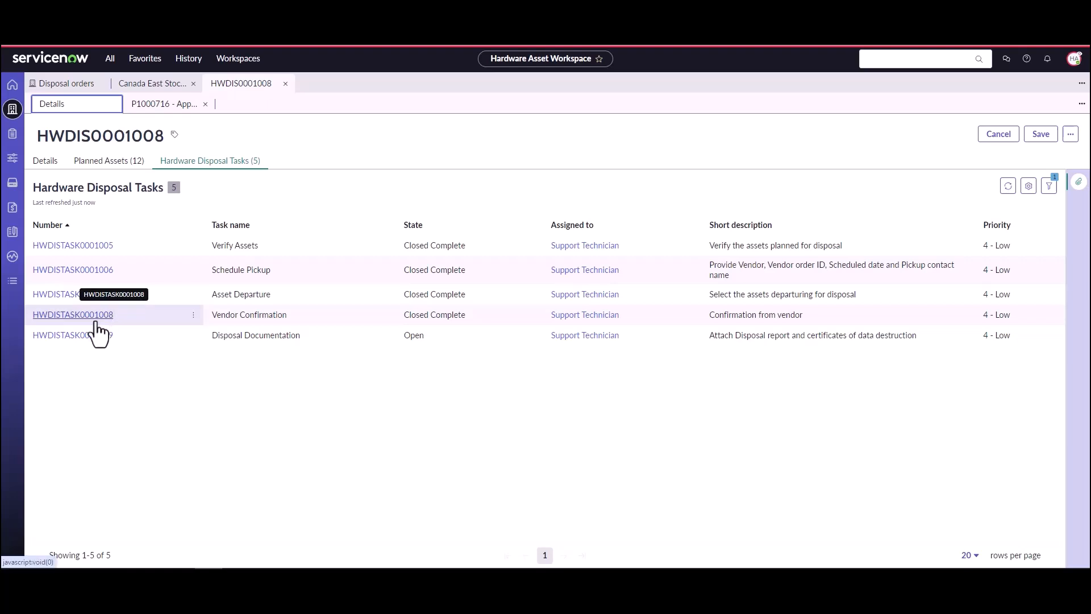
# Step: Upload disposal cert.txt as an attachment to Disposal Documentation task HWDISTASK0001009
pyautogui.click(72, 314)
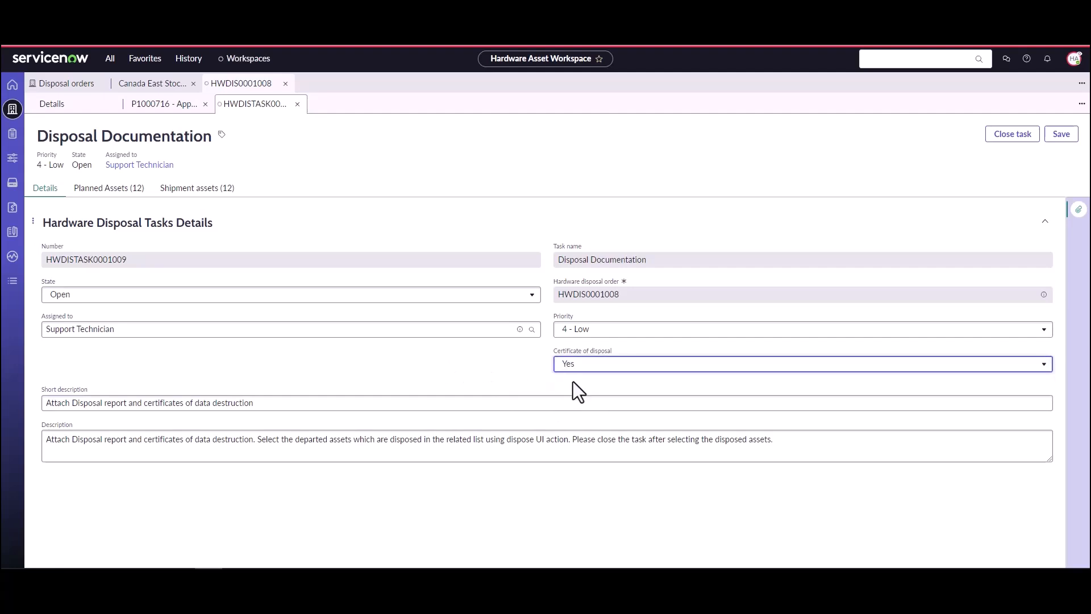
pyautogui.moveTo(615, 320)
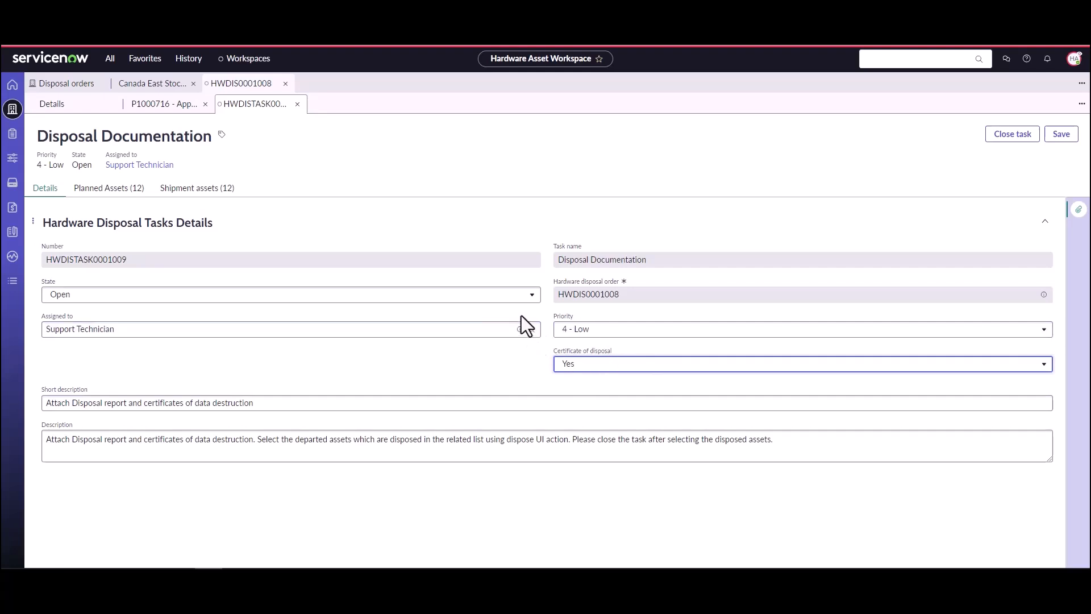
pyautogui.moveTo(1077, 216)
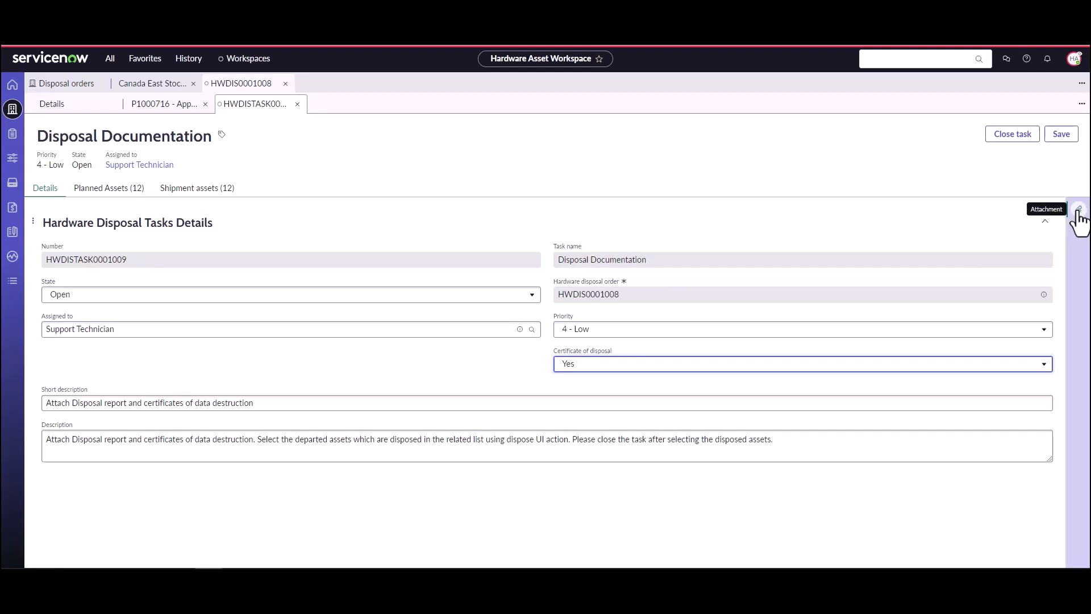
pyautogui.click(1078, 210)
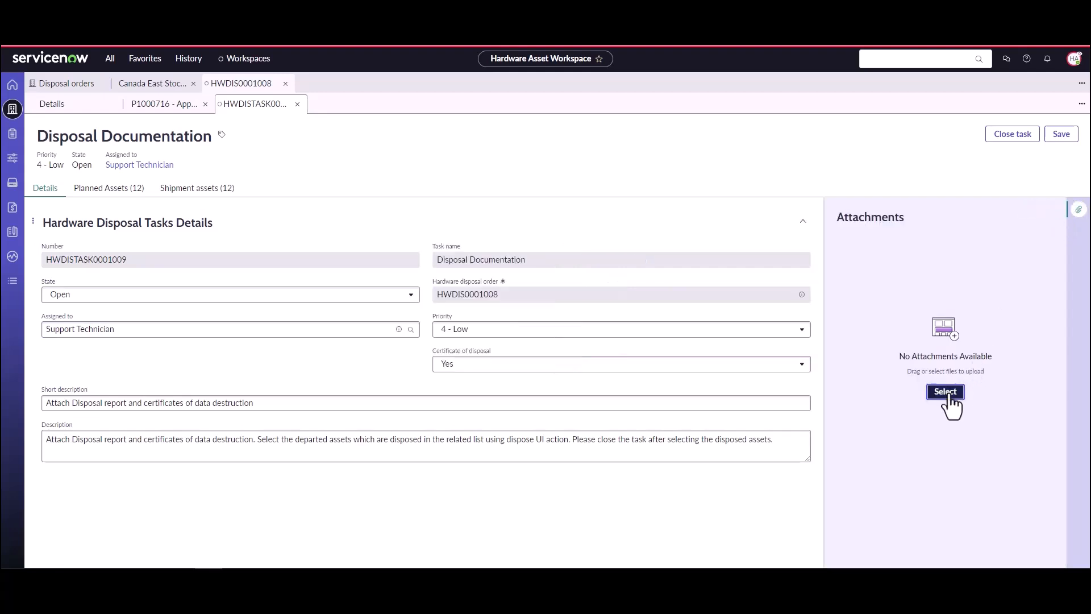
pyautogui.click(945, 390)
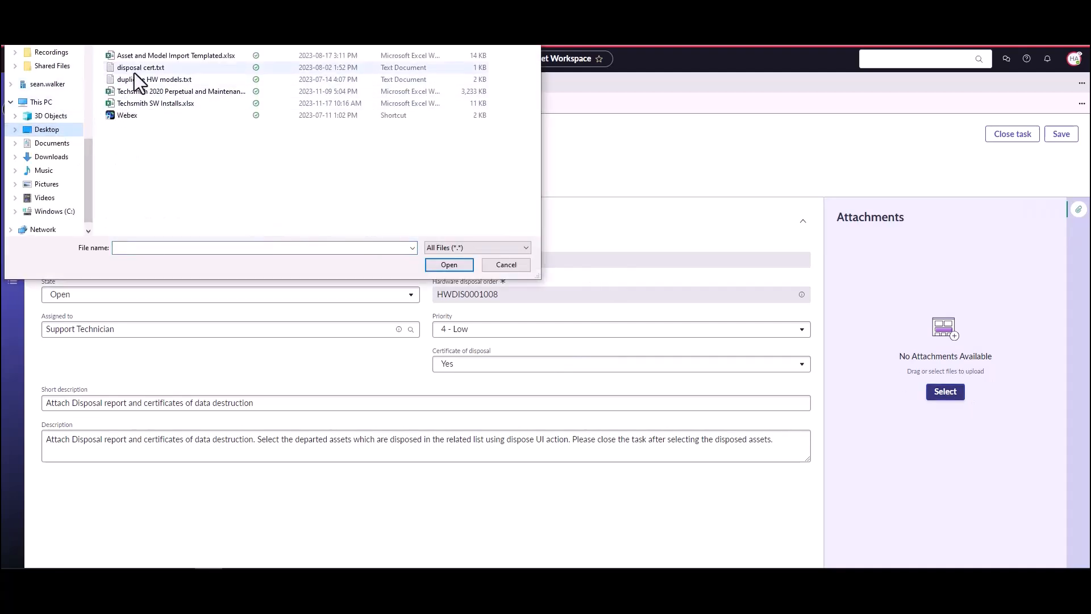
pyautogui.click(448, 264)
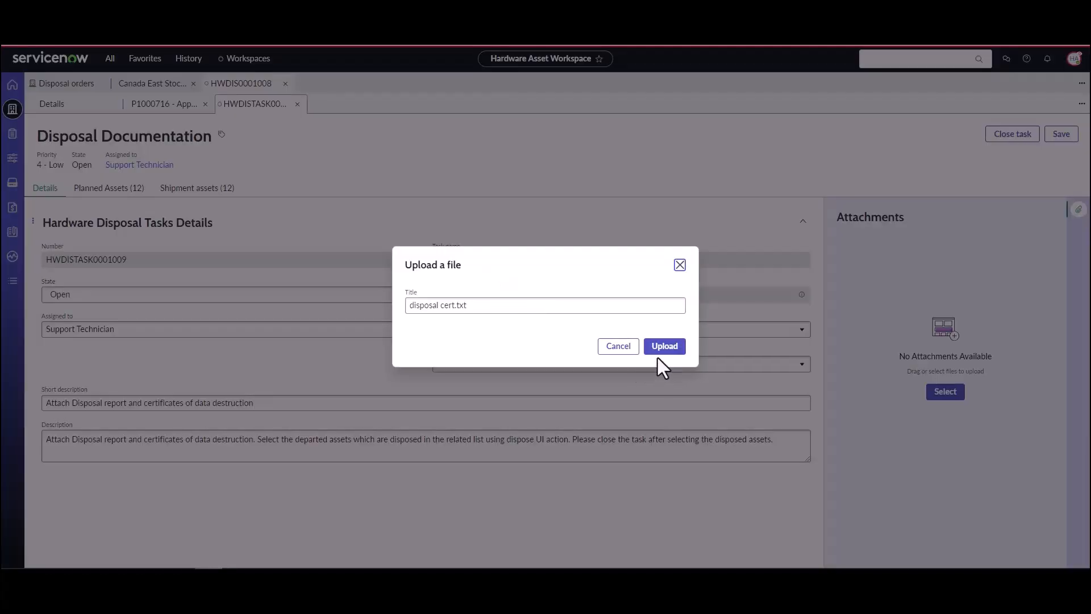
pyautogui.click(663, 346)
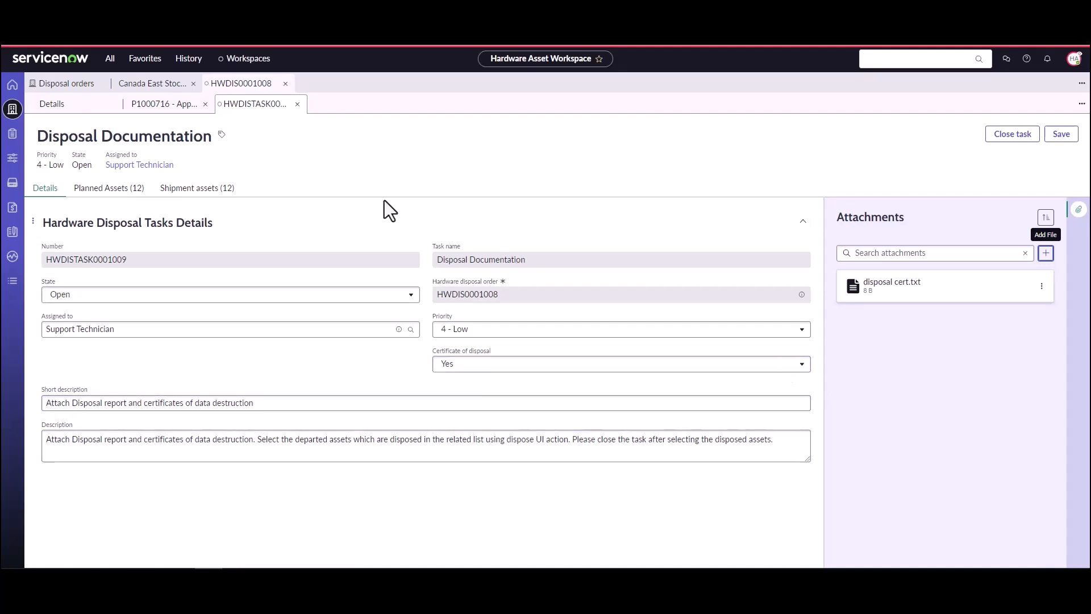
pyautogui.moveTo(1012, 334)
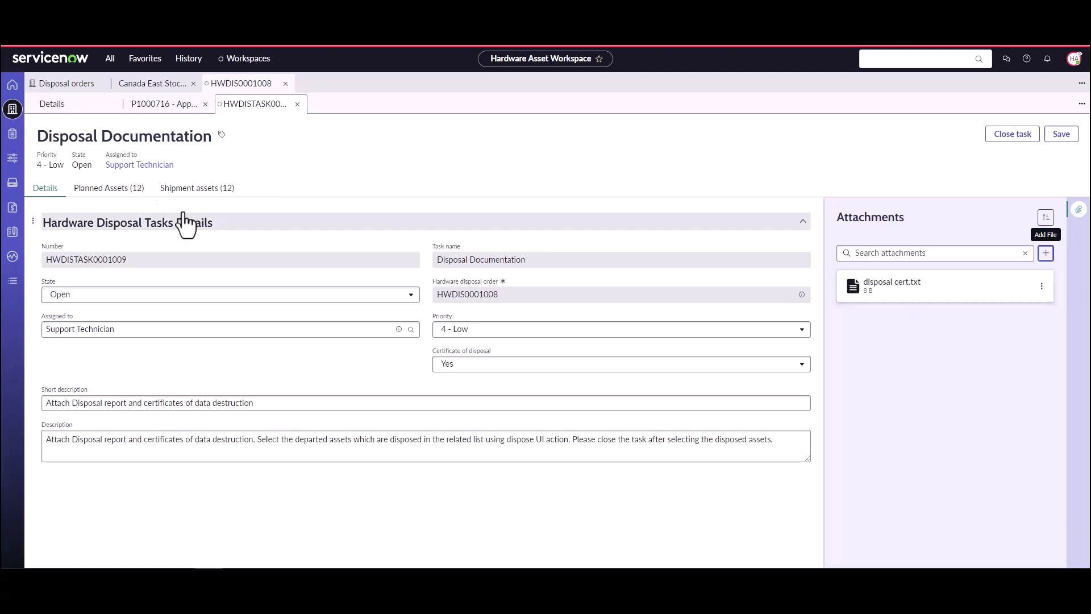
# Step: Dispose all twelve planned assets, then view MacBook Air P1000716's record
pyautogui.click(109, 188)
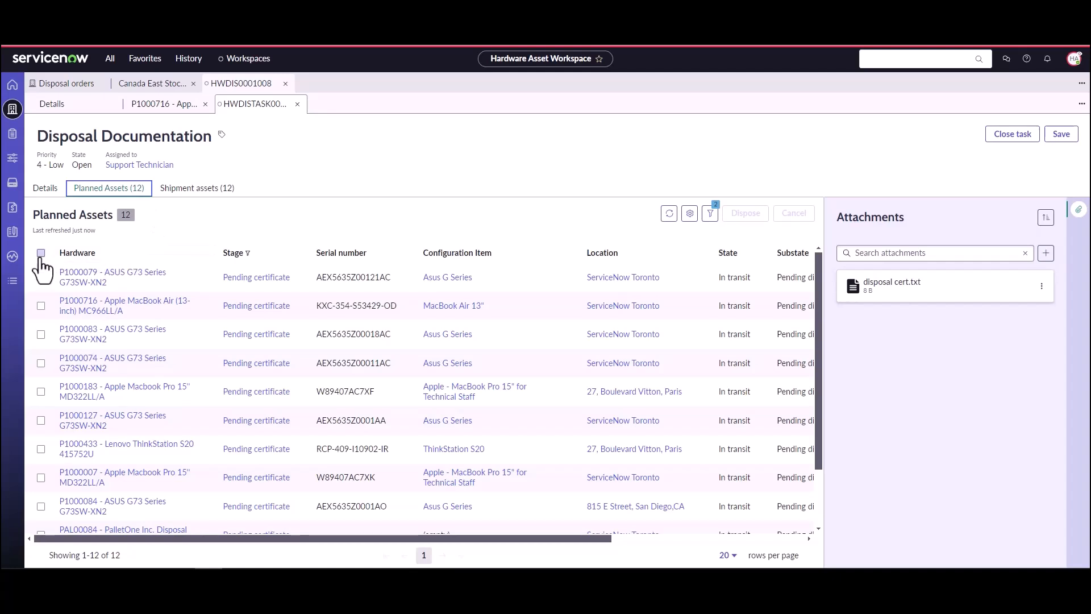
pyautogui.click(41, 252)
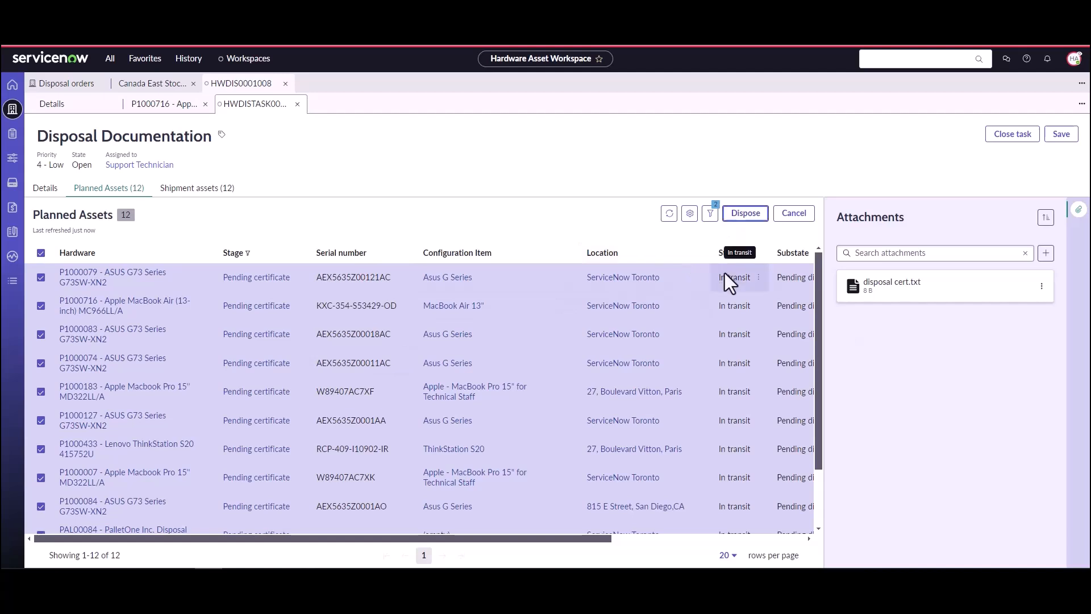
pyautogui.click(744, 213)
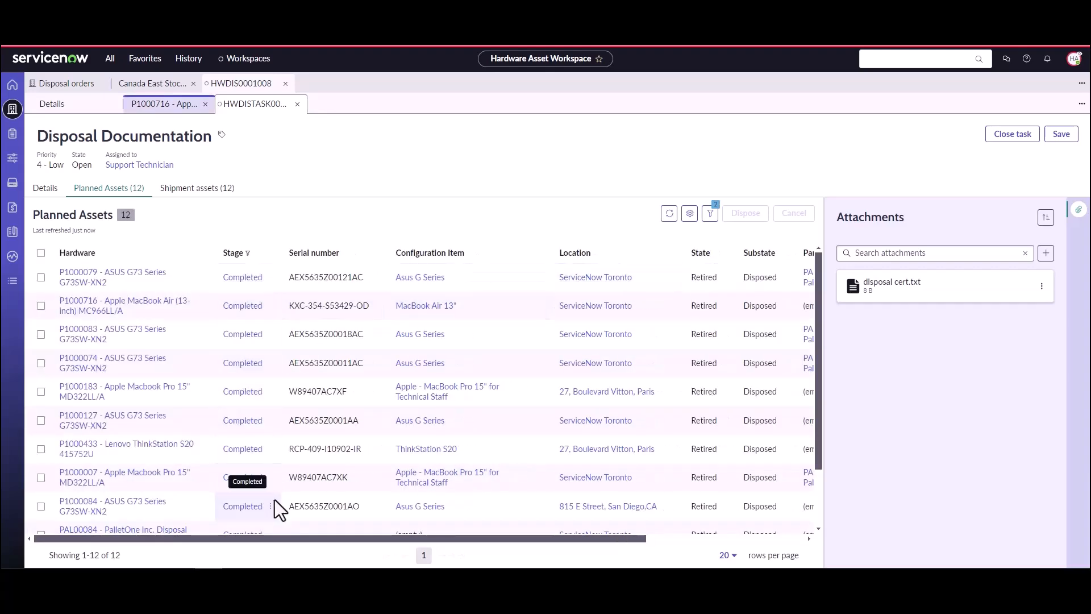
pyautogui.click(164, 103)
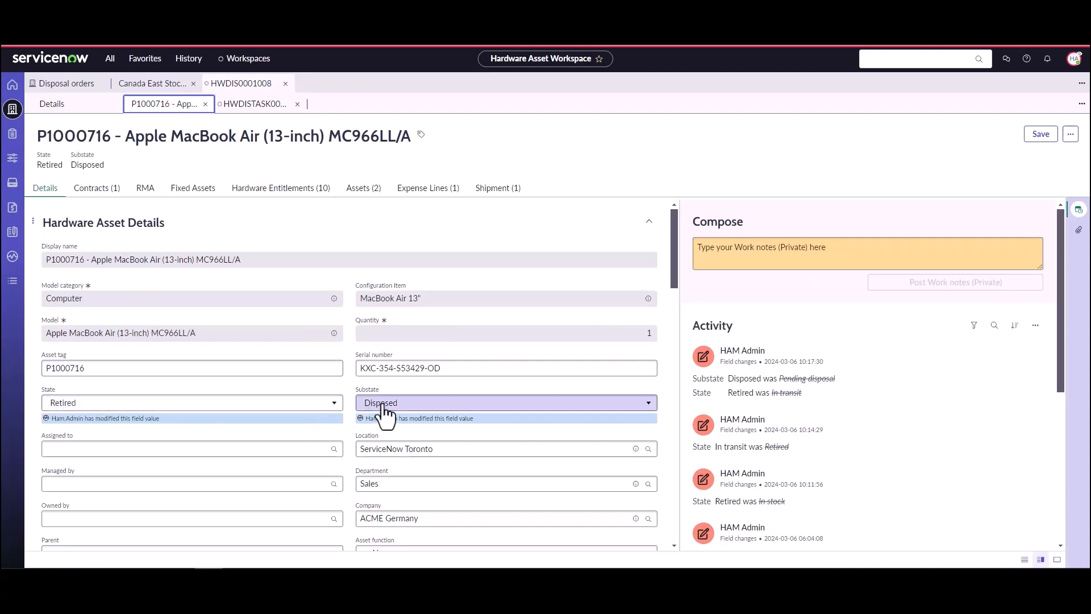
# Step: Open disposal order HWDIS0001008 from the asset's Disposal section
pyautogui.scroll(-3)
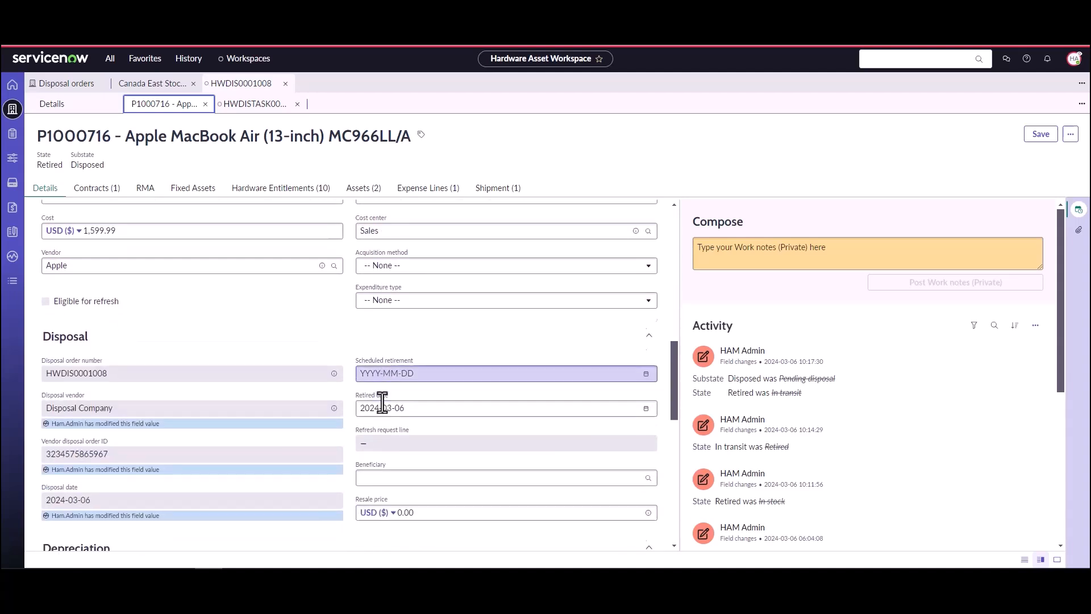
pyautogui.scroll(-3)
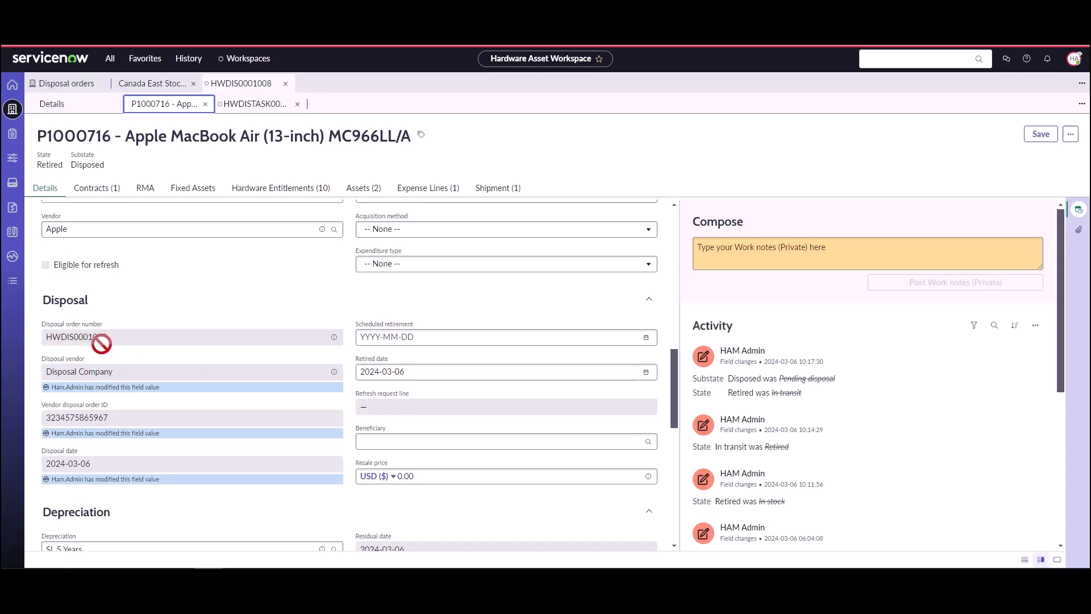
pyautogui.moveTo(101, 418)
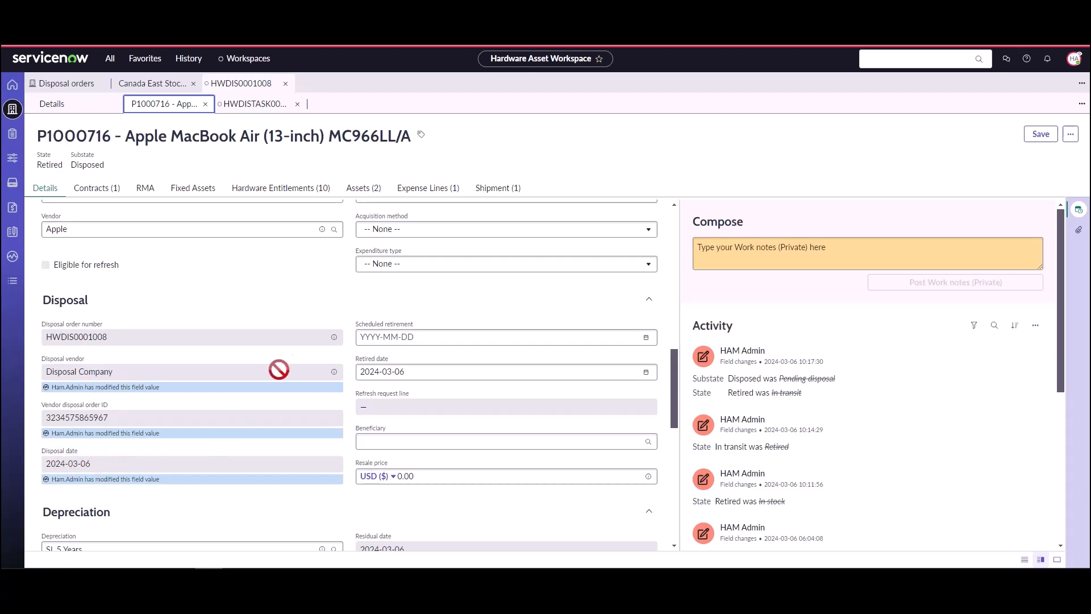
pyautogui.moveTo(334, 338)
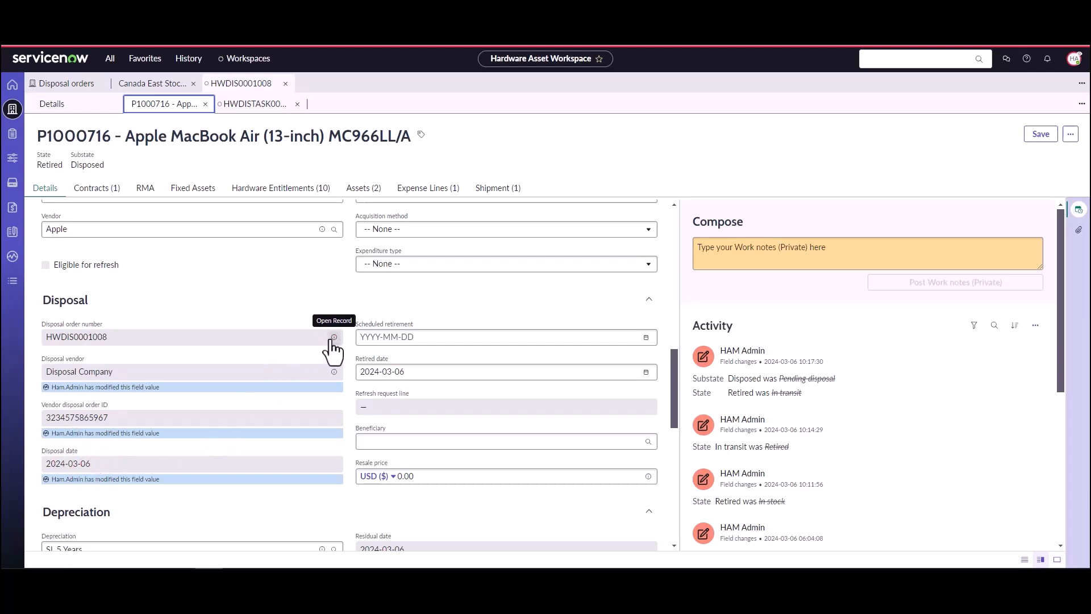
pyautogui.click(333, 337)
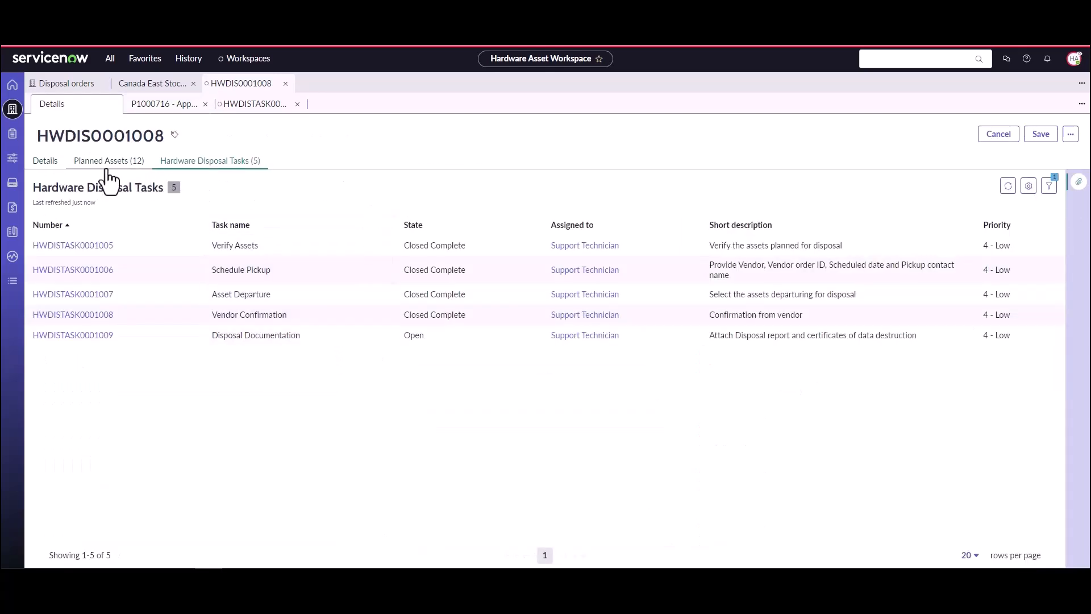
pyautogui.click(44, 161)
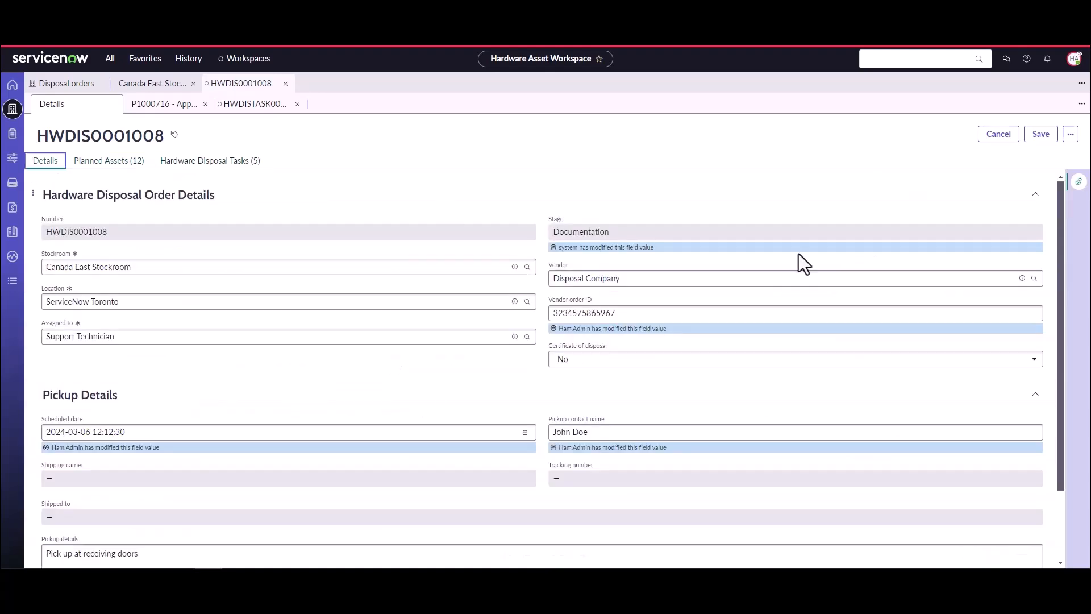
pyautogui.moveTo(263, 188)
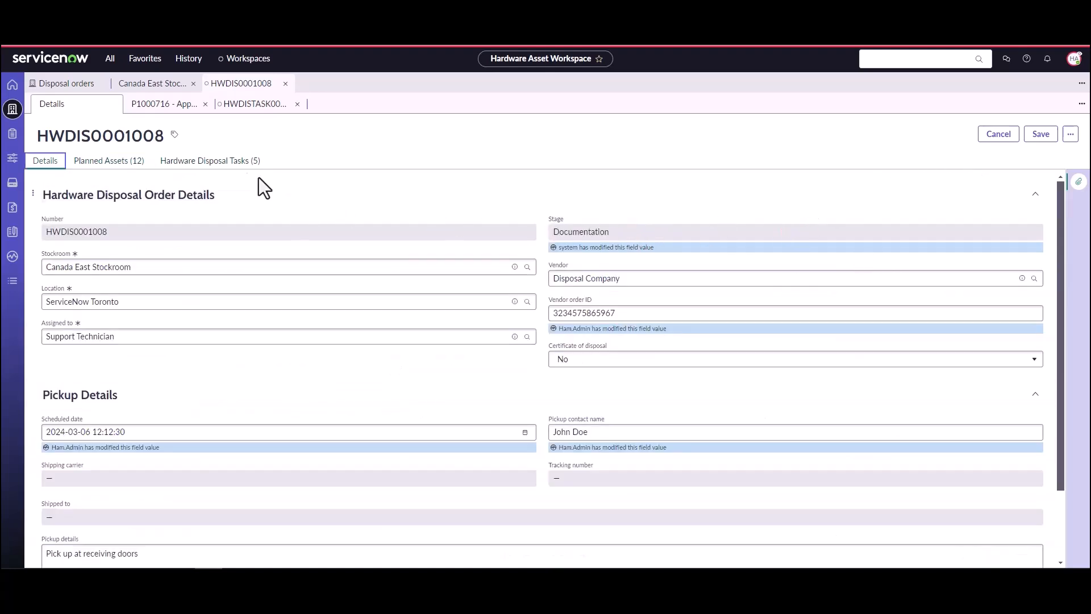
pyautogui.click(210, 160)
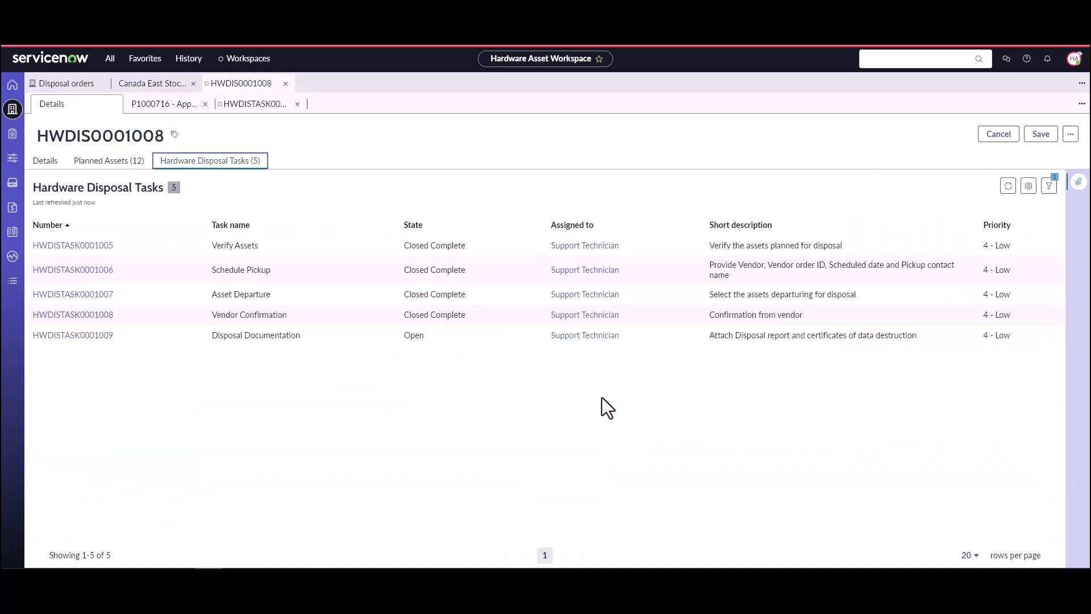
pyautogui.moveTo(570, 413)
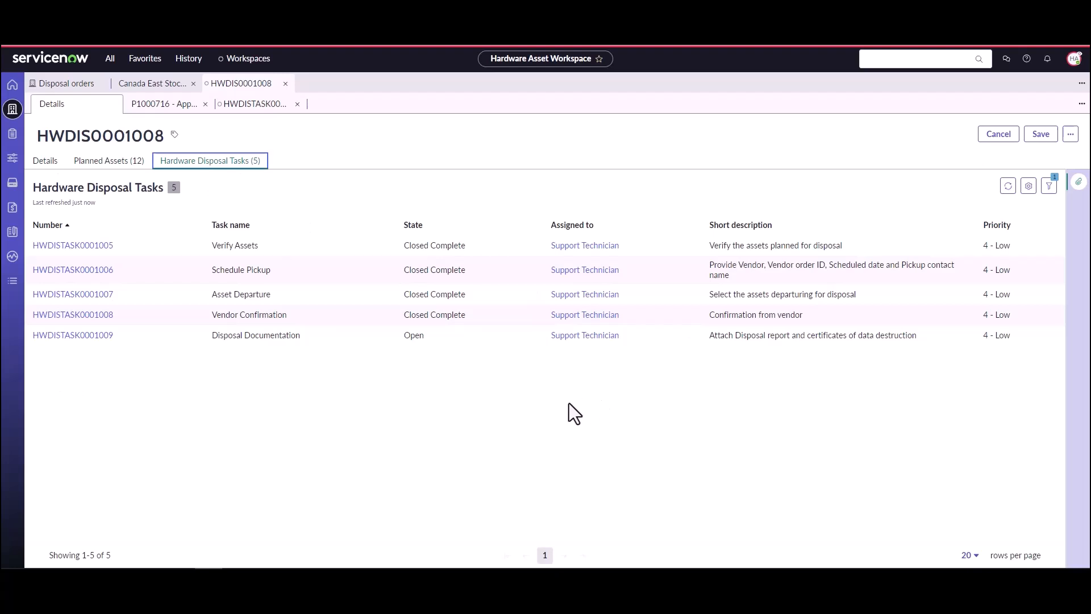
pyautogui.moveTo(835, 431)
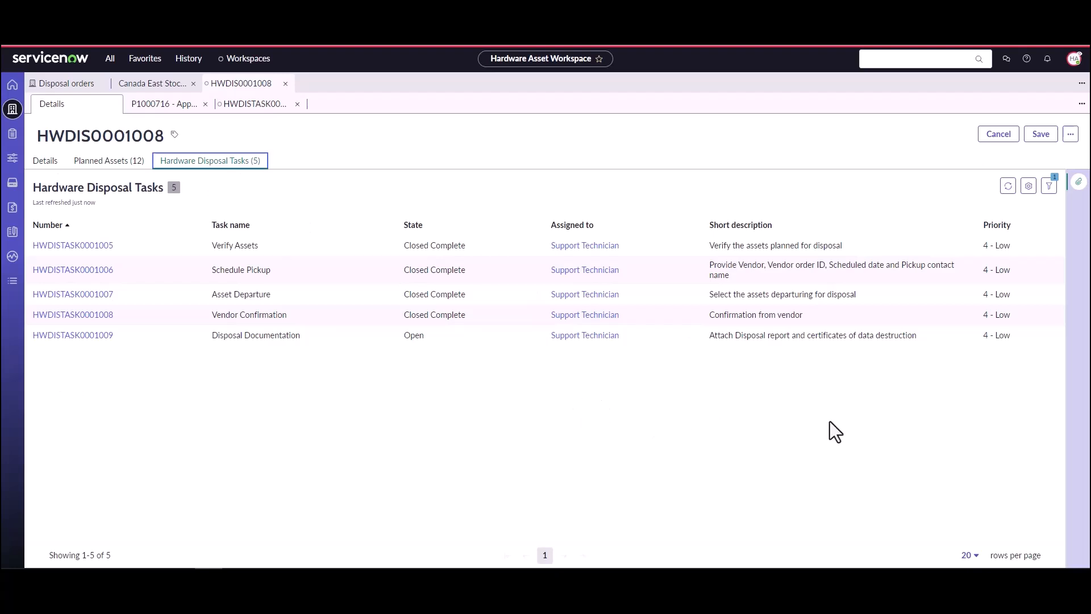